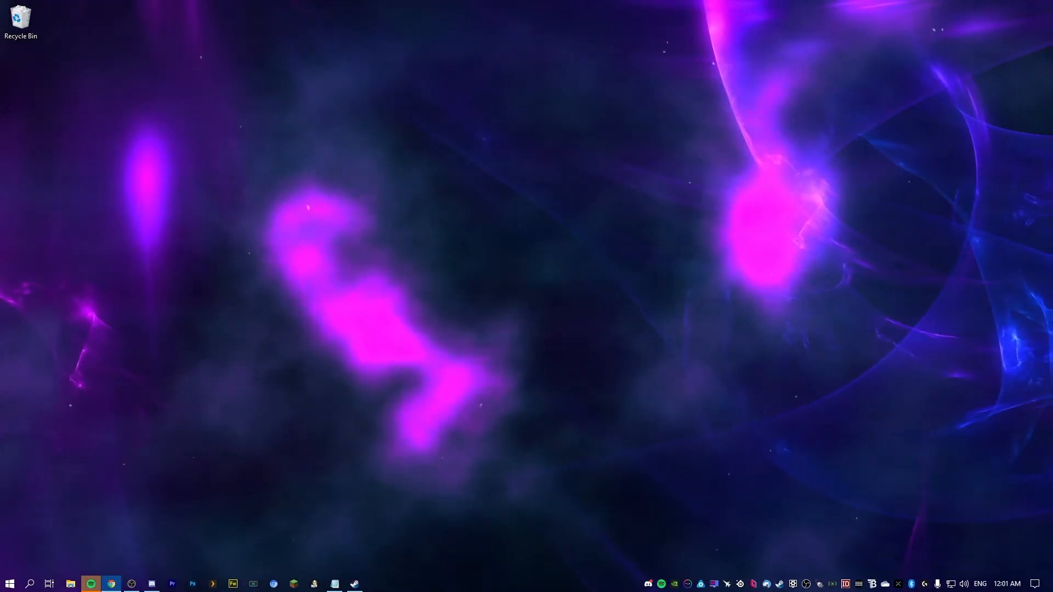
Open AMD Drivers and Support in Chrome and start the auto-detect installer download
{"action": "left_click", "coordinate": [90, 583]}
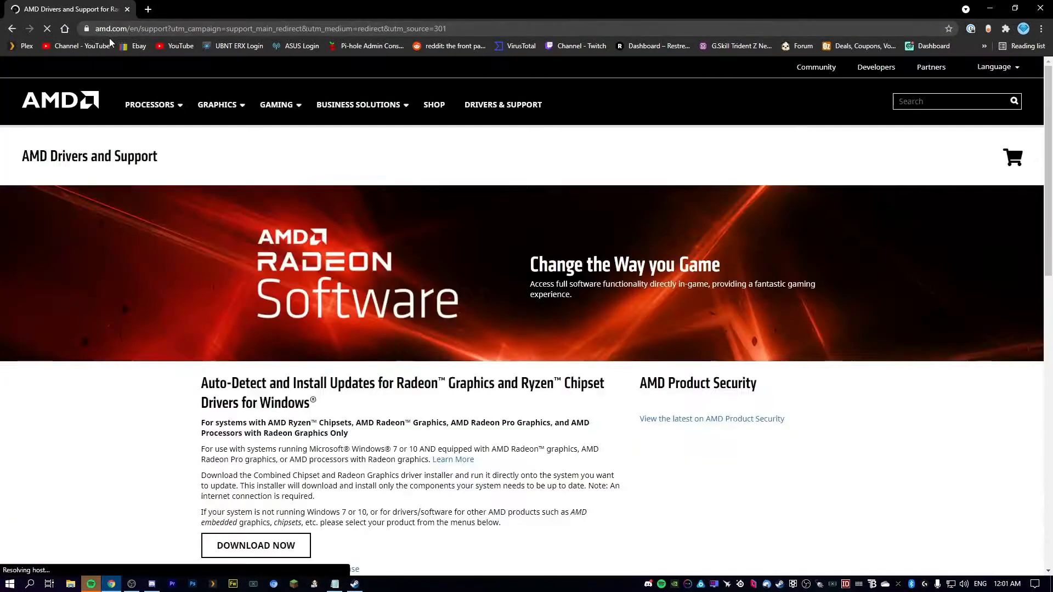
{"action": "scroll", "scroll_direction": "down", "scroll_amount": 3}
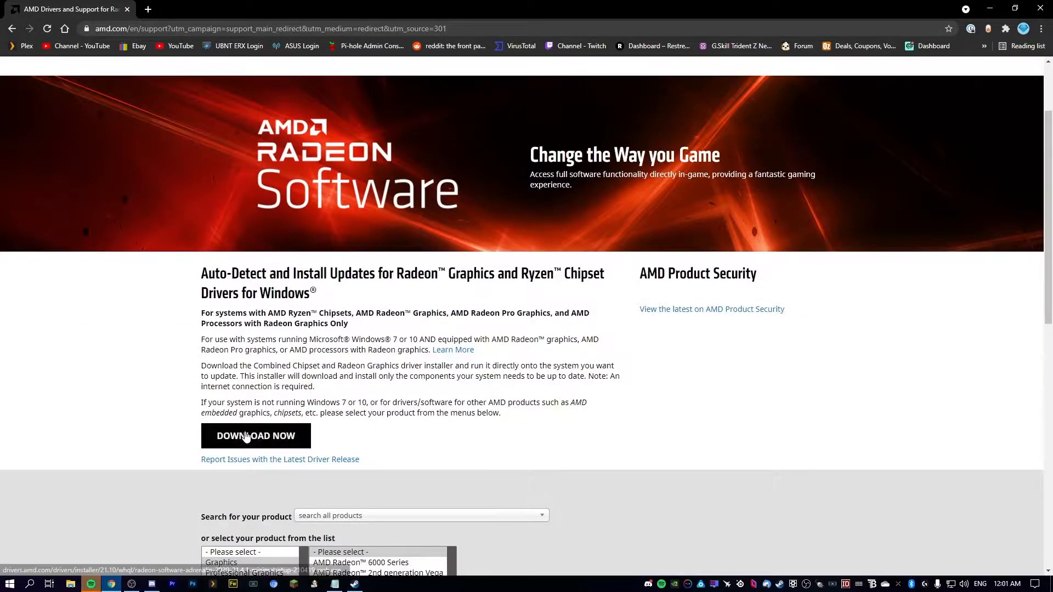
{"action": "left_click", "coordinate": [255, 435]}
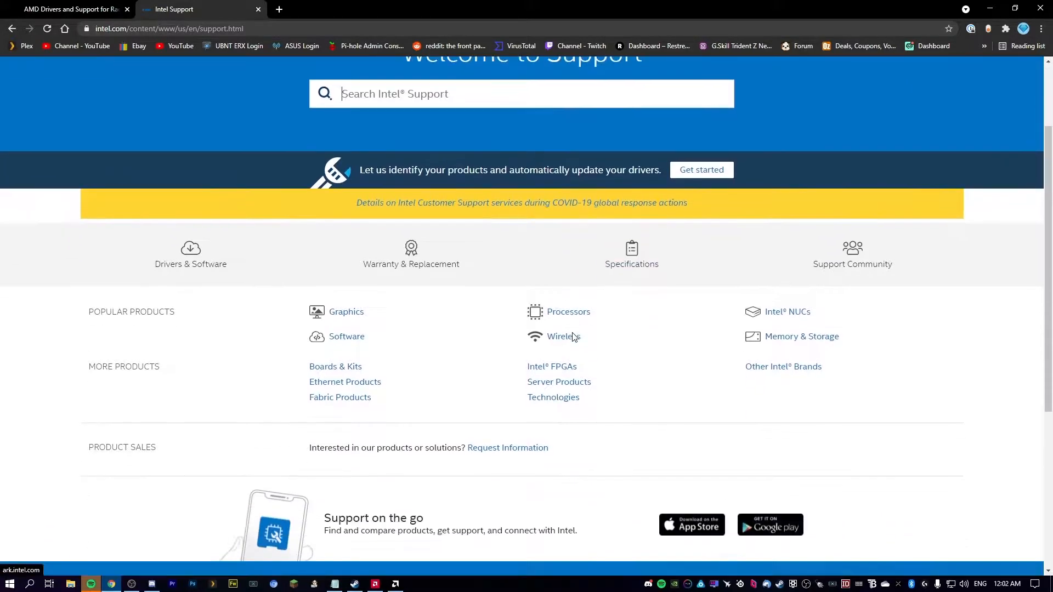
Start Intel Support's automatic driver detection with Get started
{"action": "scroll", "scroll_direction": "up", "scroll_amount": 3}
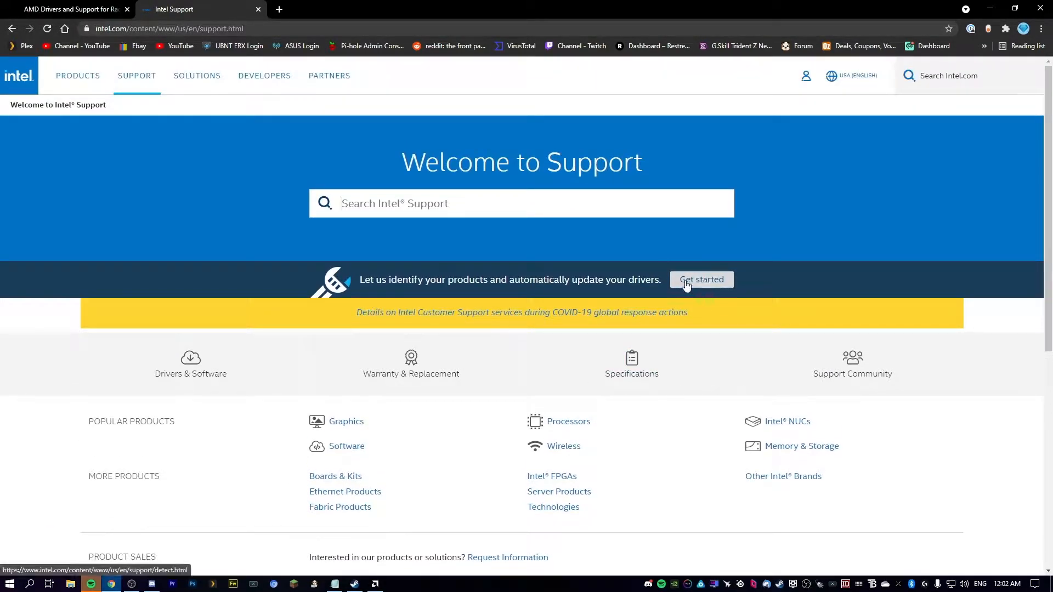
{"action": "left_click", "coordinate": [701, 279]}
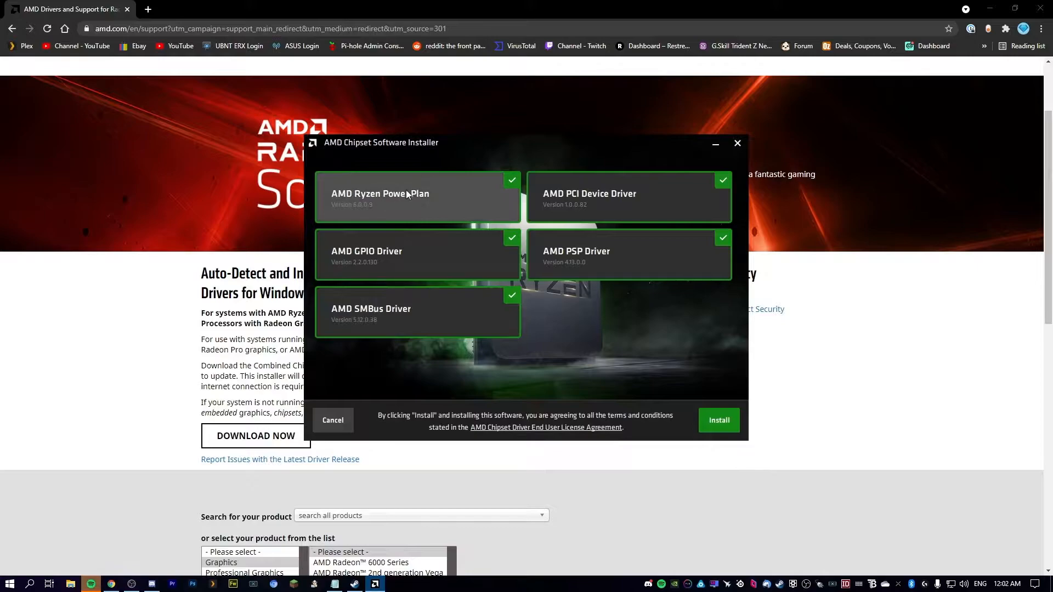
{"action": "mouse_move", "coordinate": [469, 217]}
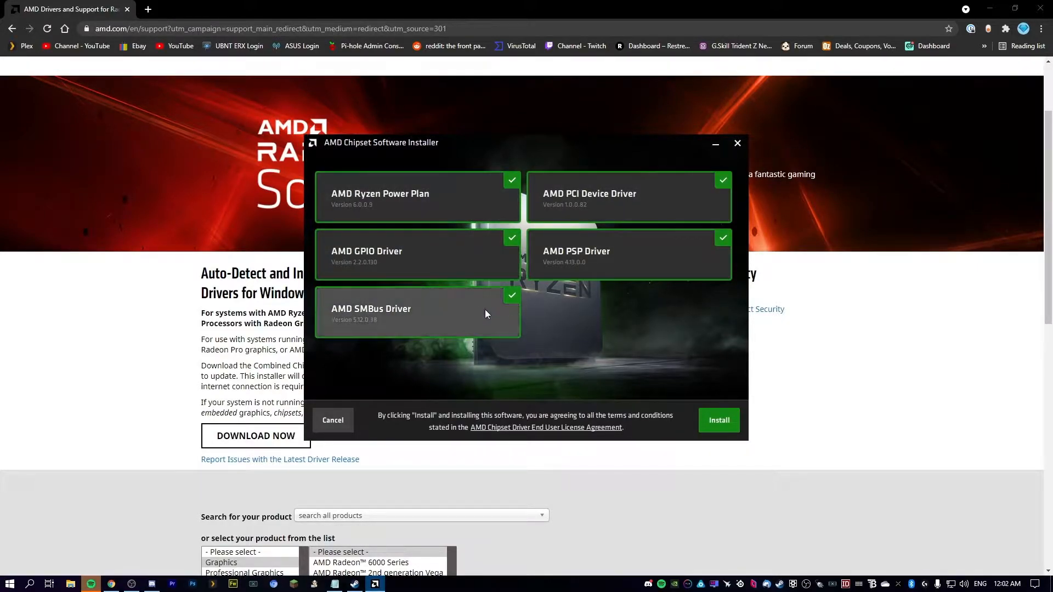
Install the five checked AMD chipset components and close the installer
{"action": "left_click", "coordinate": [718, 419]}
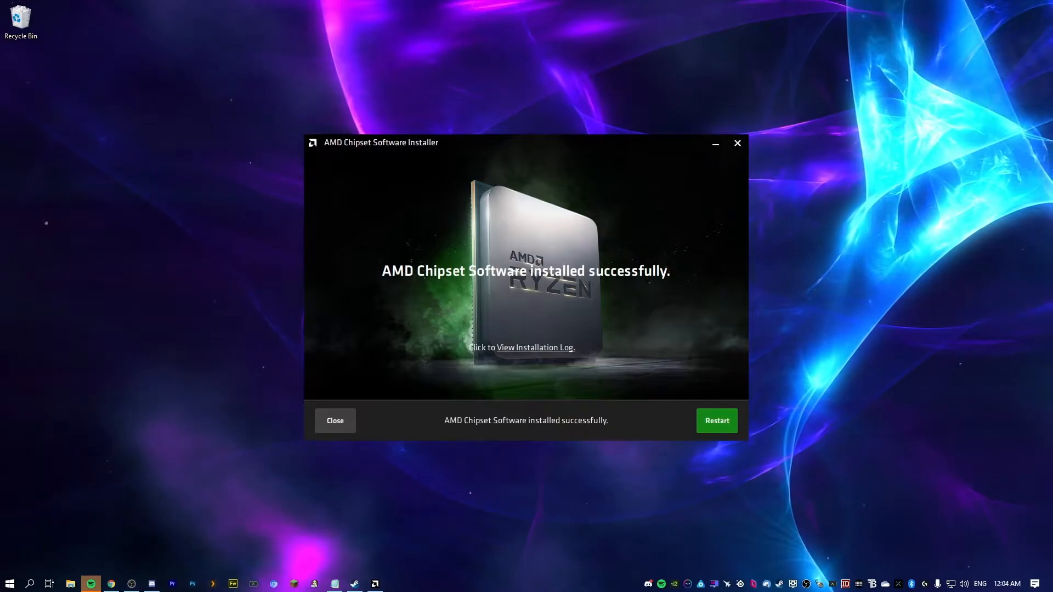
{"action": "left_click", "coordinate": [717, 421]}
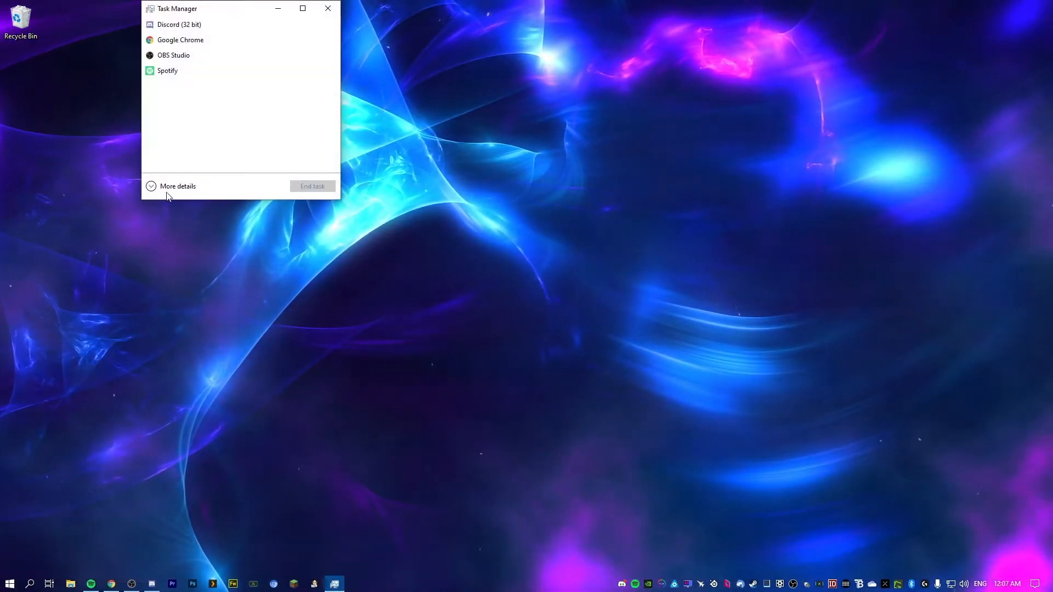
Expand Task Manager to full details and view GPU 0 (RTX 3080) performance
{"action": "left_click", "coordinate": [178, 186]}
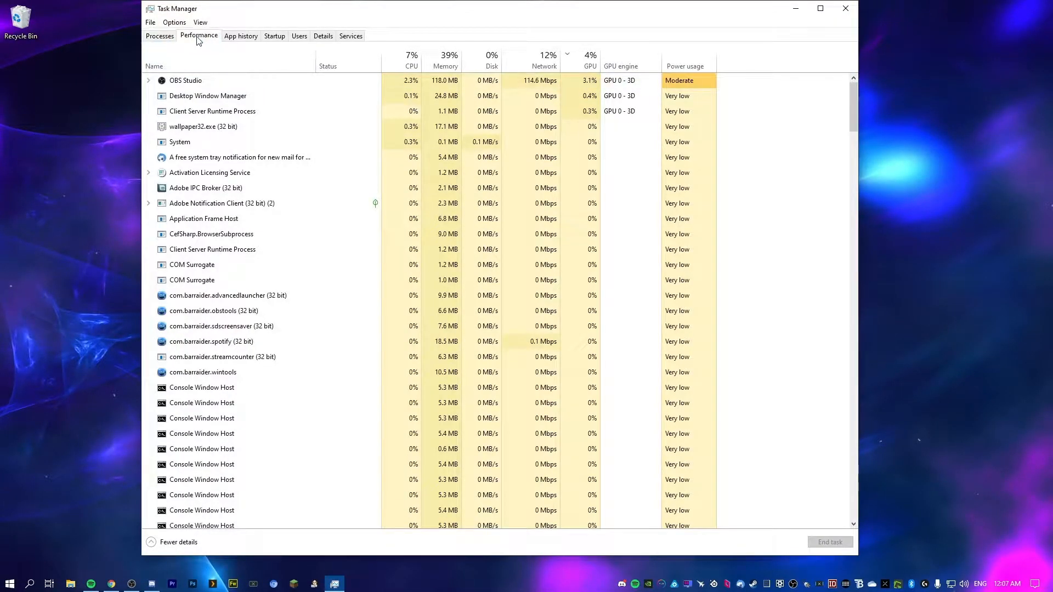
{"action": "left_click", "coordinate": [198, 36]}
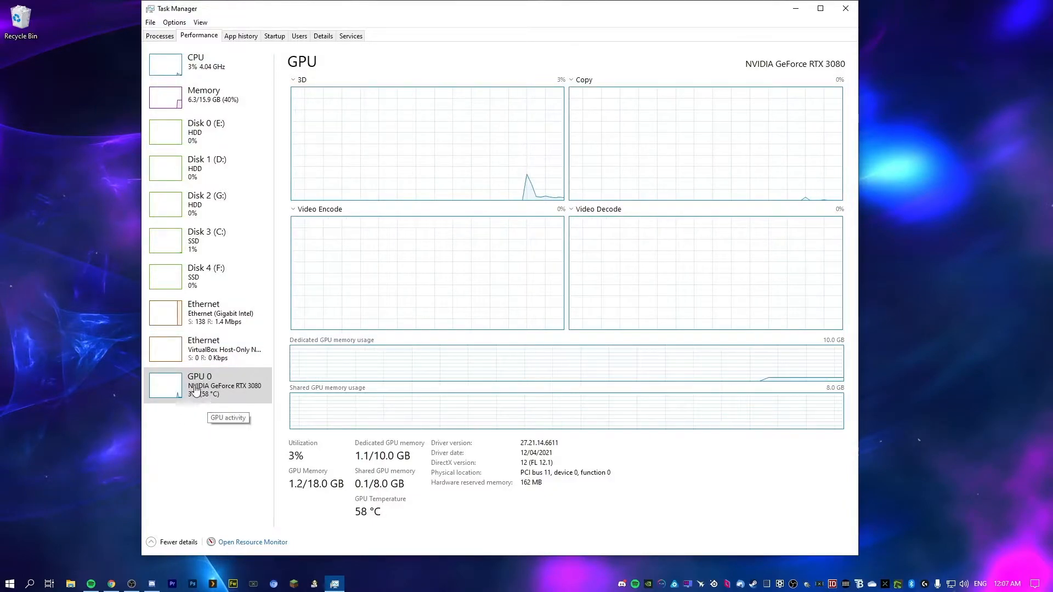
{"action": "mouse_move", "coordinate": [211, 442]}
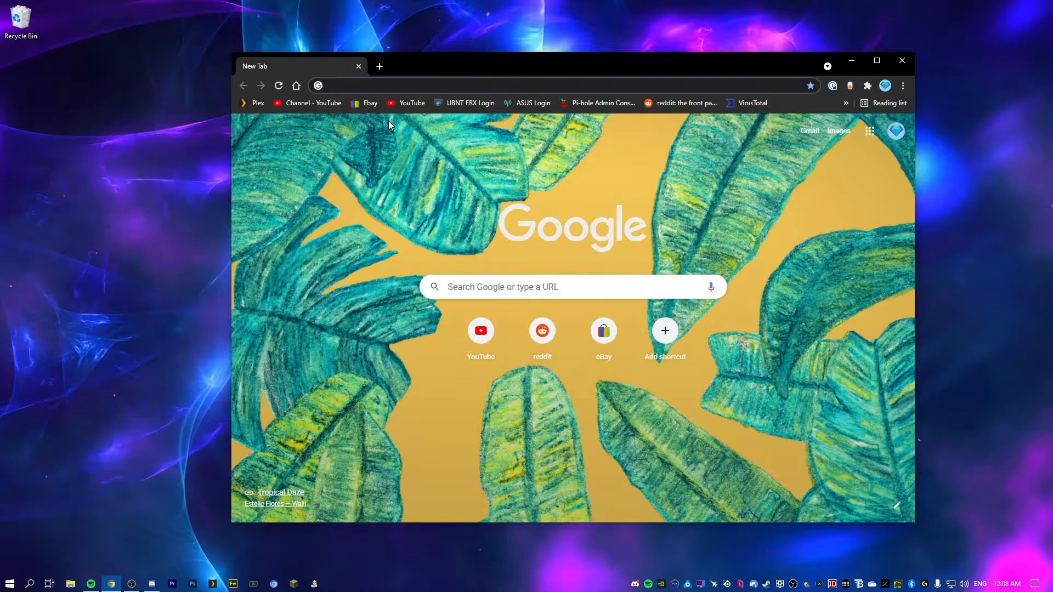
Search 'geforce experience' and download GeForce Experience 3.22.0.32 from NVIDIA
{"action": "type", "text": "geforce experience"}
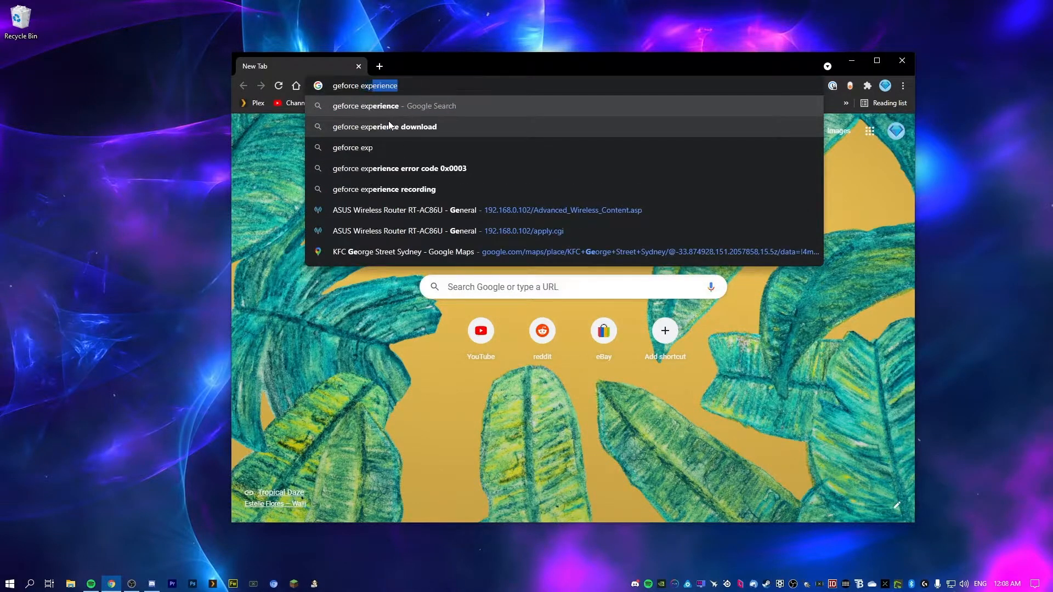
{"action": "left_click", "coordinate": [383, 126]}
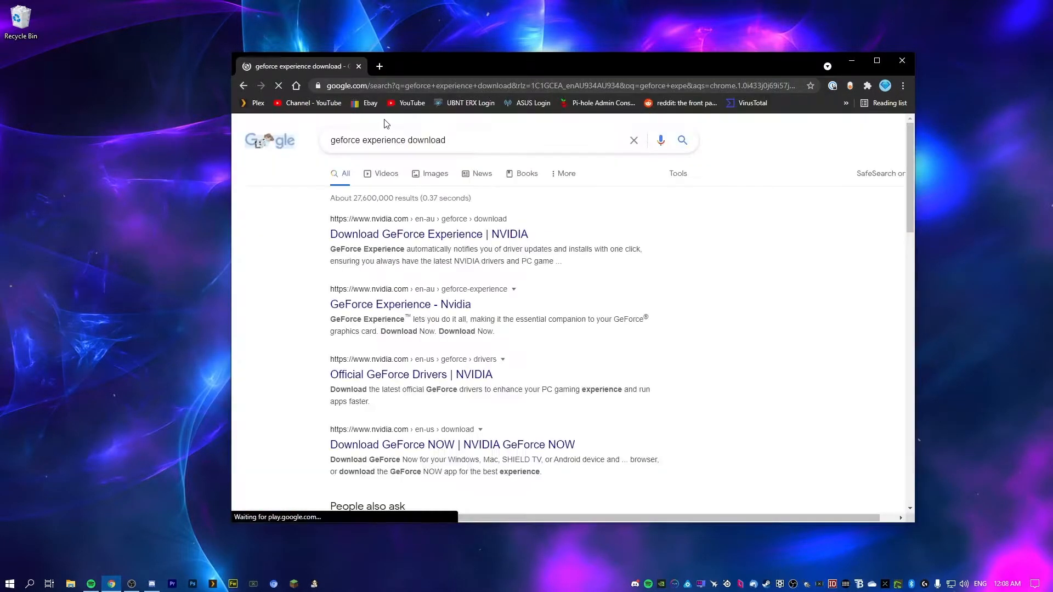
{"action": "left_click", "coordinate": [428, 234]}
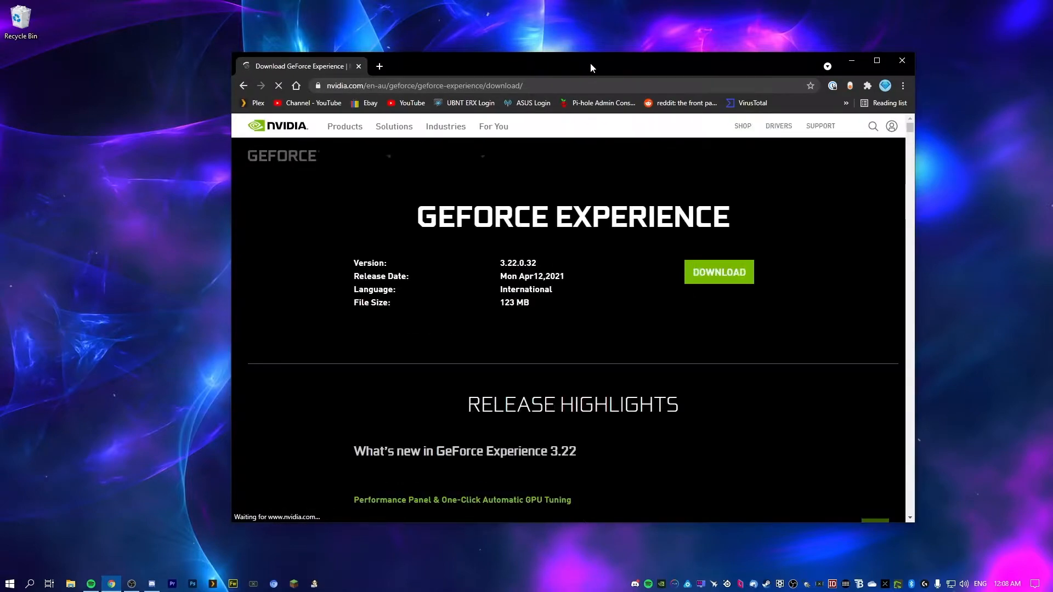
{"action": "left_click", "coordinate": [876, 61]}
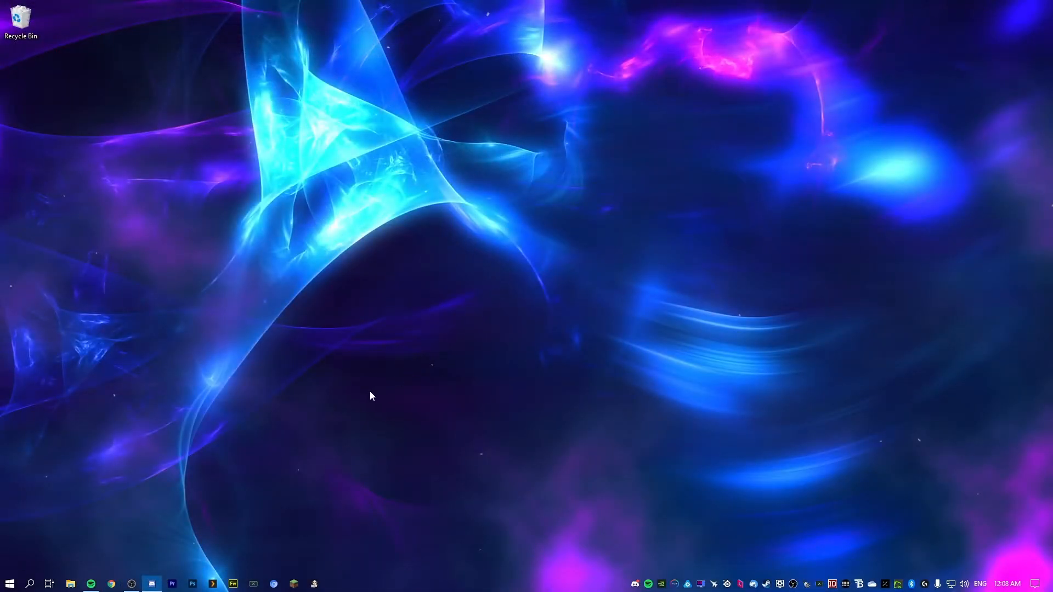
{"action": "left_click", "coordinate": [9, 584]}
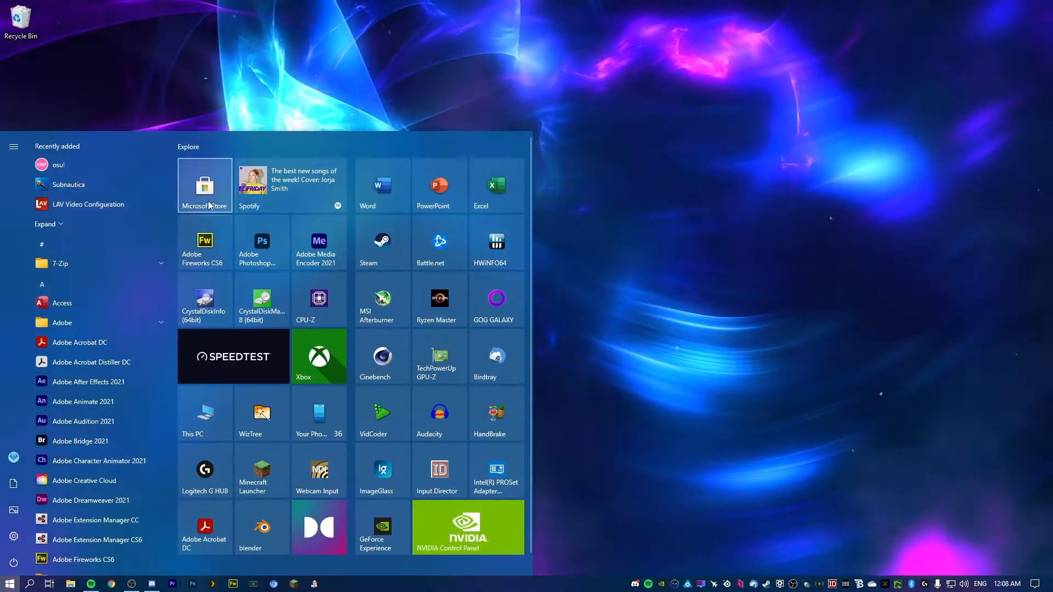
{"action": "mouse_move", "coordinate": [339, 105]}
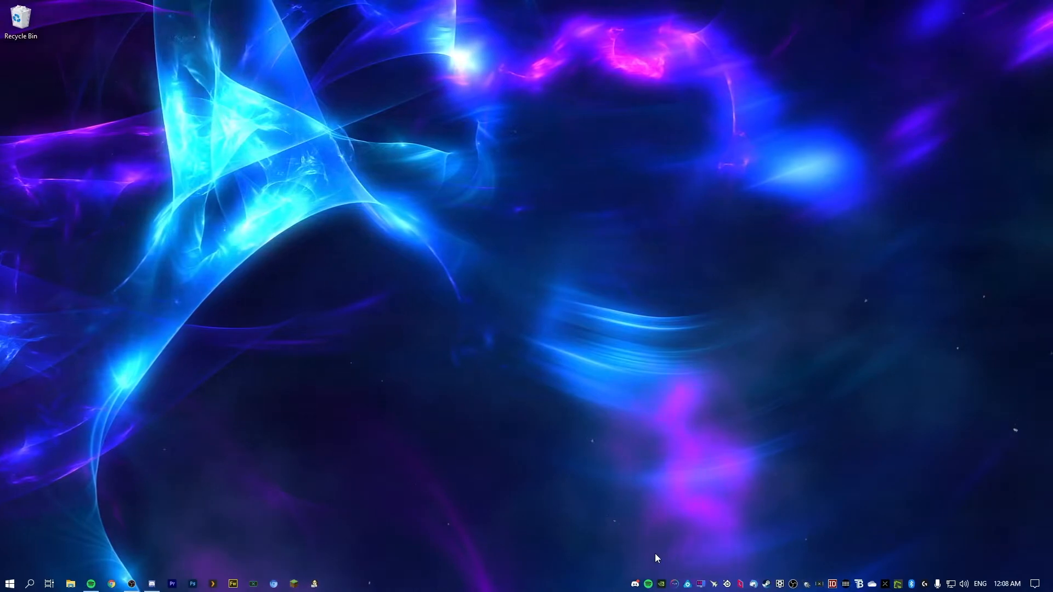
{"action": "right_click", "coordinate": [674, 583]}
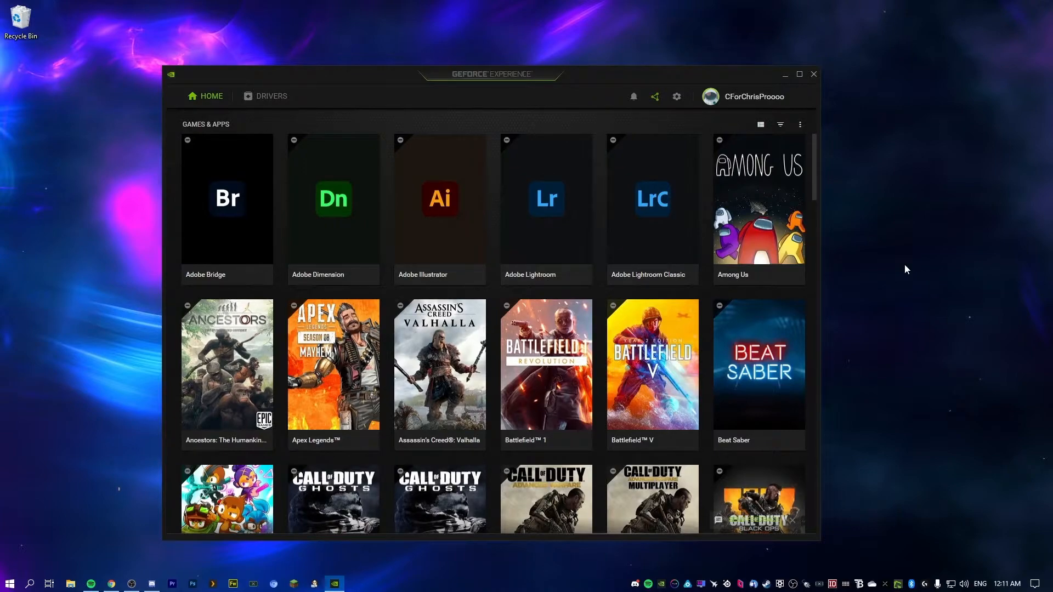
{"action": "mouse_move", "coordinate": [927, 160]}
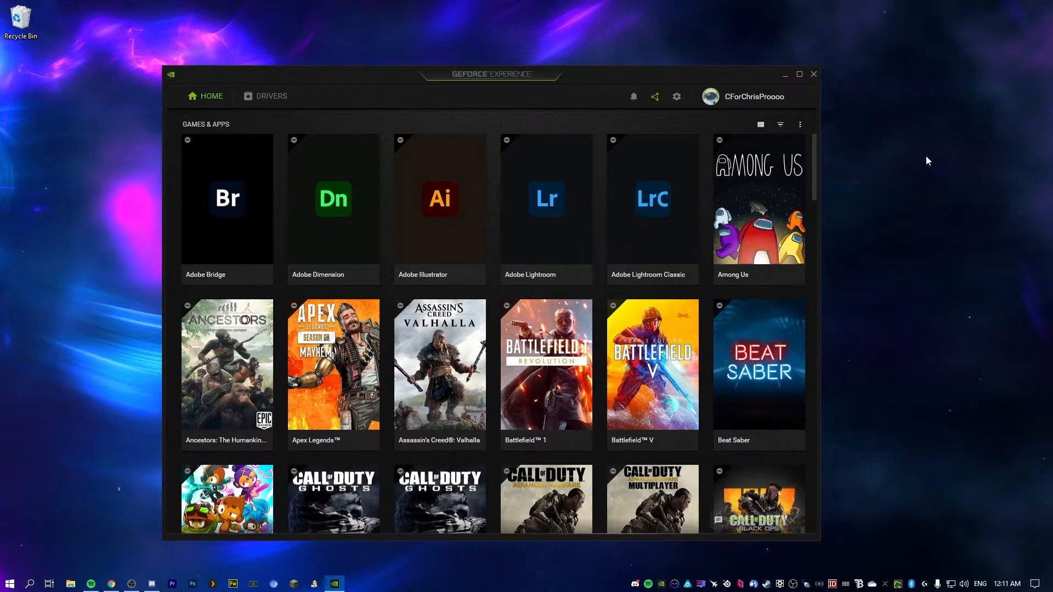
View GeForce Experience General settings with RTX 3080 rig details and ready features
{"action": "left_click", "coordinate": [675, 96]}
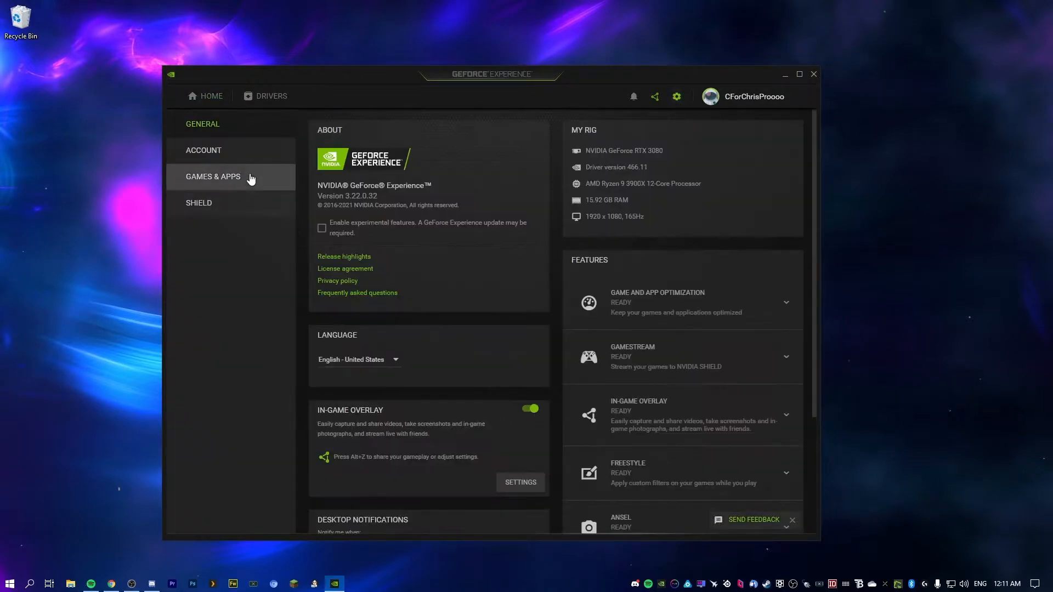
{"action": "left_click", "coordinate": [213, 176]}
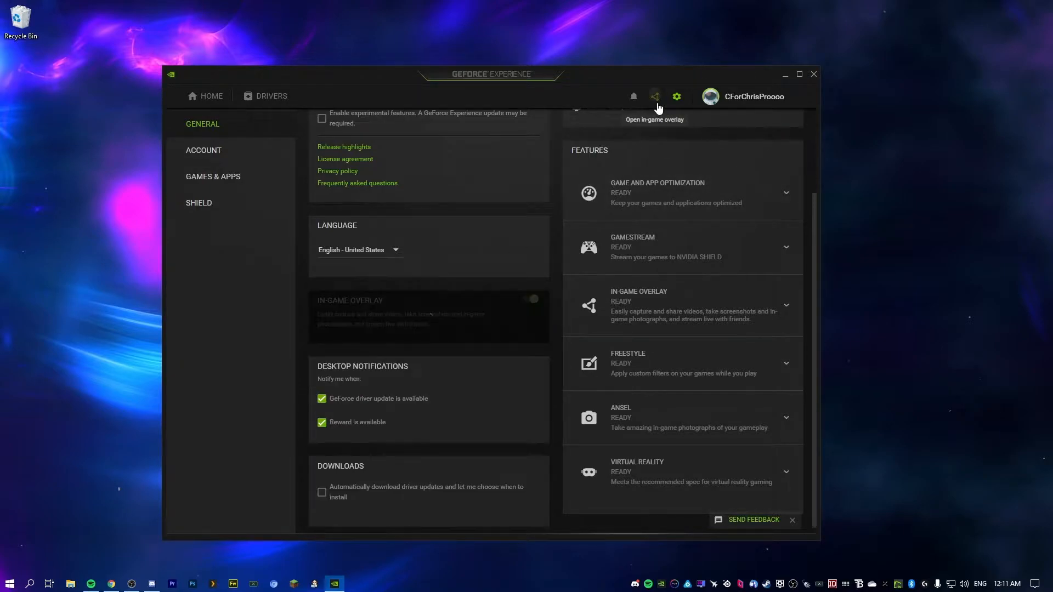
Enable automatic GPU tuning in the overlay's Performance panel, starting the scan
{"action": "left_click", "coordinate": [654, 96]}
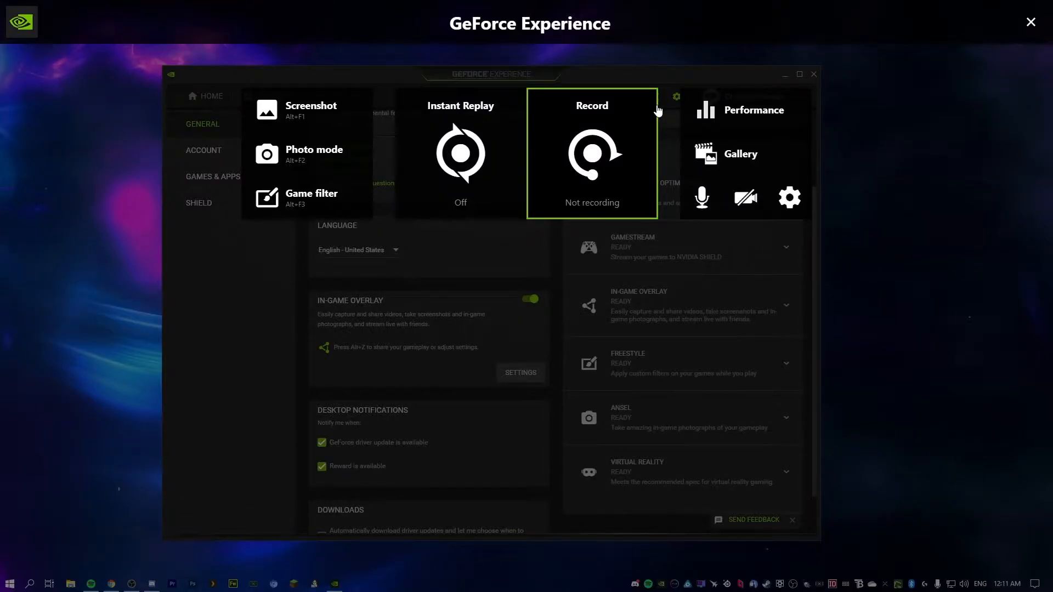
{"action": "mouse_move", "coordinate": [752, 110]}
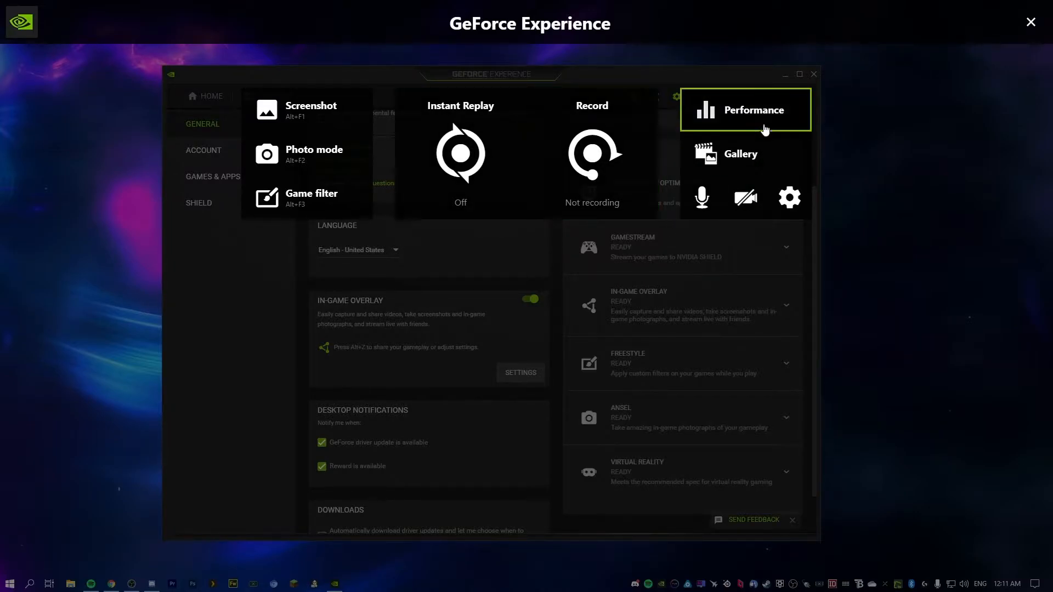
{"action": "left_click", "coordinate": [744, 110]}
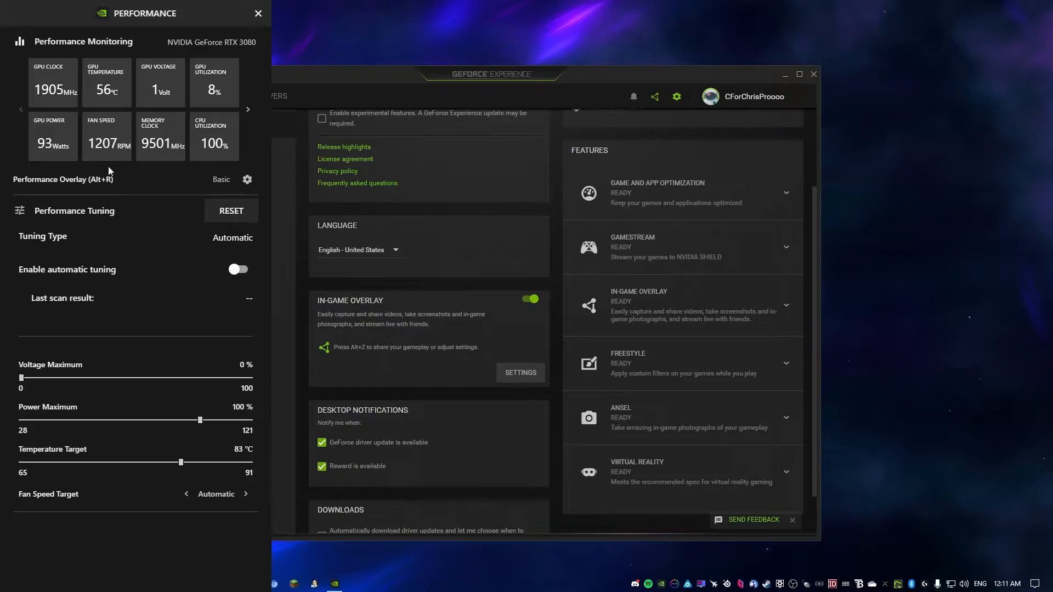
{"action": "mouse_move", "coordinate": [195, 248]}
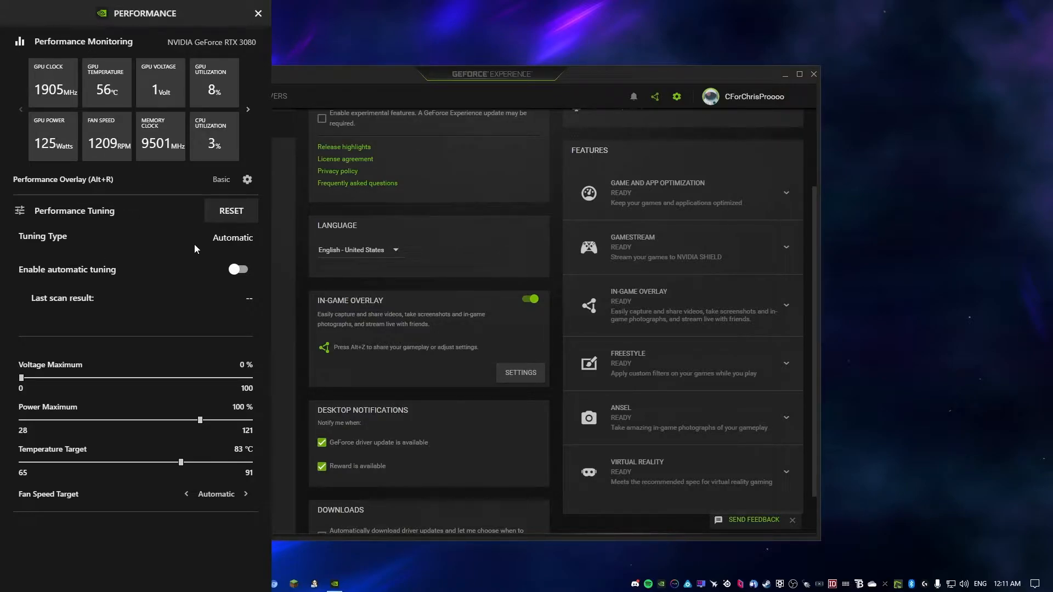
{"action": "mouse_move", "coordinate": [181, 317]}
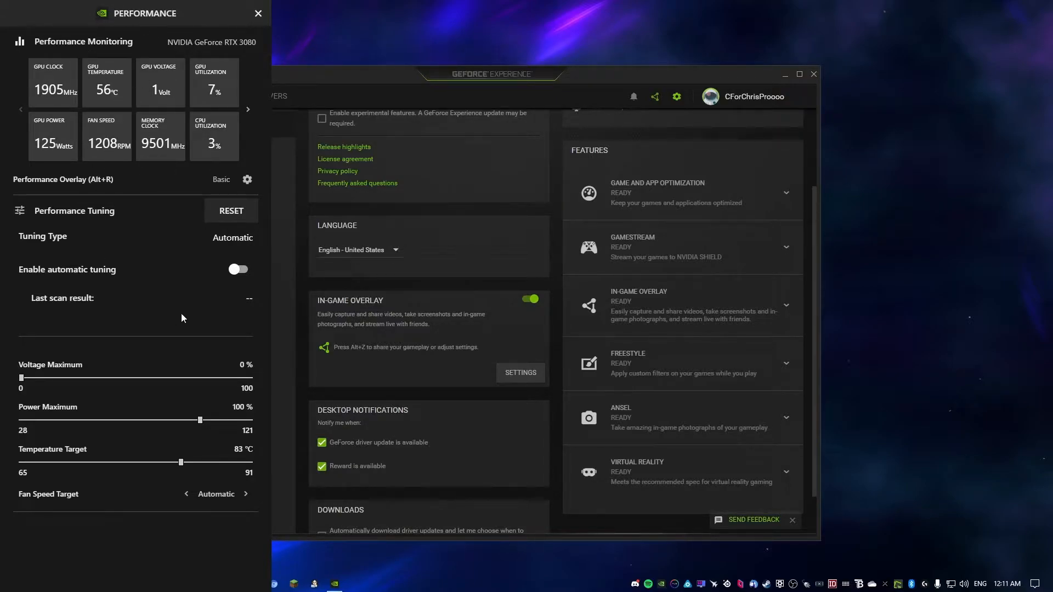
{"action": "left_click", "coordinate": [238, 270]}
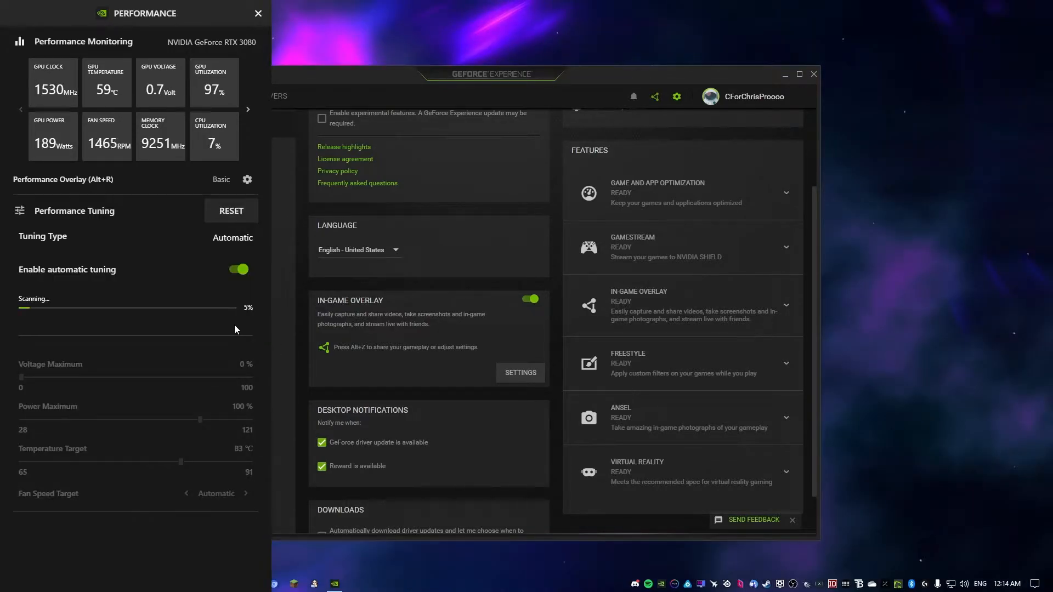
{"action": "mouse_move", "coordinate": [76, 287]}
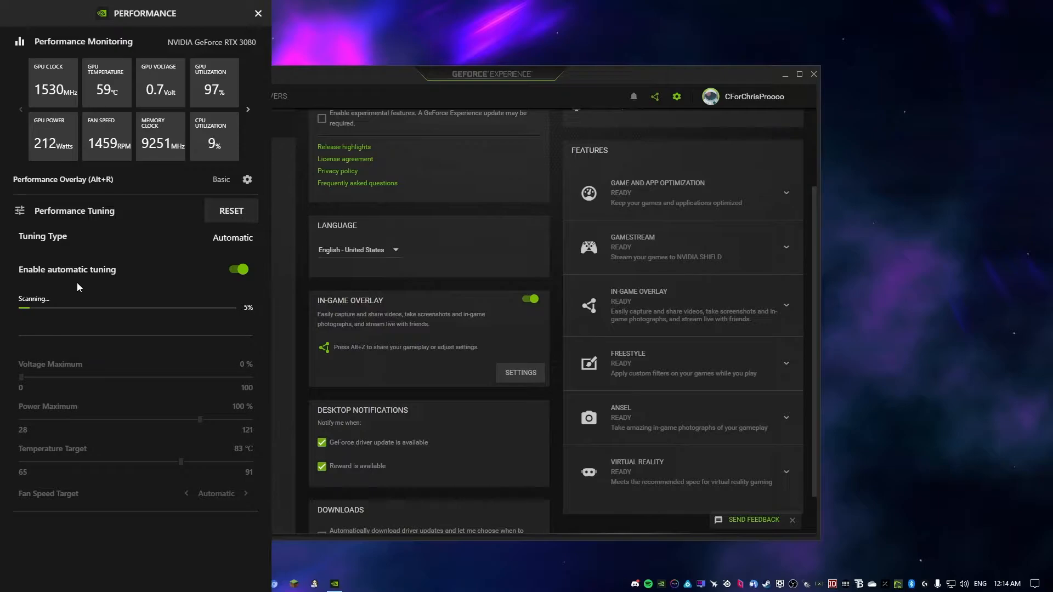
{"action": "left_click", "coordinate": [257, 12]}
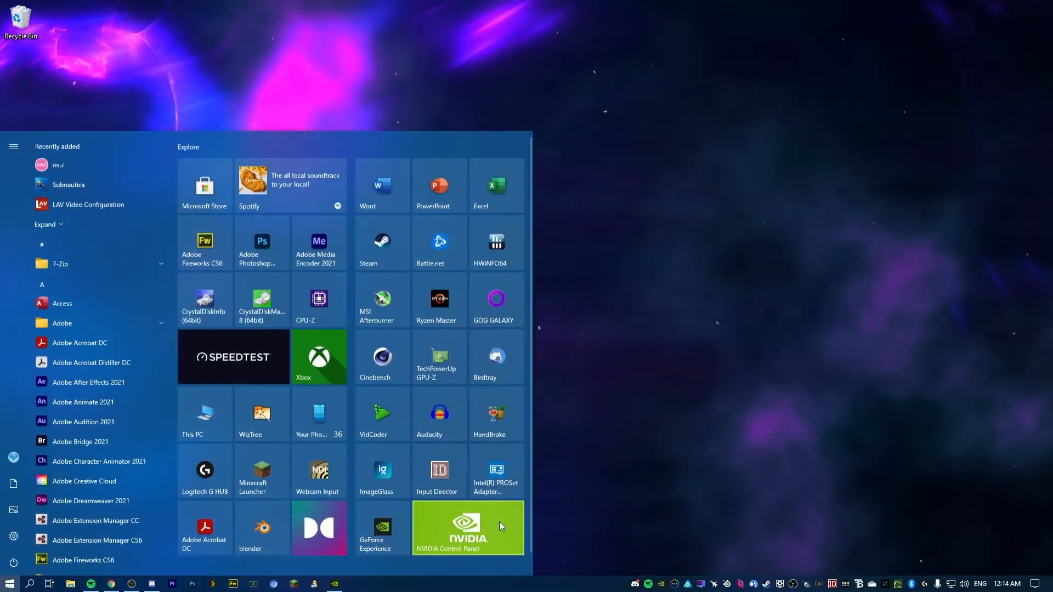
Confirm G-SYNC is enabled for windowed and full screen mode in NVIDIA Control Panel
{"action": "left_click", "coordinate": [617, 421]}
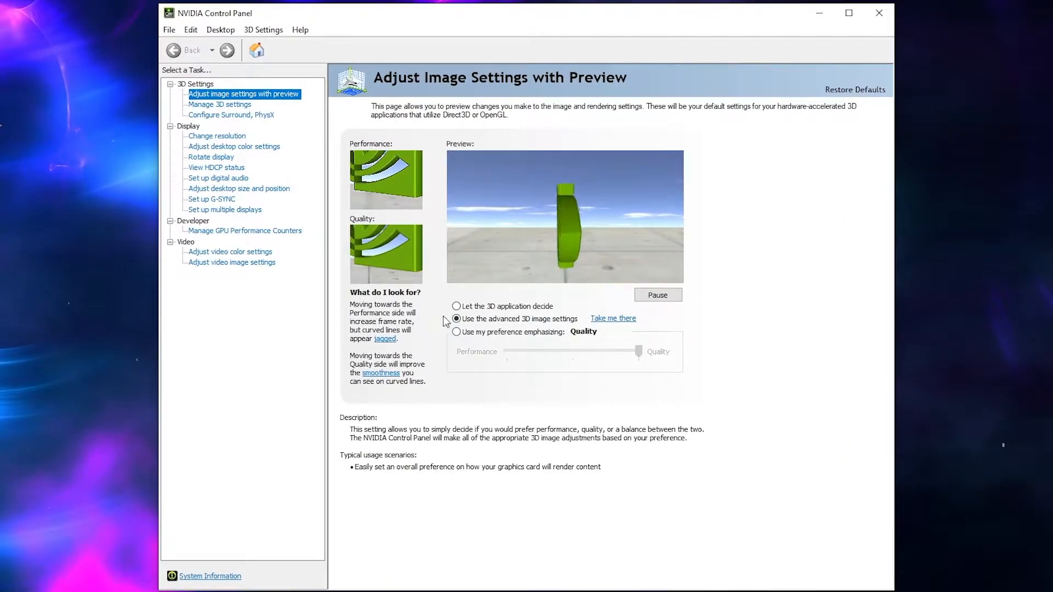
{"action": "left_click", "coordinate": [210, 198]}
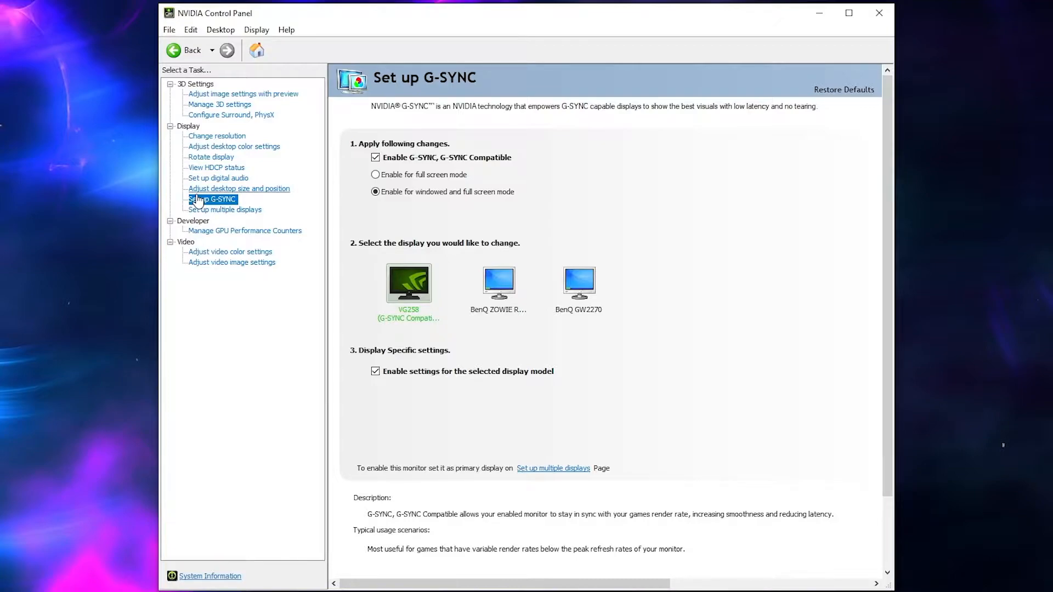
{"action": "mouse_move", "coordinate": [208, 200]}
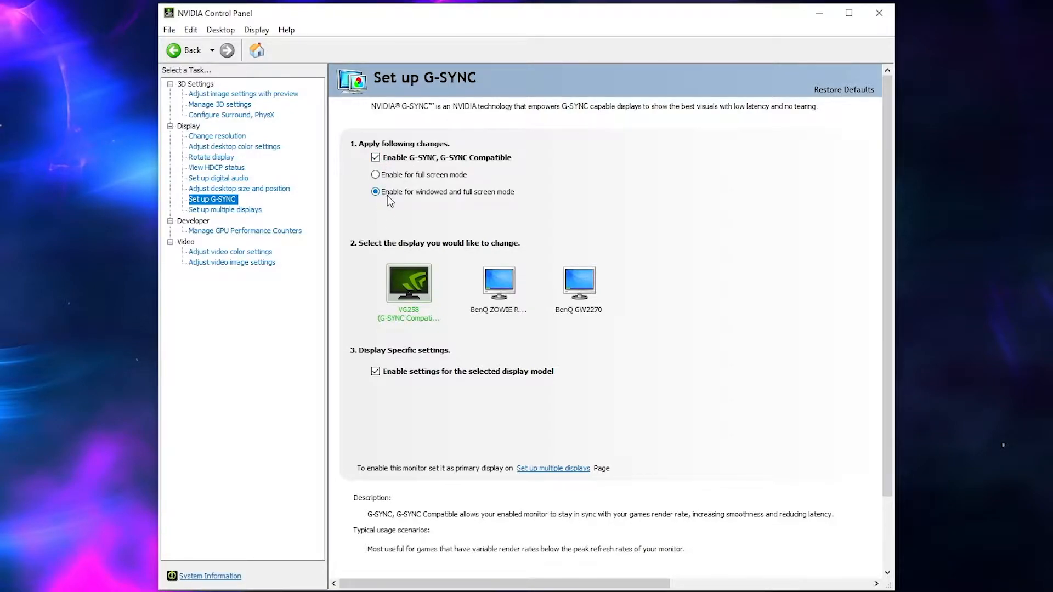
{"action": "mouse_move", "coordinate": [399, 204]}
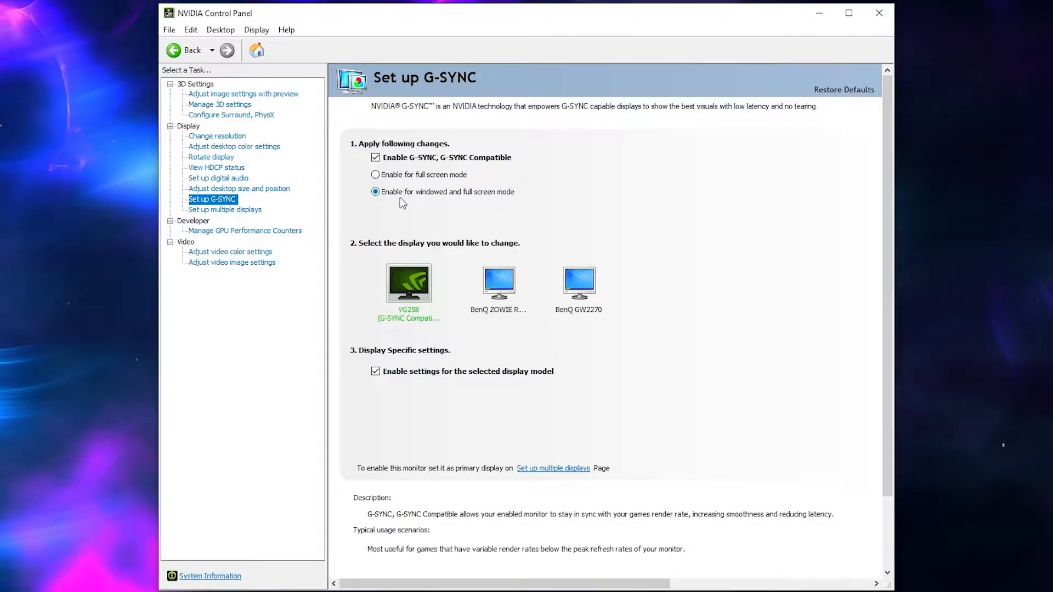
{"action": "mouse_move", "coordinate": [412, 203]}
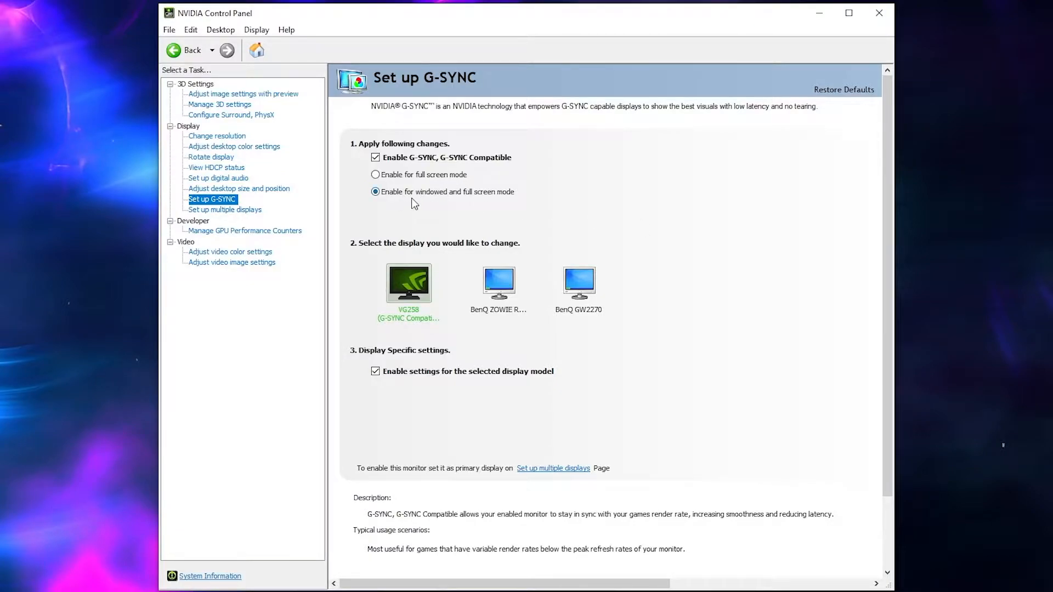
{"action": "mouse_move", "coordinate": [232, 164]}
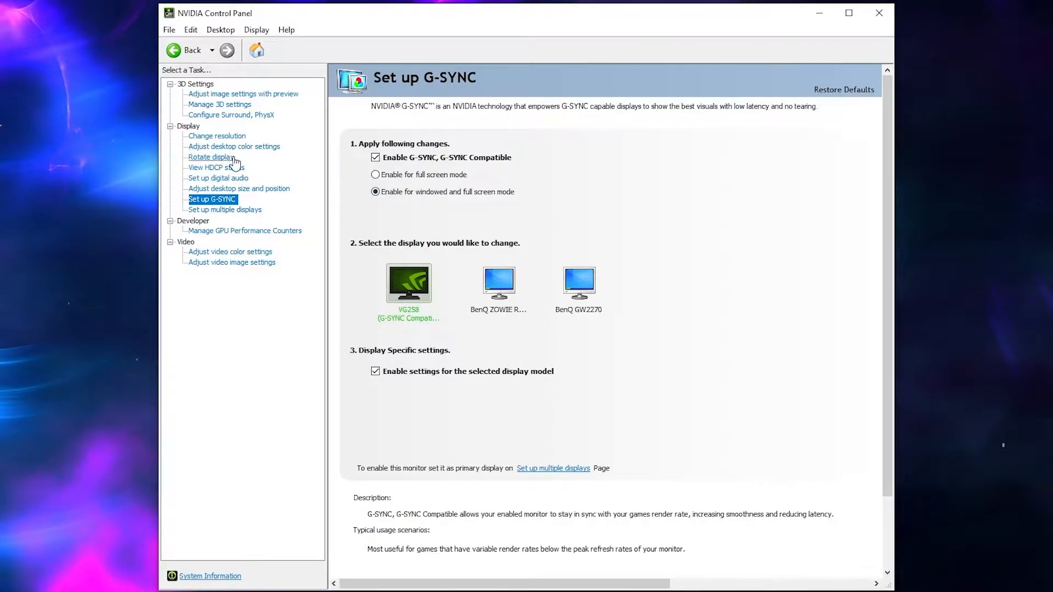
{"action": "left_click", "coordinate": [217, 135]}
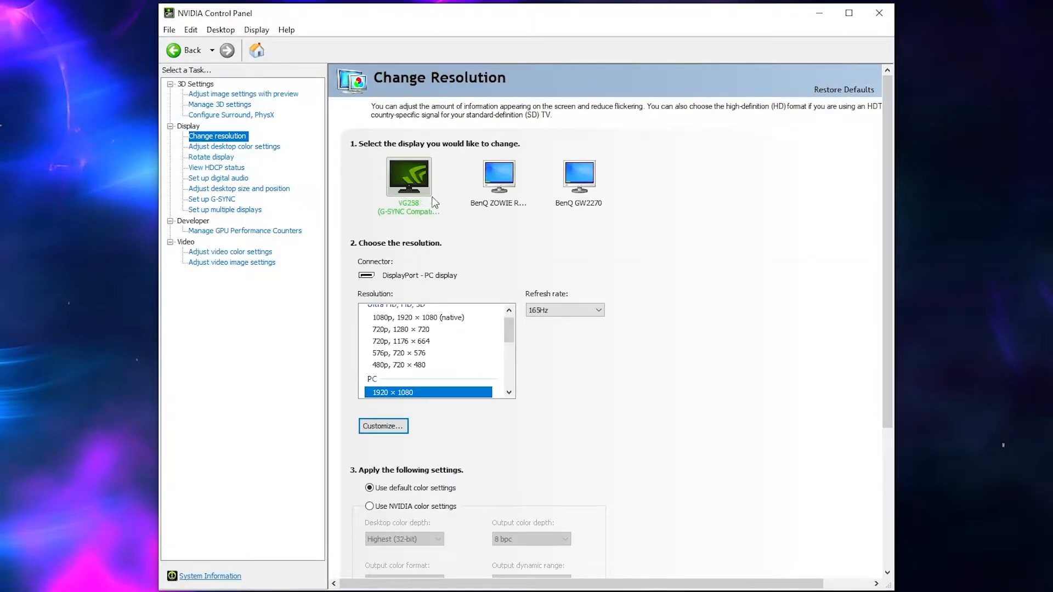
Confirm the VG258 display runs at 1920 × 1080 and 165Hz
{"action": "scroll", "scroll_direction": "down", "scroll_amount": 3}
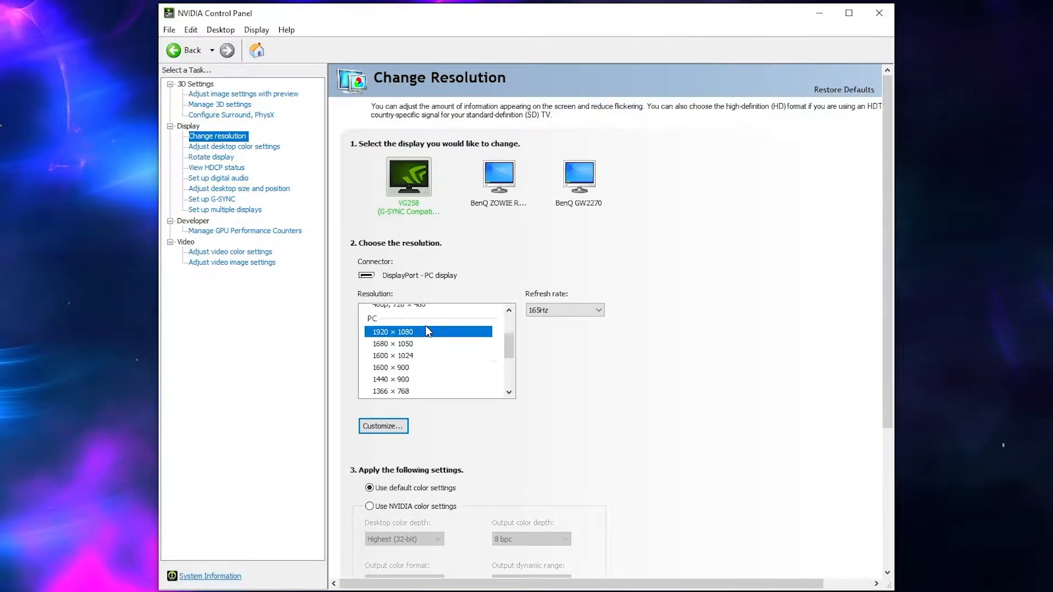
{"action": "mouse_move", "coordinate": [403, 335]}
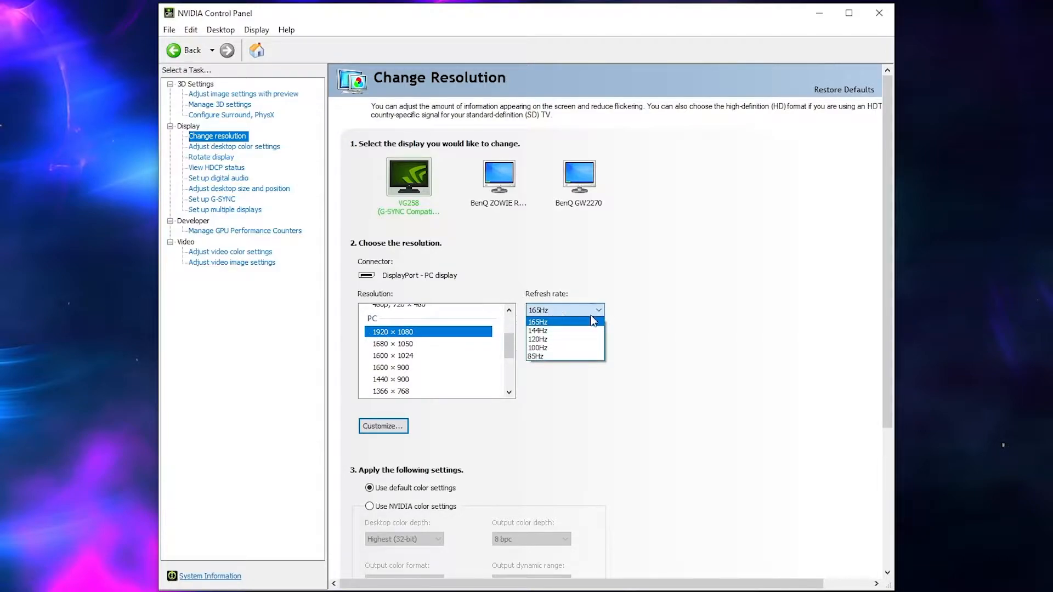
{"action": "left_click", "coordinate": [537, 322]}
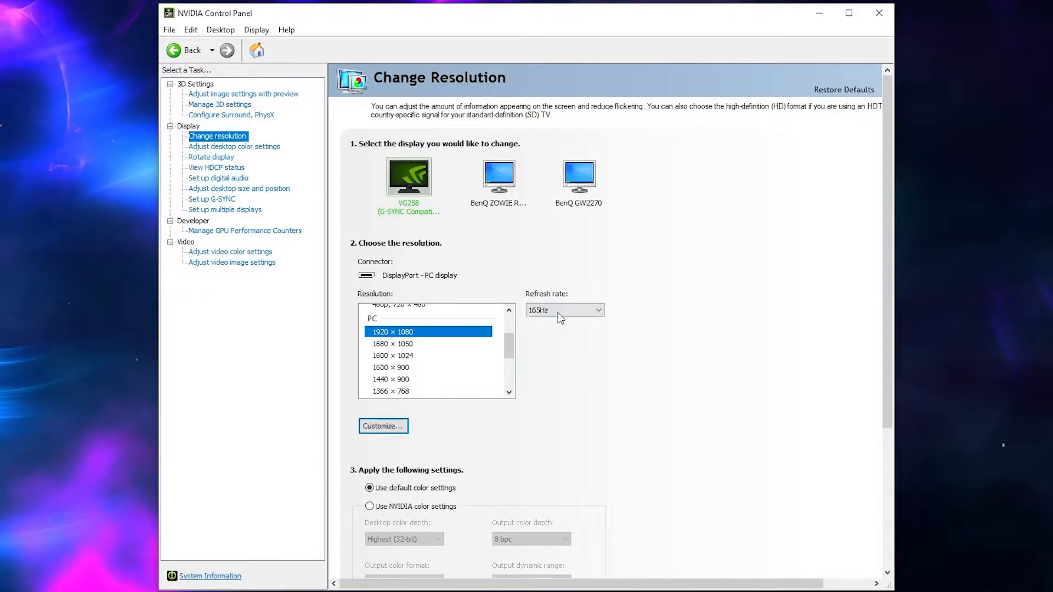
{"action": "mouse_move", "coordinate": [559, 329]}
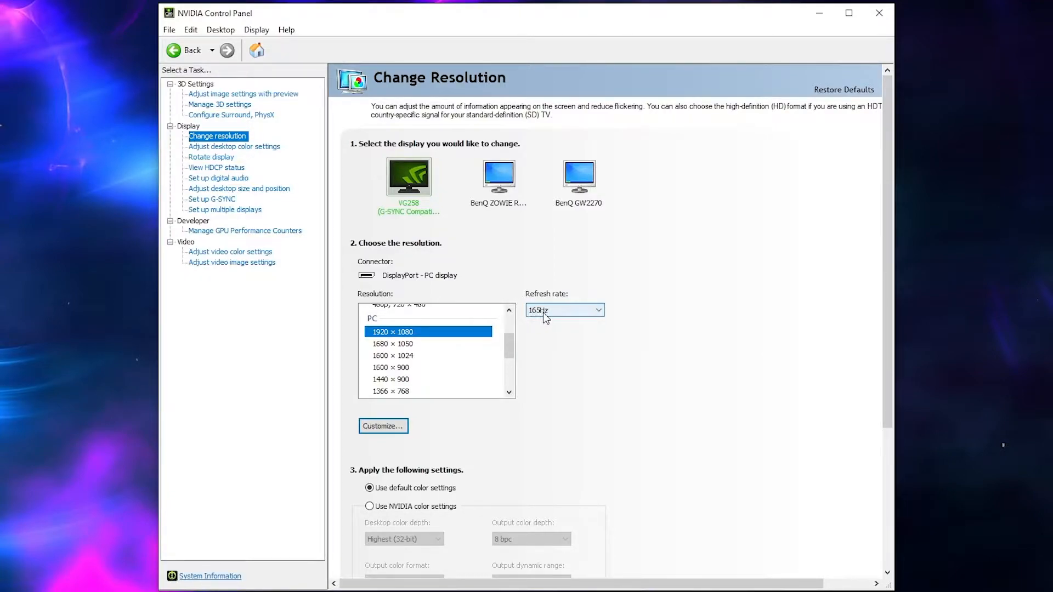
{"action": "mouse_move", "coordinate": [228, 108]}
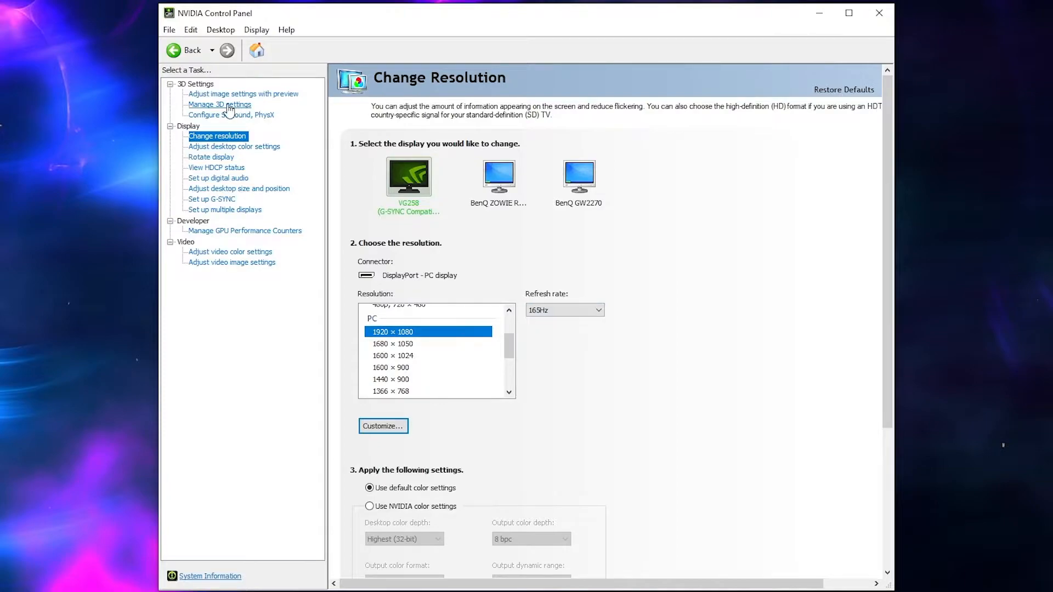
Review global 3D settings: Max Frame Rate 162 FPS and maximum-performance power mode
{"action": "left_click", "coordinate": [219, 104]}
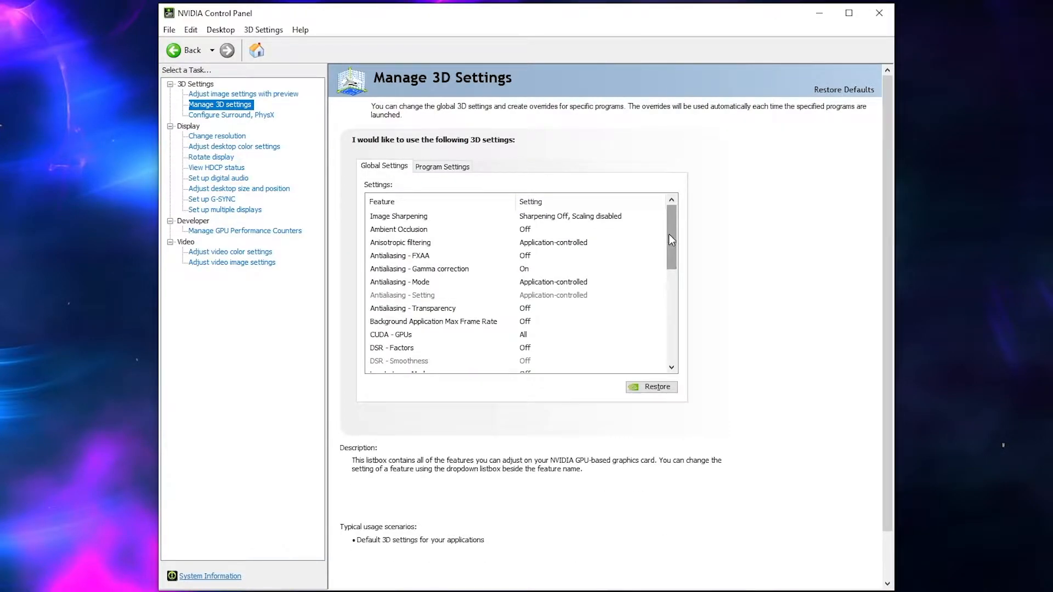
{"action": "scroll", "scroll_direction": "down", "scroll_amount": 3}
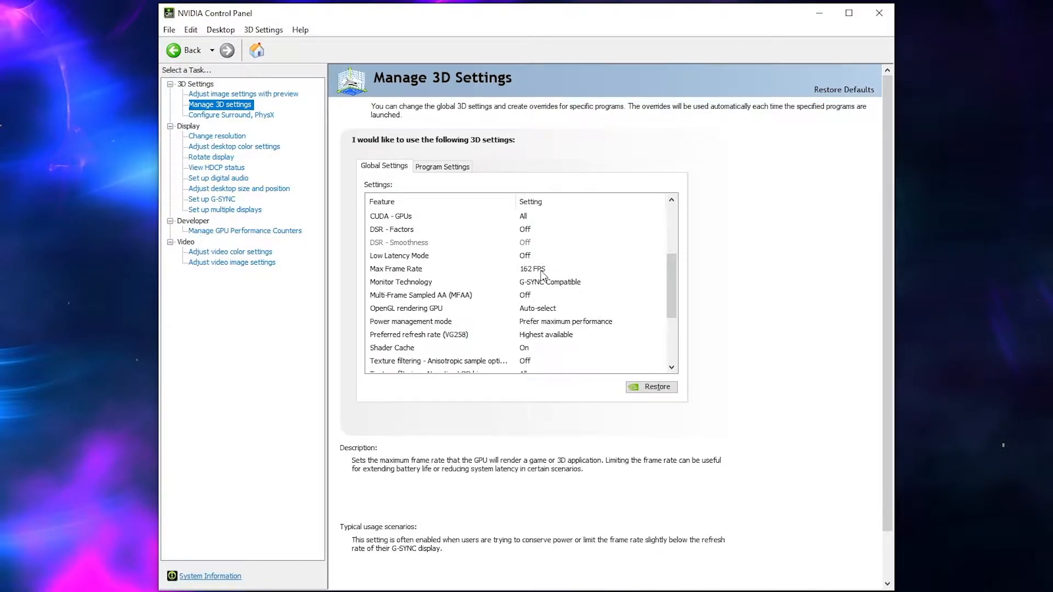
{"action": "left_click", "coordinate": [401, 281]}
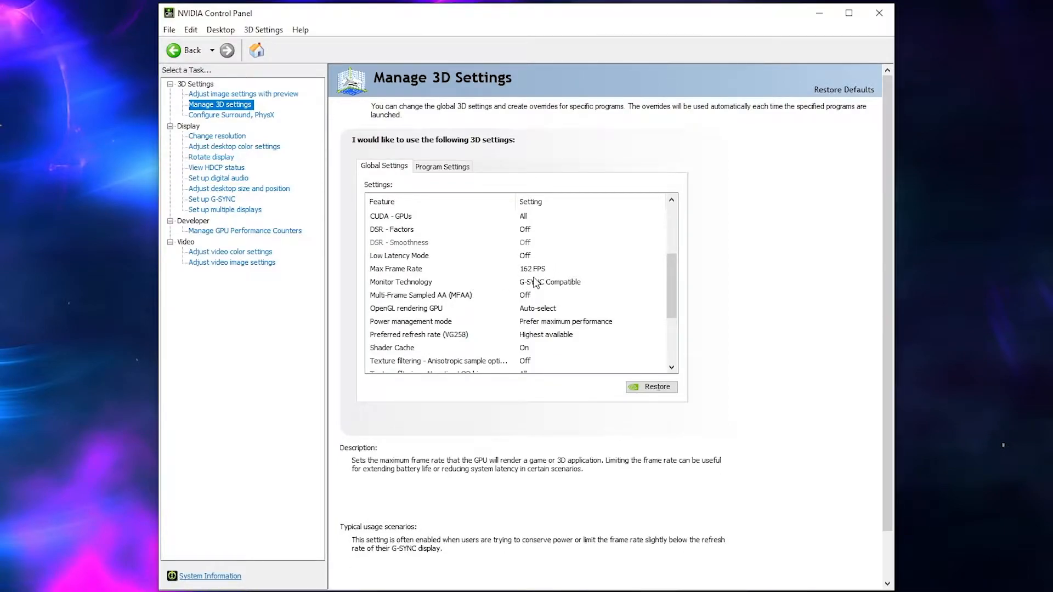
{"action": "mouse_move", "coordinate": [542, 277]}
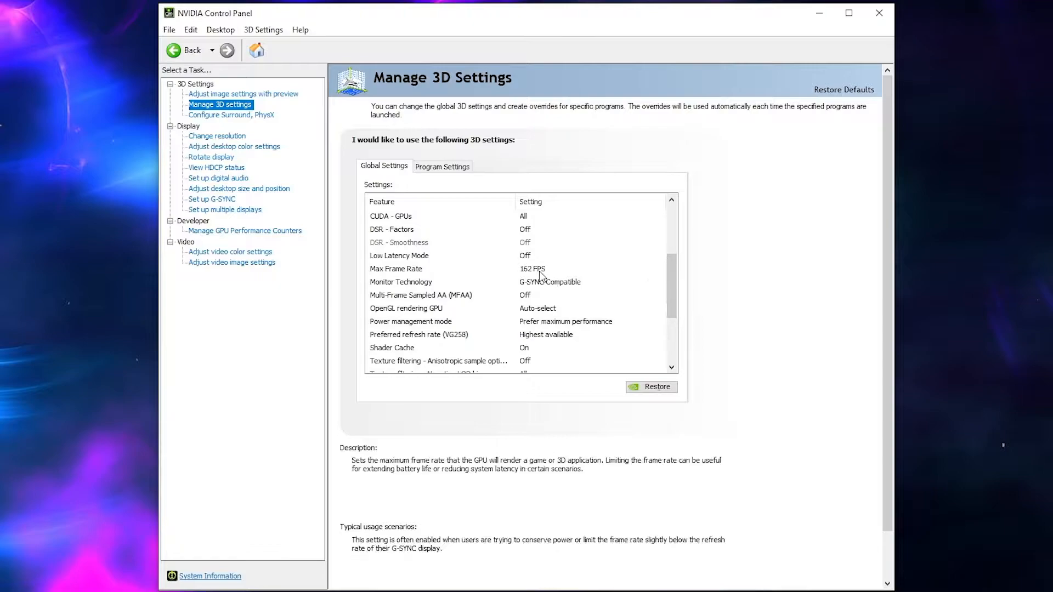
{"action": "mouse_move", "coordinate": [565, 270]}
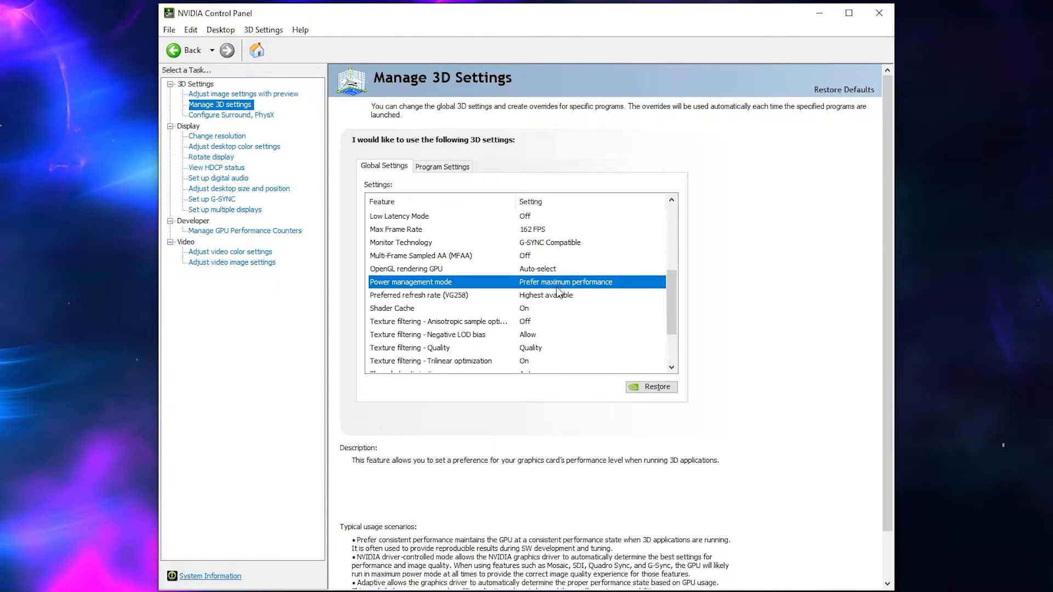
{"action": "left_click", "coordinate": [566, 282]}
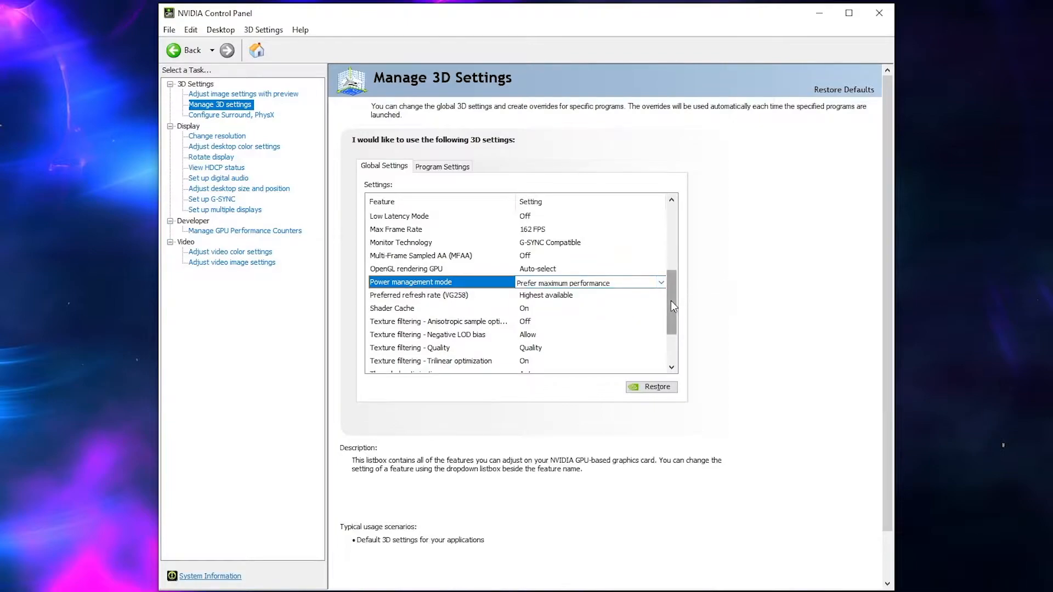
{"action": "scroll", "scroll_direction": "down", "scroll_amount": 3}
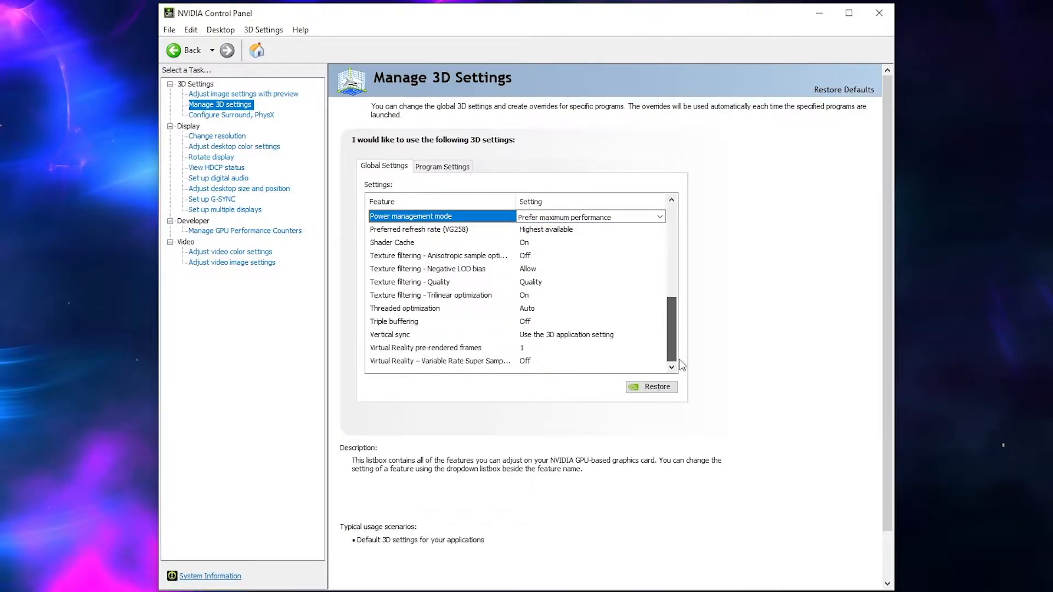
{"action": "mouse_move", "coordinate": [675, 355]}
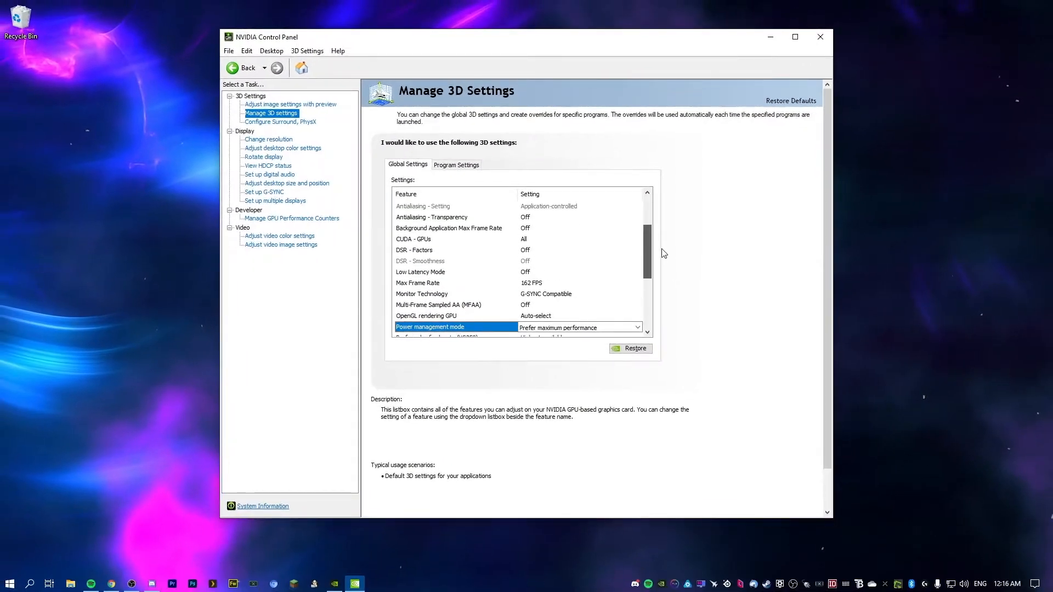
Launch Windows Security from the Start search results and view its Security at a glance tiles
{"action": "scroll", "scroll_direction": "up", "scroll_amount": 3}
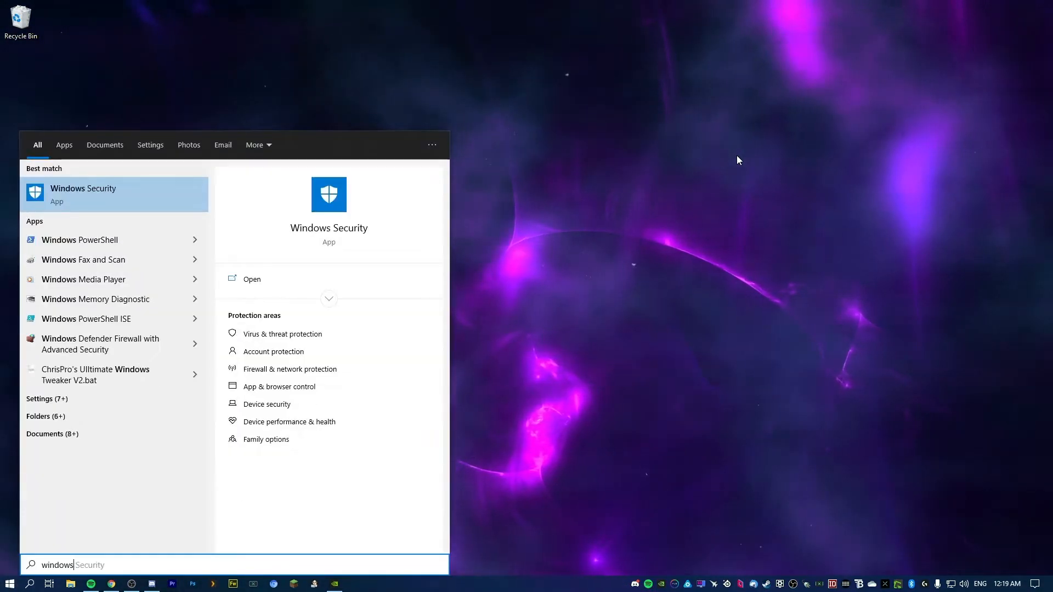
{"action": "left_click", "coordinate": [250, 279]}
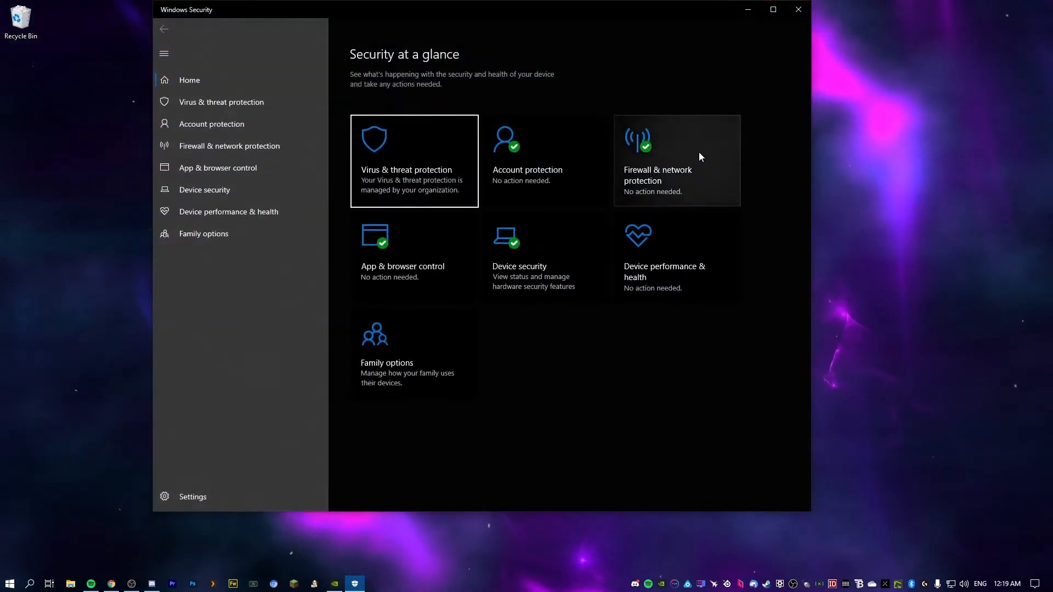
{"action": "mouse_move", "coordinate": [593, 154]}
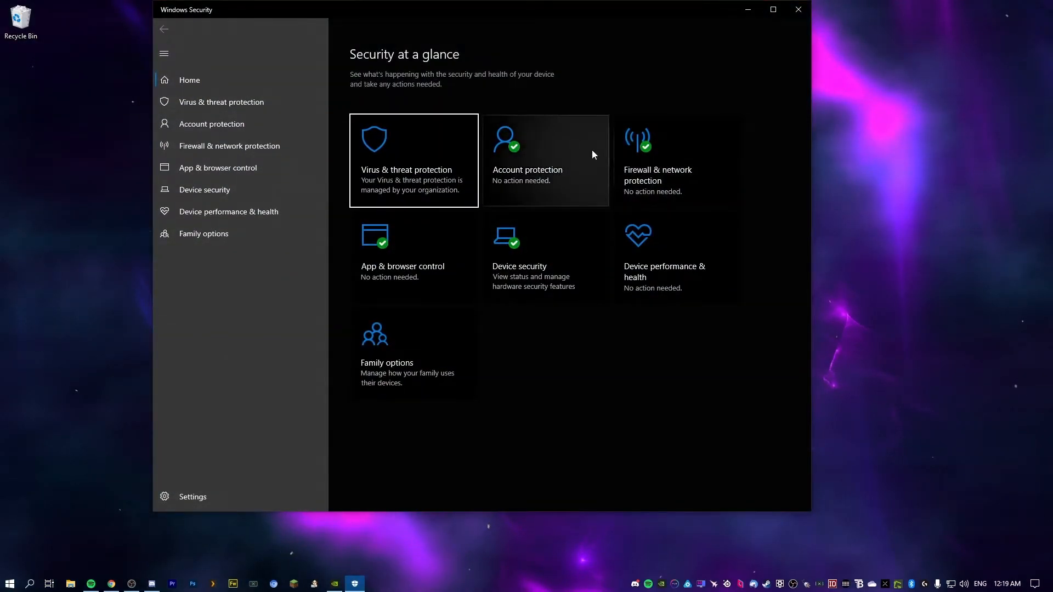
{"action": "mouse_move", "coordinate": [732, 358]}
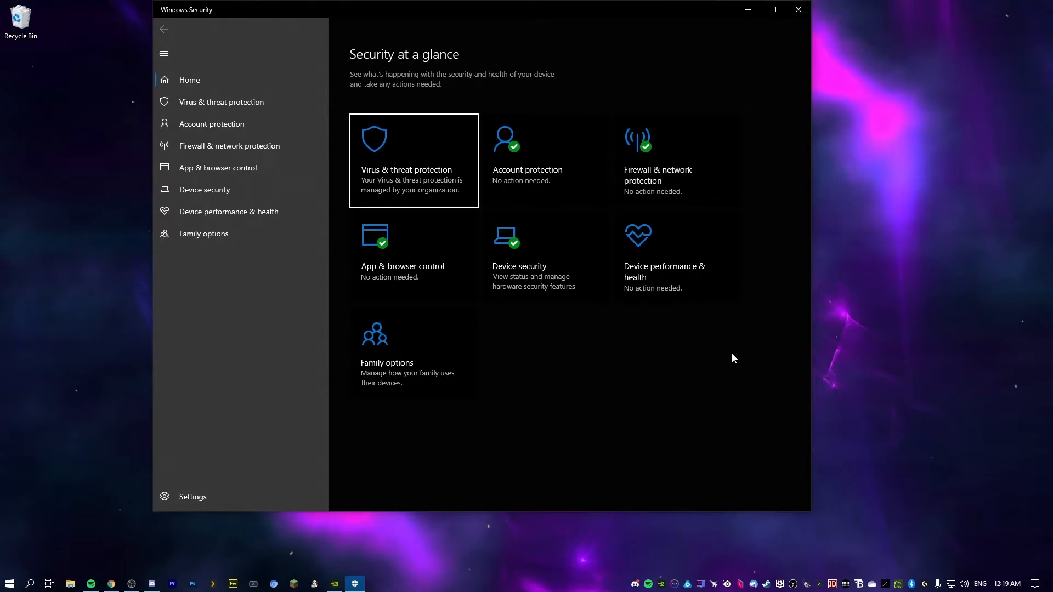
{"action": "mouse_move", "coordinate": [719, 346]}
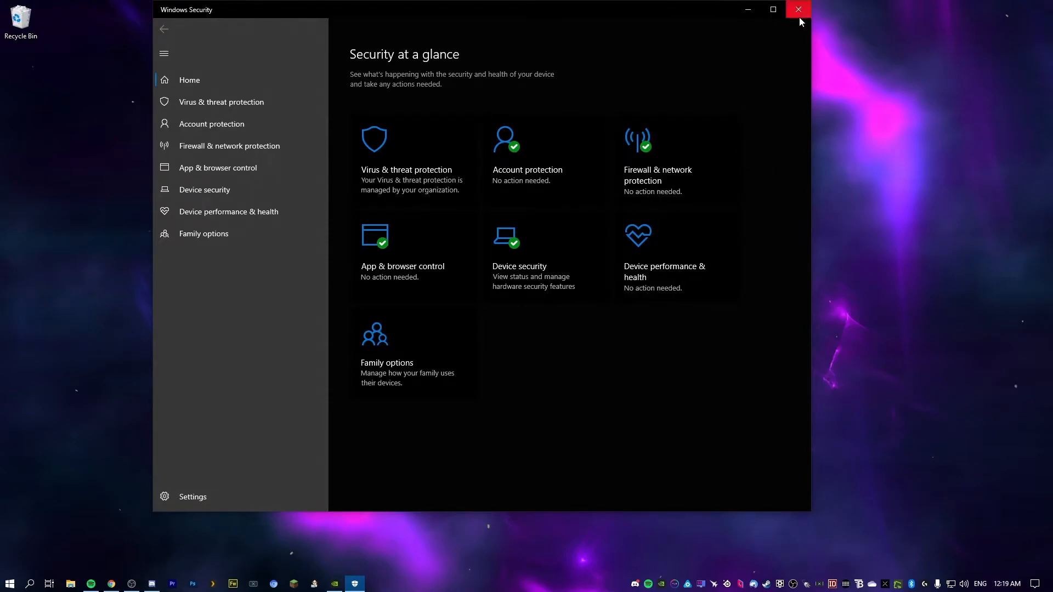
Close Windows Security, search 'ublock origin' and confirm its store page shows it installed
{"action": "left_click", "coordinate": [797, 8]}
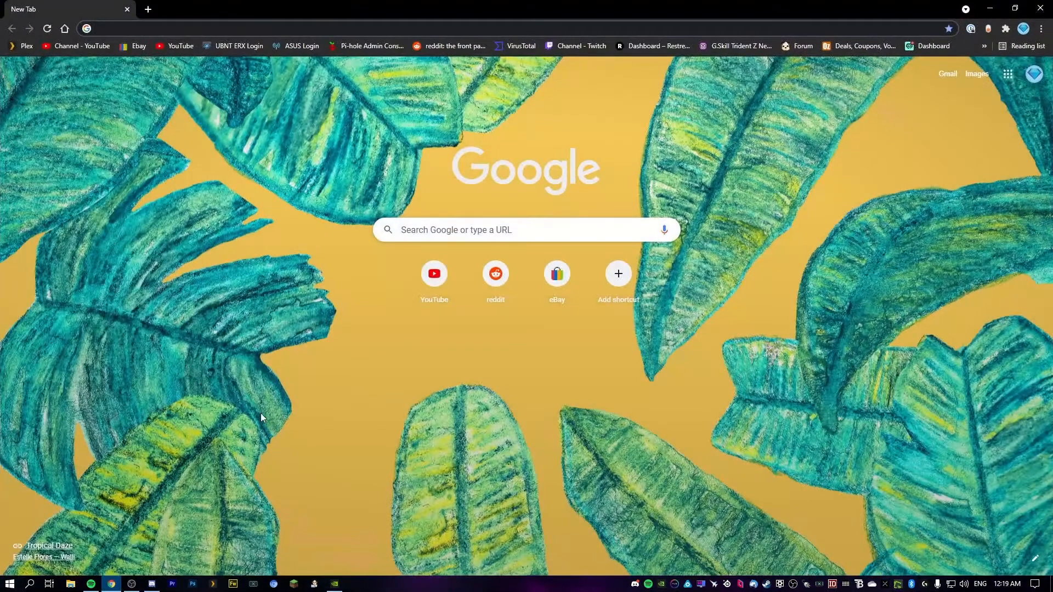
{"action": "type", "text": "ublock origin"}
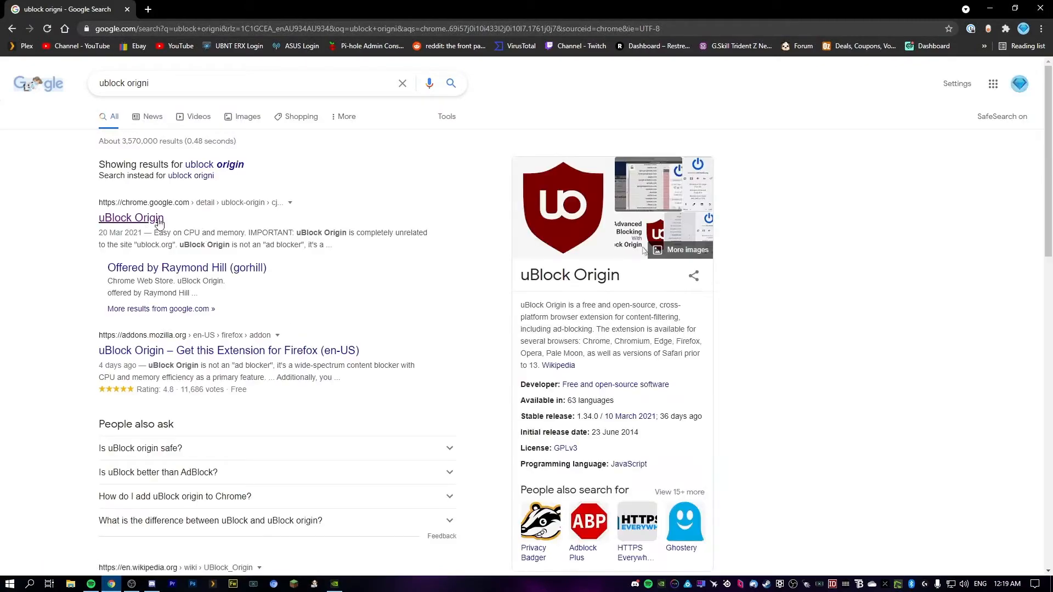
{"action": "left_click", "coordinate": [131, 218]}
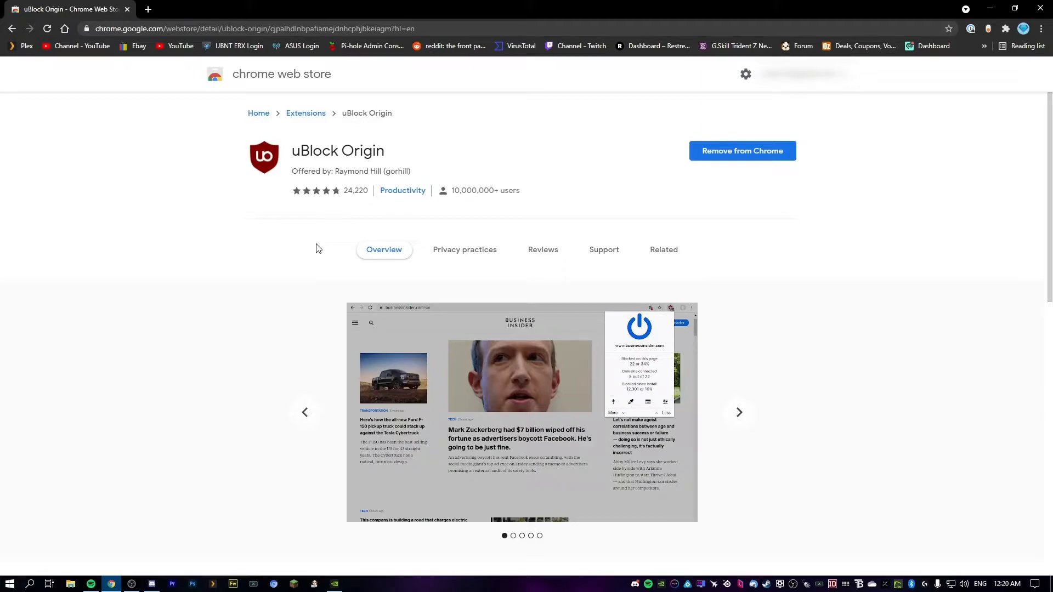
{"action": "scroll", "scroll_direction": "down", "scroll_amount": 3}
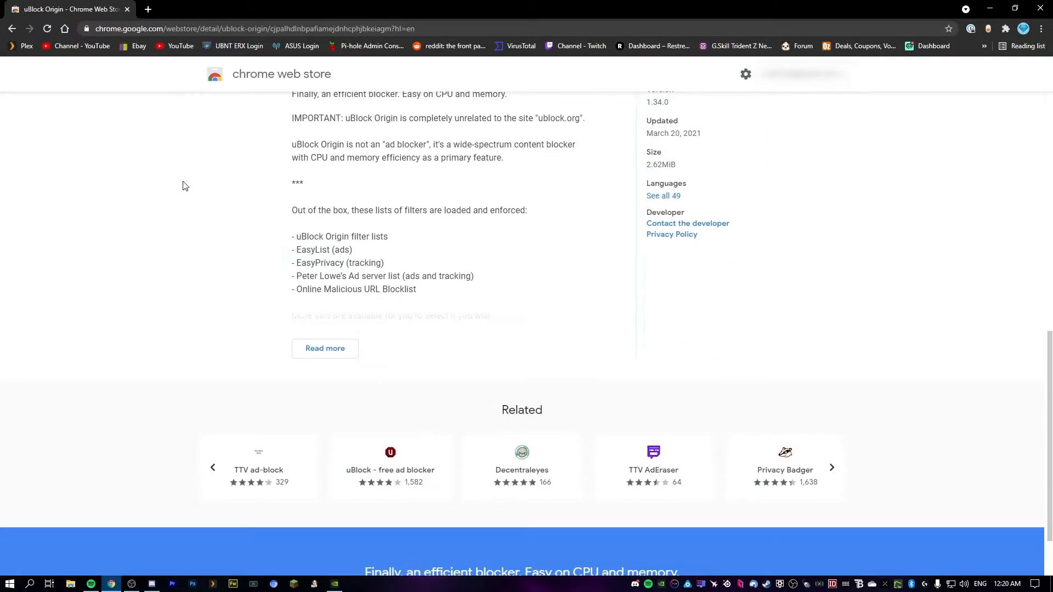
{"action": "scroll", "scroll_direction": "up", "scroll_amount": 3}
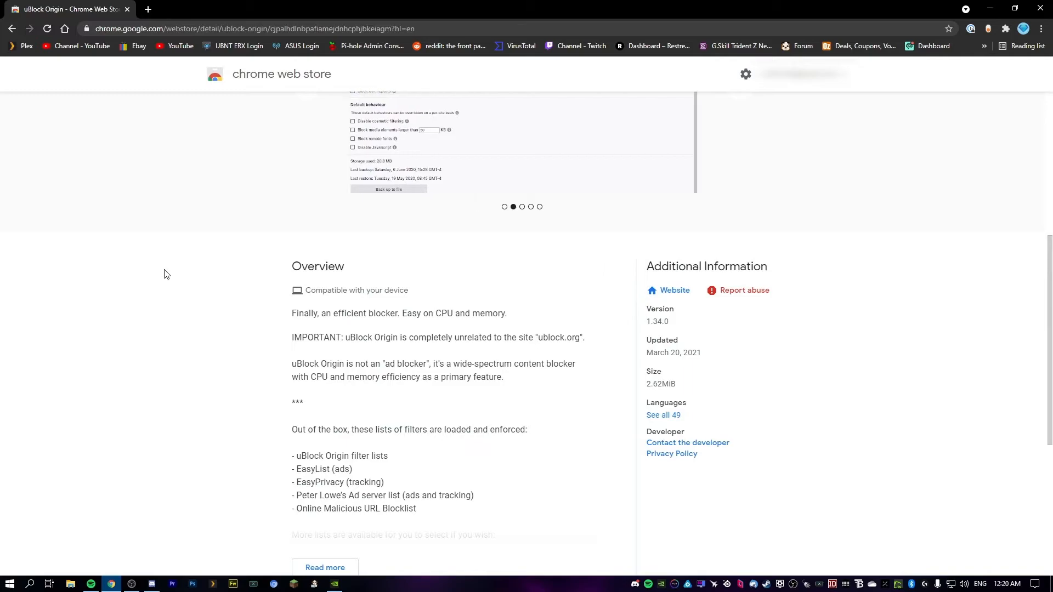
{"action": "scroll", "scroll_direction": "up", "scroll_amount": 3}
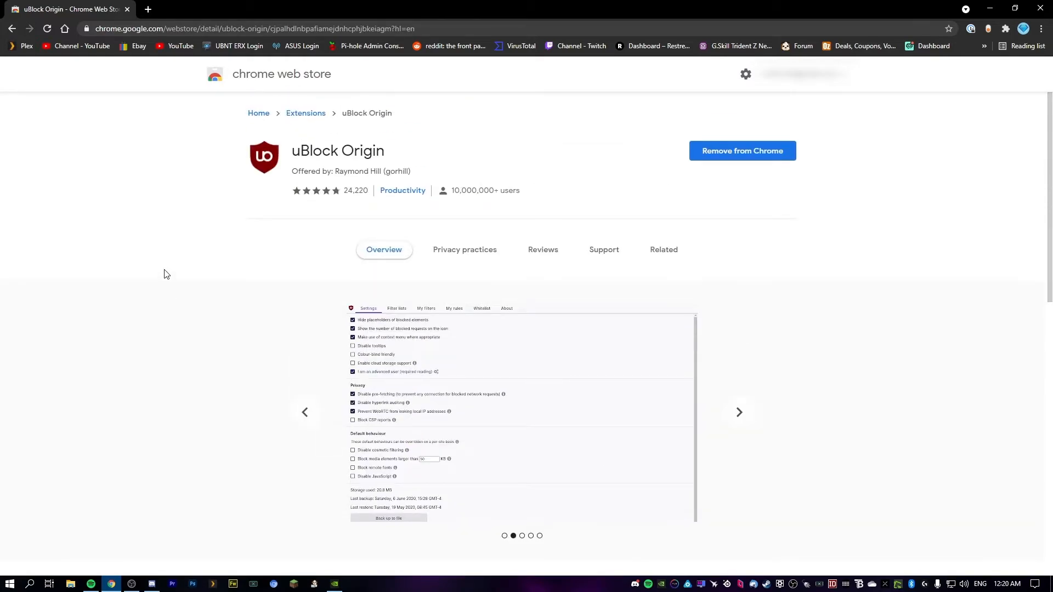
{"action": "left_click", "coordinate": [738, 412]}
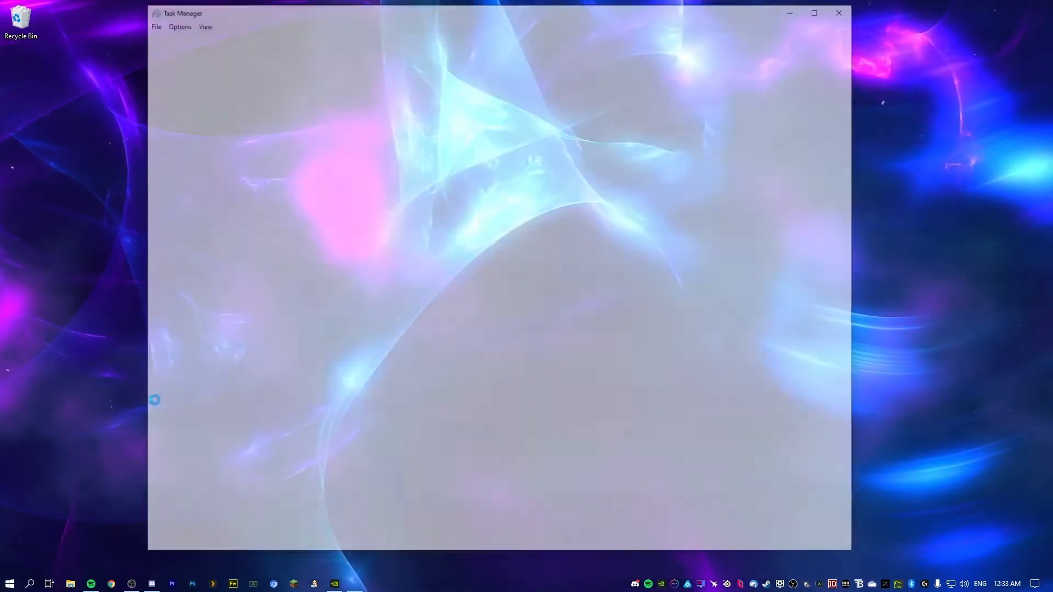
Review Task Manager's startup apps, inspecting the disabled Battle.net and iCUE entries
{"action": "left_click", "coordinate": [178, 541]}
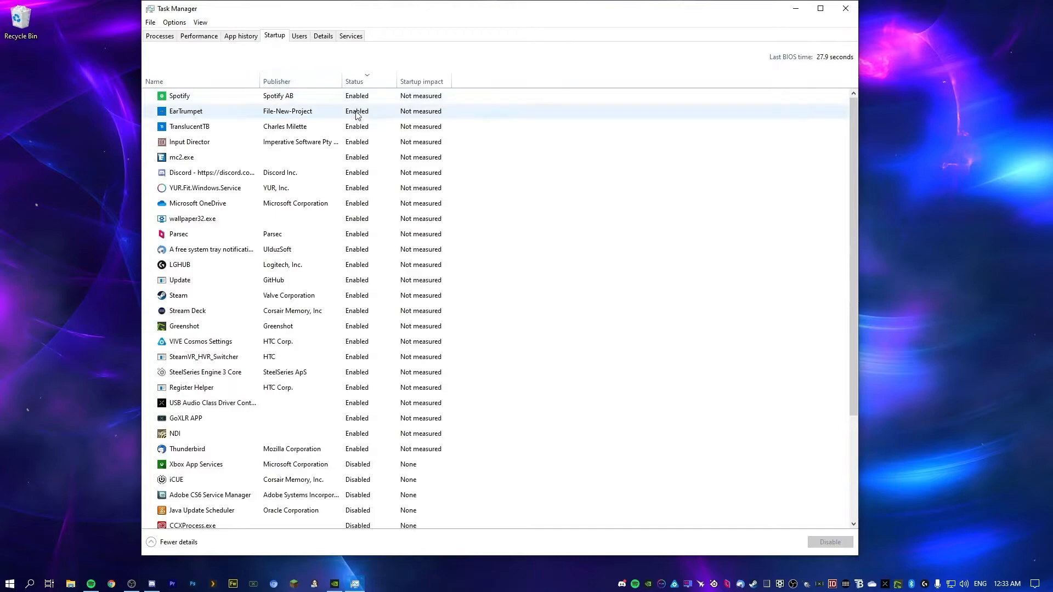
{"action": "mouse_move", "coordinate": [381, 87]}
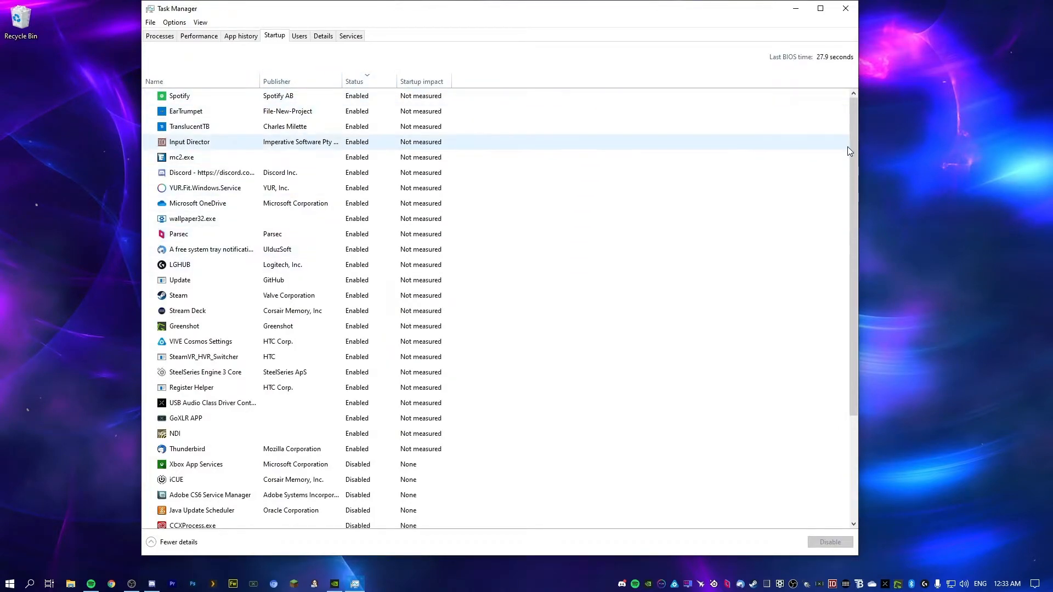
{"action": "scroll", "scroll_direction": "down", "scroll_amount": 3}
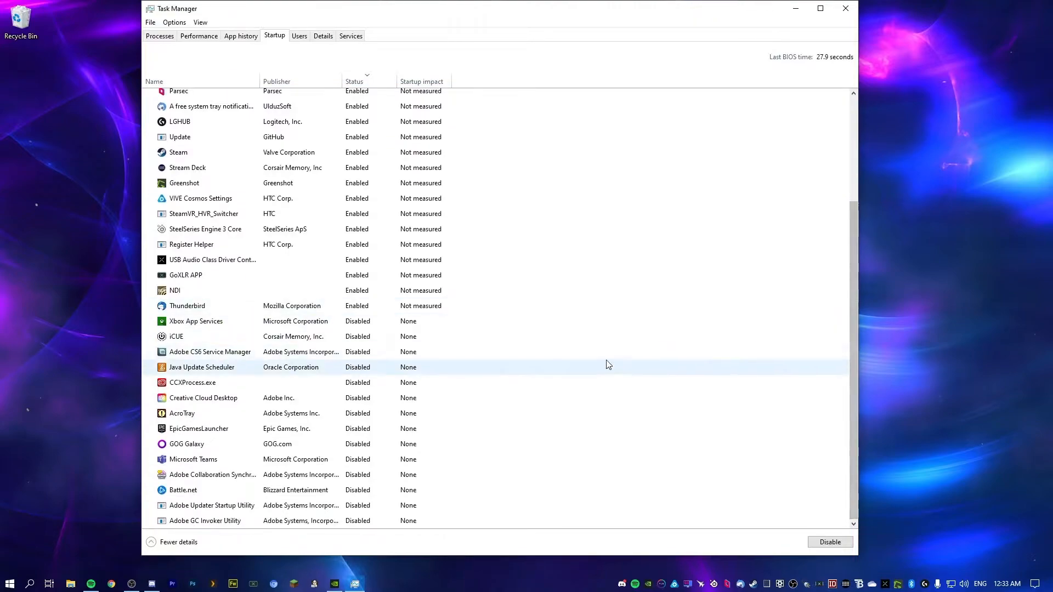
{"action": "mouse_move", "coordinate": [247, 434]}
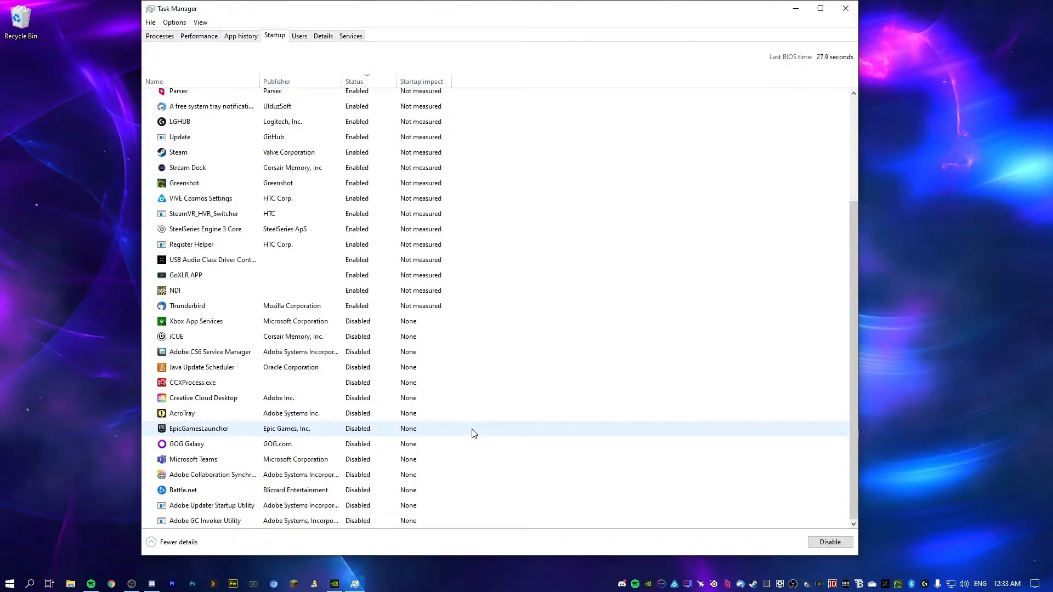
{"action": "mouse_move", "coordinate": [230, 433]}
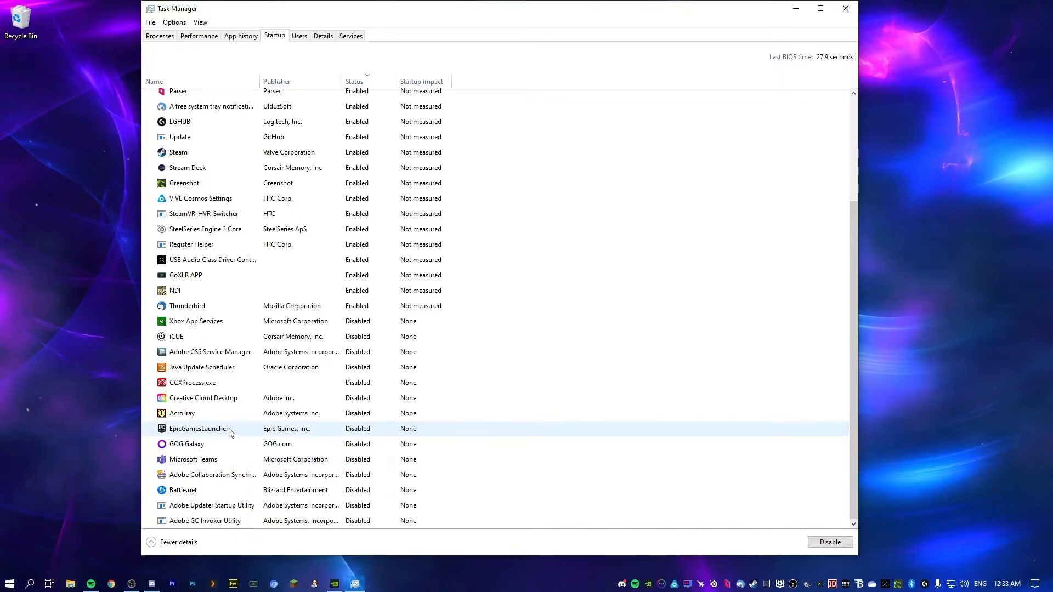
{"action": "mouse_move", "coordinate": [230, 442]}
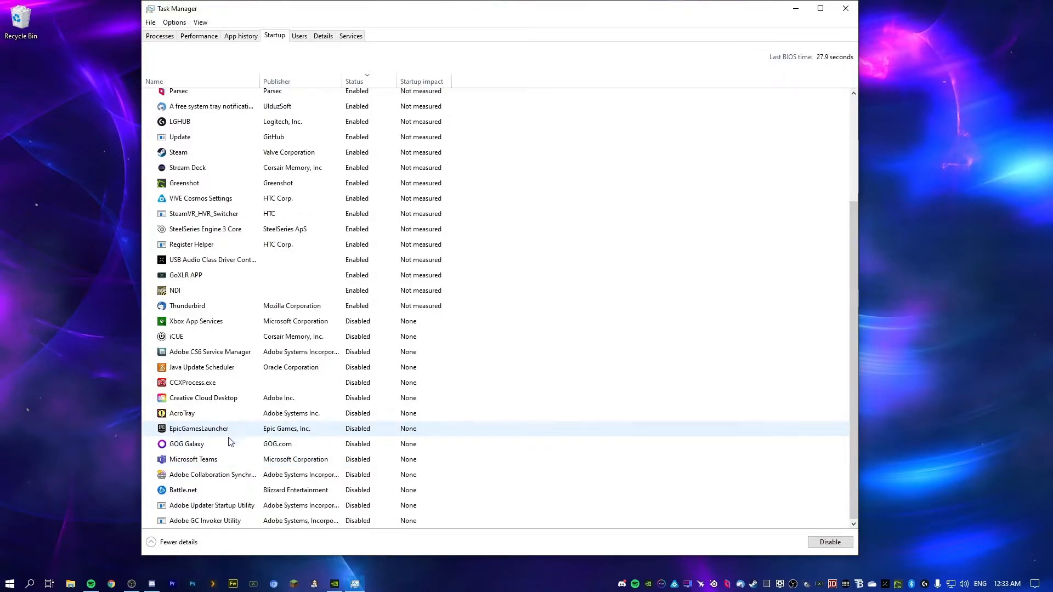
{"action": "left_click", "coordinate": [182, 490]}
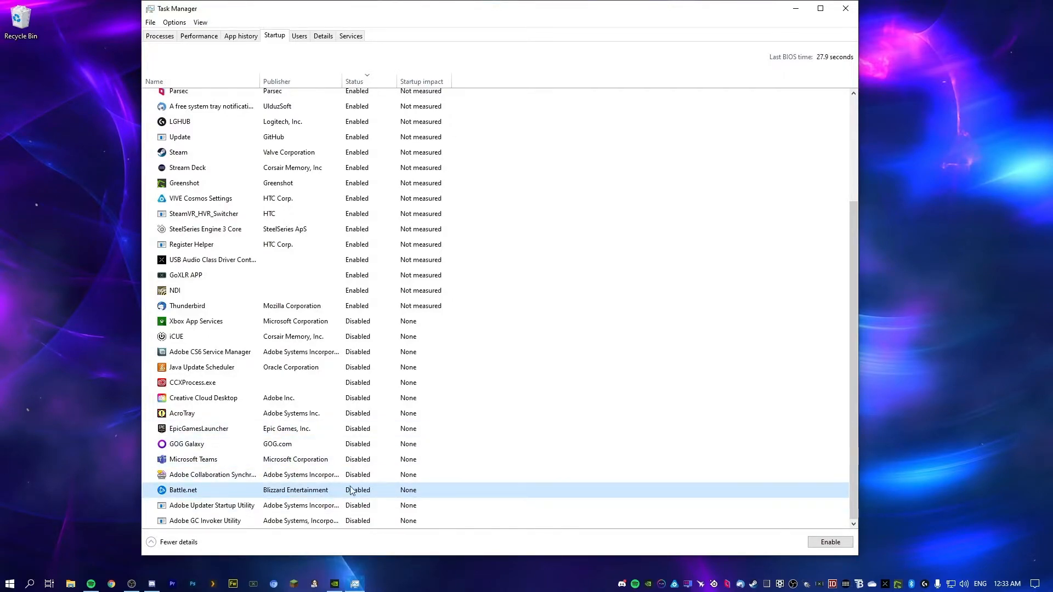
{"action": "mouse_move", "coordinate": [449, 496]}
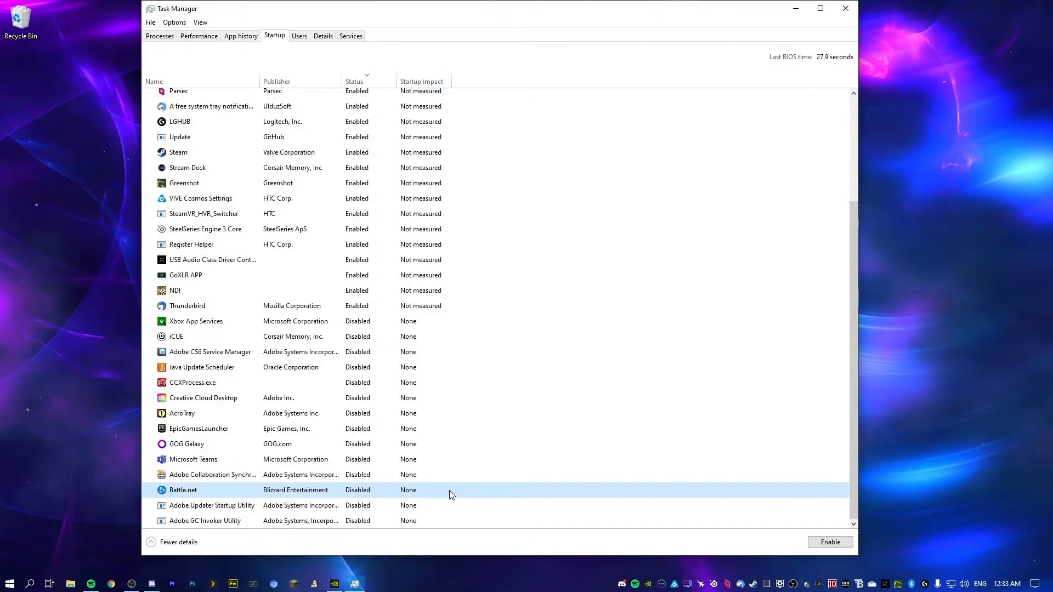
{"action": "left_click", "coordinate": [201, 290]}
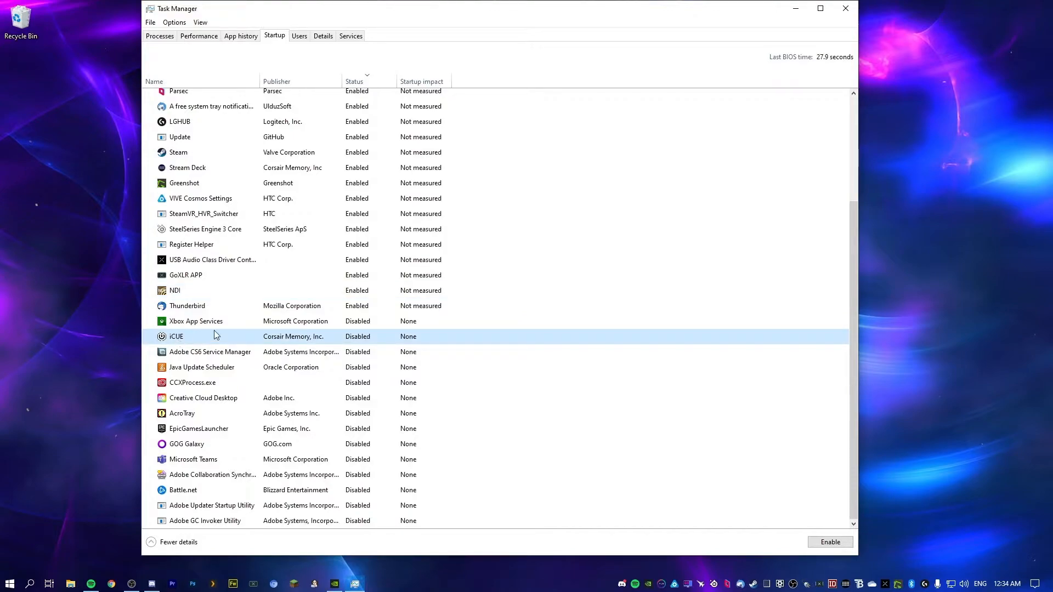
{"action": "mouse_move", "coordinate": [853, 337]}
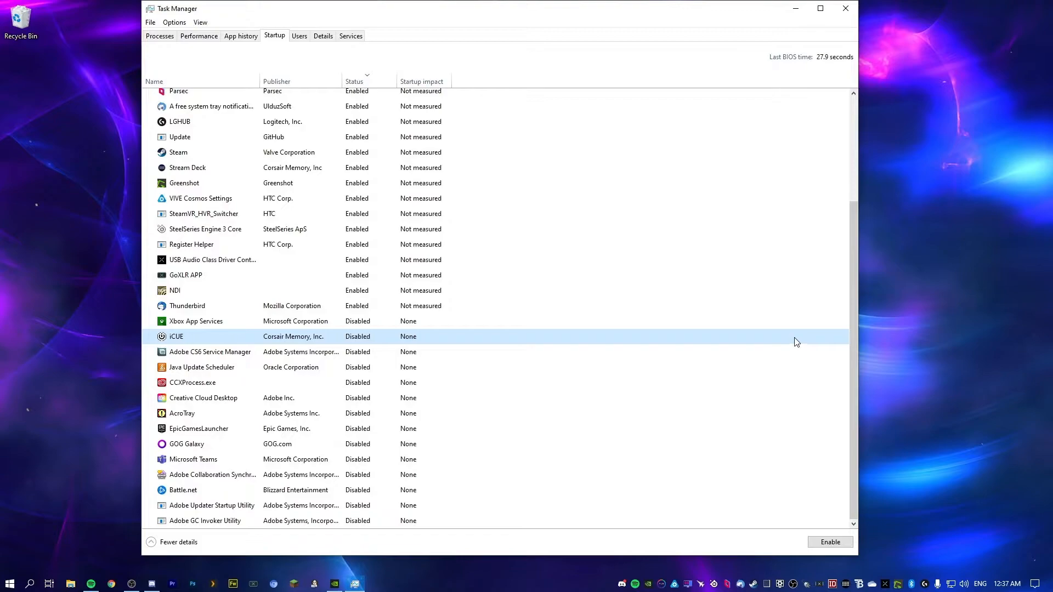
{"action": "scroll", "scroll_direction": "up", "scroll_amount": 3}
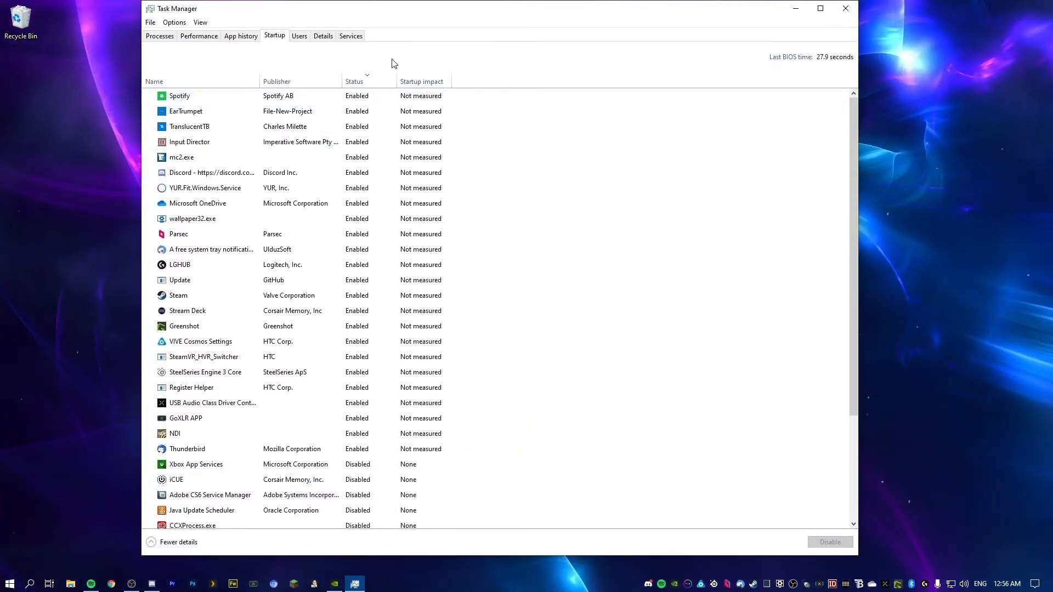
Look over the Processes list of running apps, then close Task Manager
{"action": "left_click", "coordinate": [159, 36]}
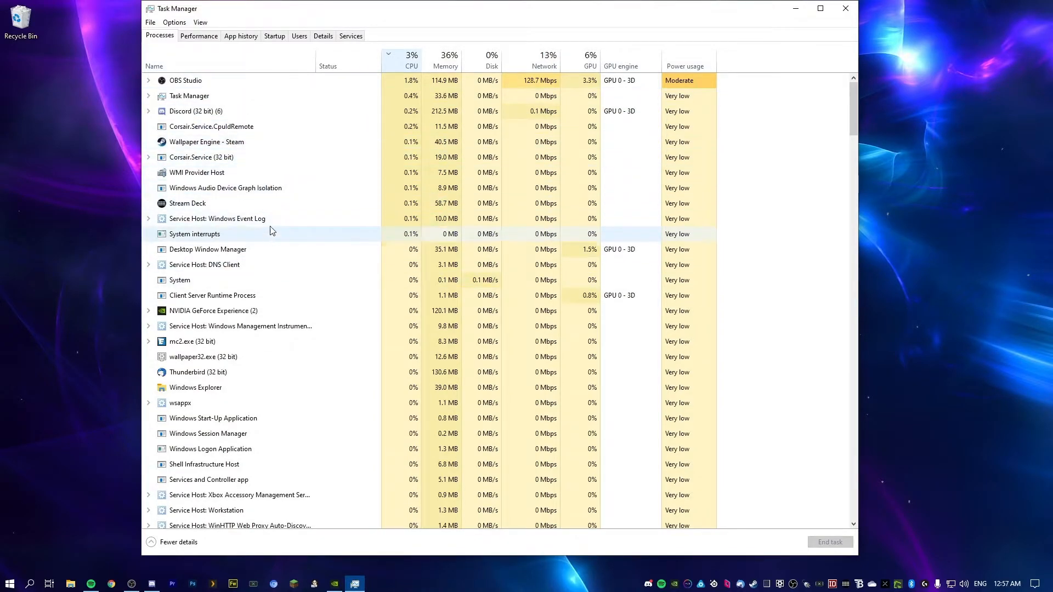
{"action": "left_click", "coordinate": [845, 8]}
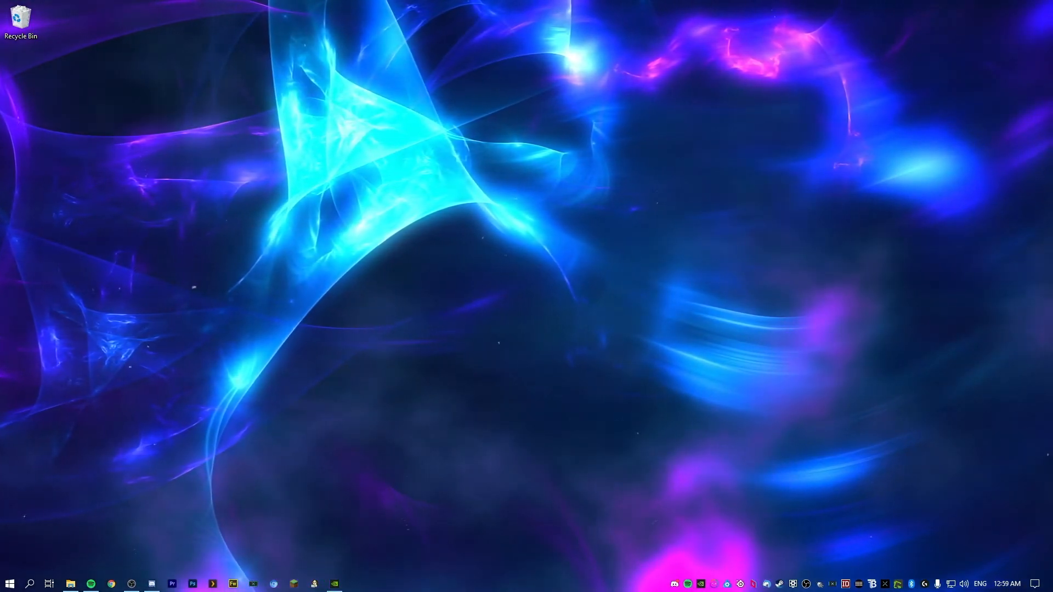
Extract the Tweaker V3 zip in Windows Cleanup and open the extracted folder
{"action": "left_click", "coordinate": [70, 583]}
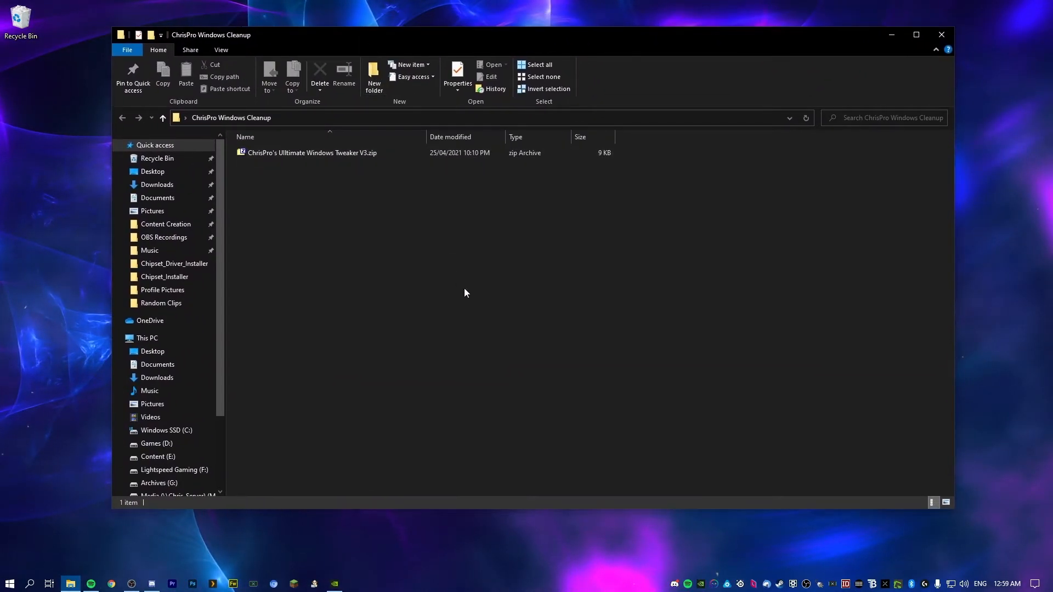
{"action": "mouse_move", "coordinate": [473, 296]}
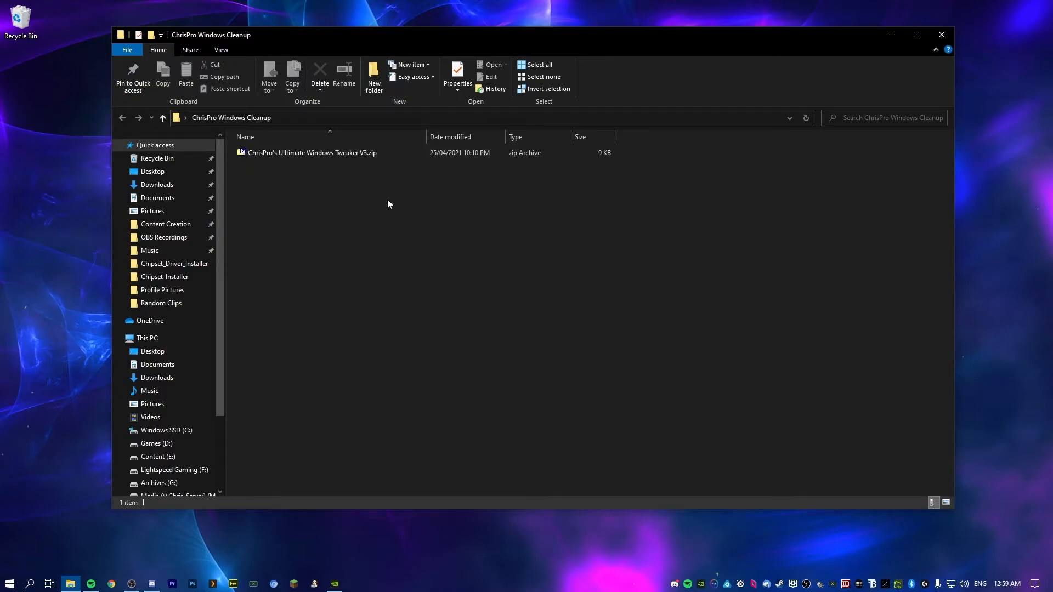
{"action": "mouse_move", "coordinate": [593, 293]}
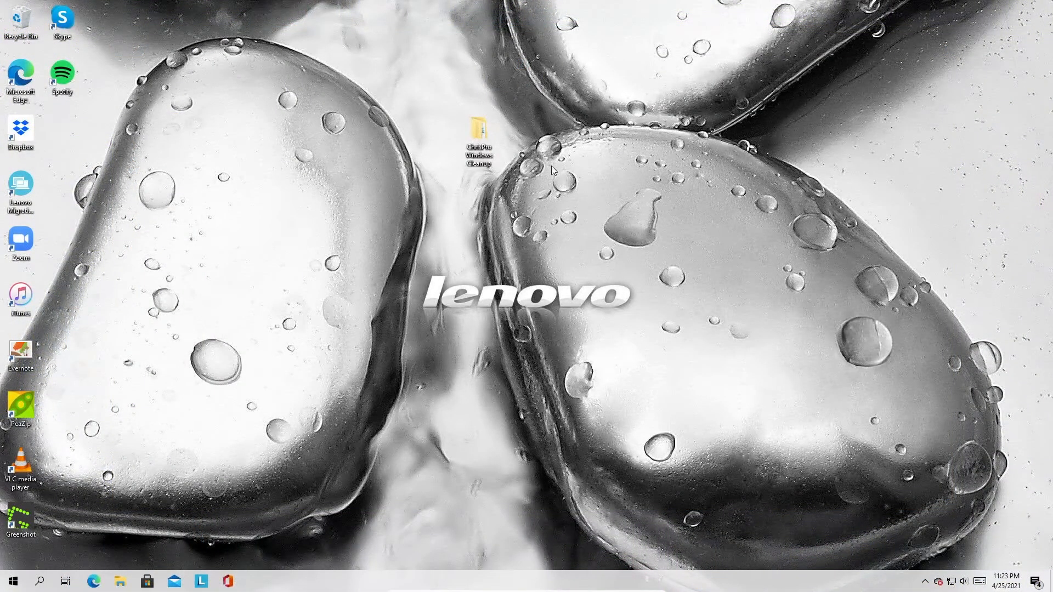
{"action": "double_click", "coordinate": [478, 131]}
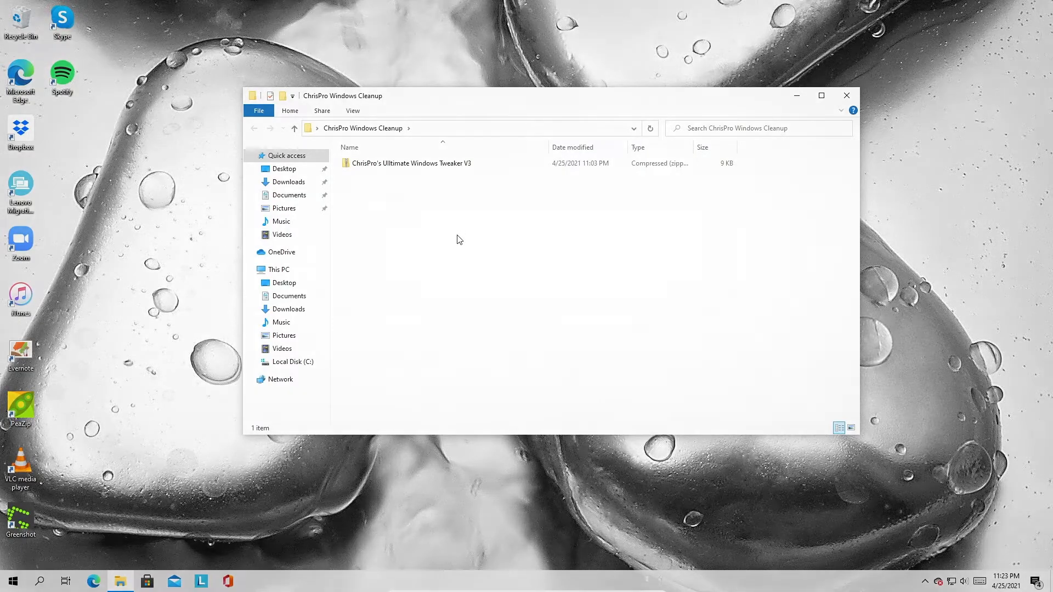
{"action": "right_click", "coordinate": [411, 163]}
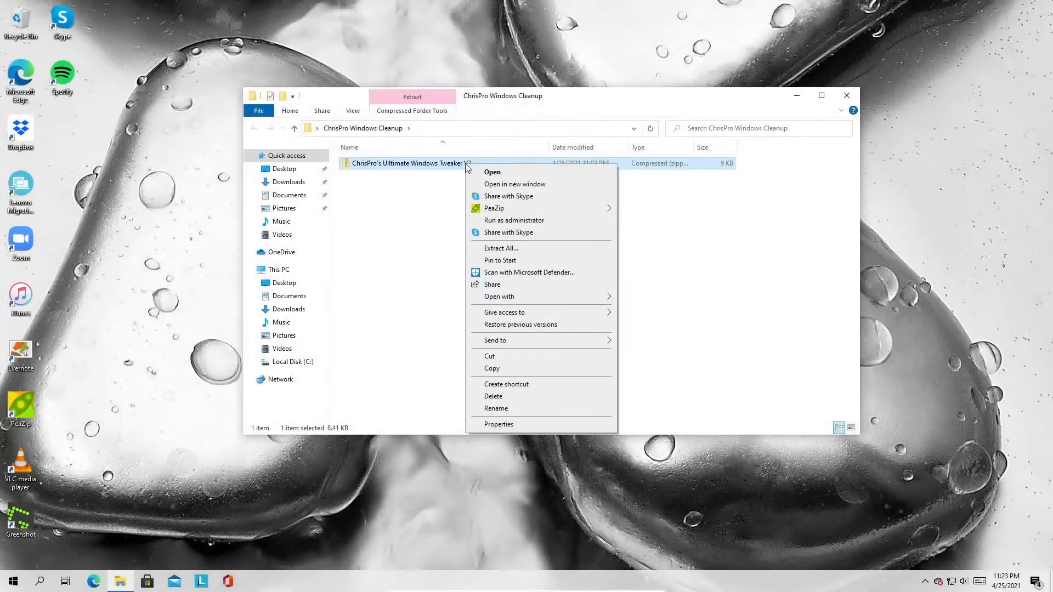
{"action": "left_click", "coordinate": [501, 248]}
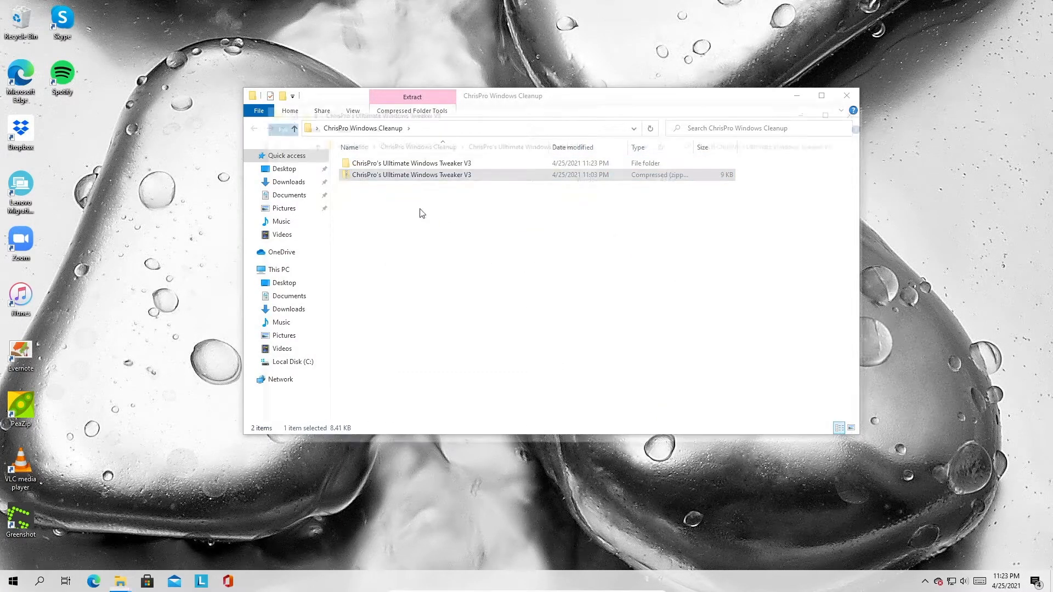
{"action": "double_click", "coordinate": [411, 162]}
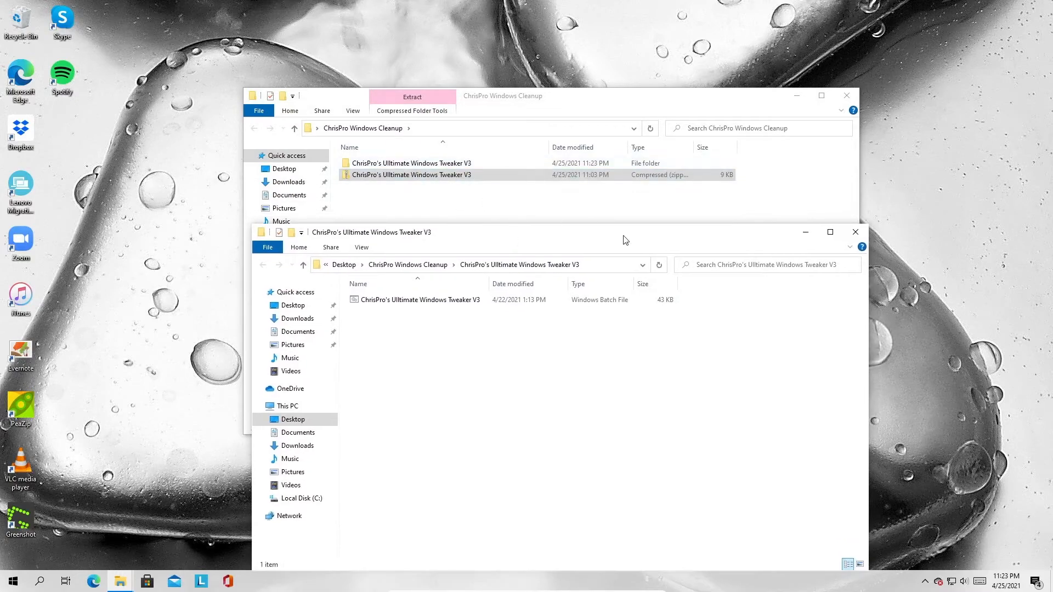
{"action": "left_click", "coordinate": [855, 232]}
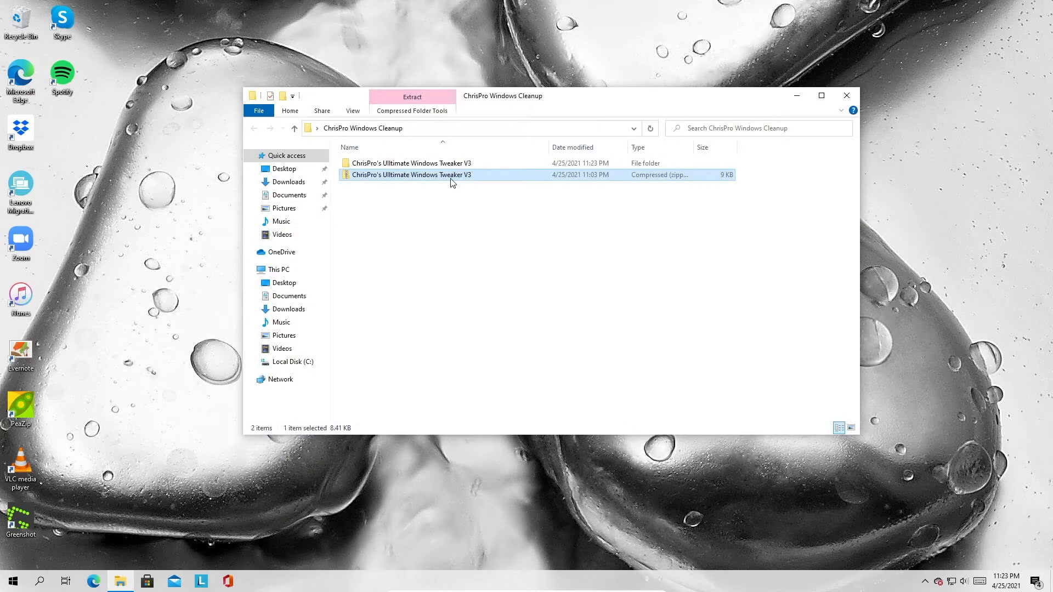
{"action": "double_click", "coordinate": [410, 162]}
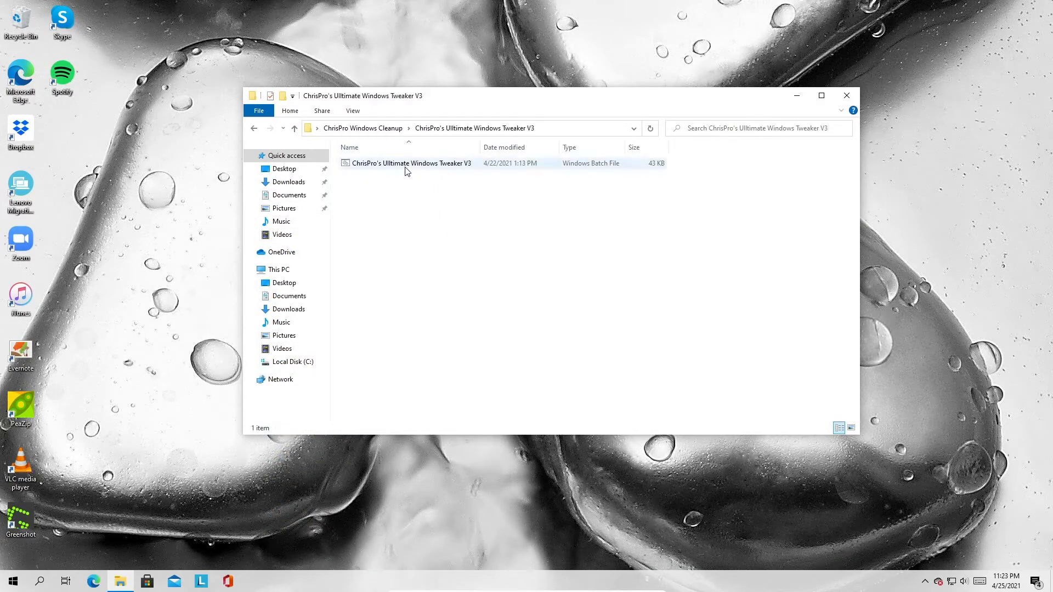
{"action": "right_click", "coordinate": [406, 163]}
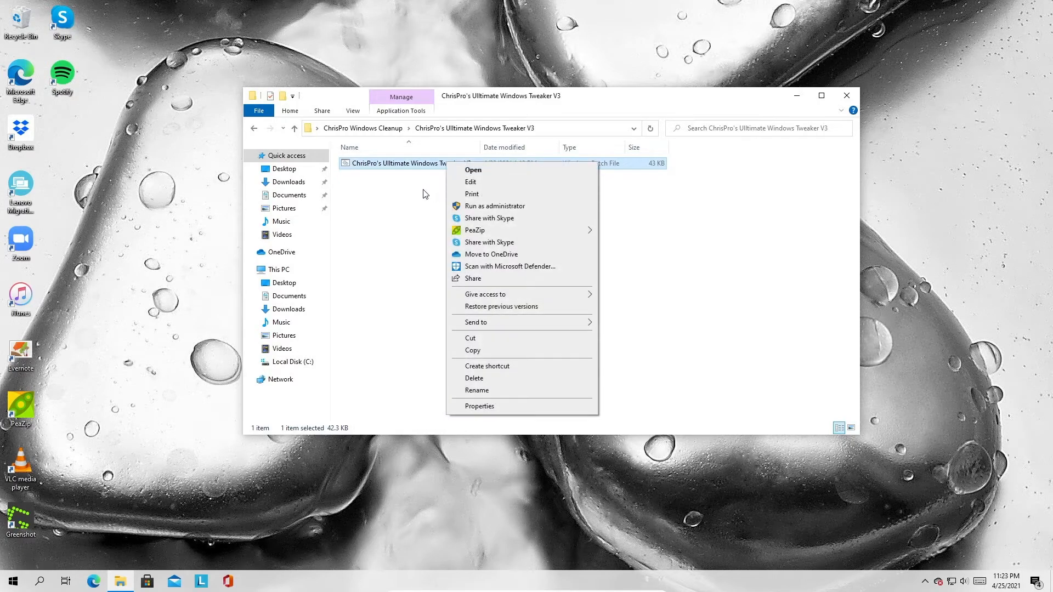
{"action": "left_click", "coordinate": [470, 182]}
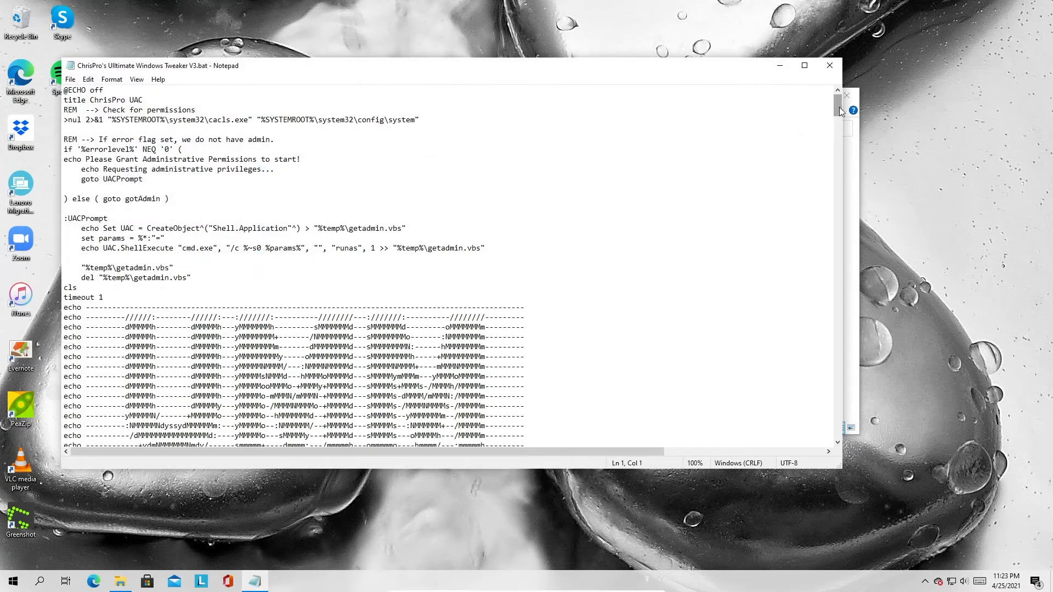
{"action": "scroll", "scroll_direction": "down", "scroll_amount": 3}
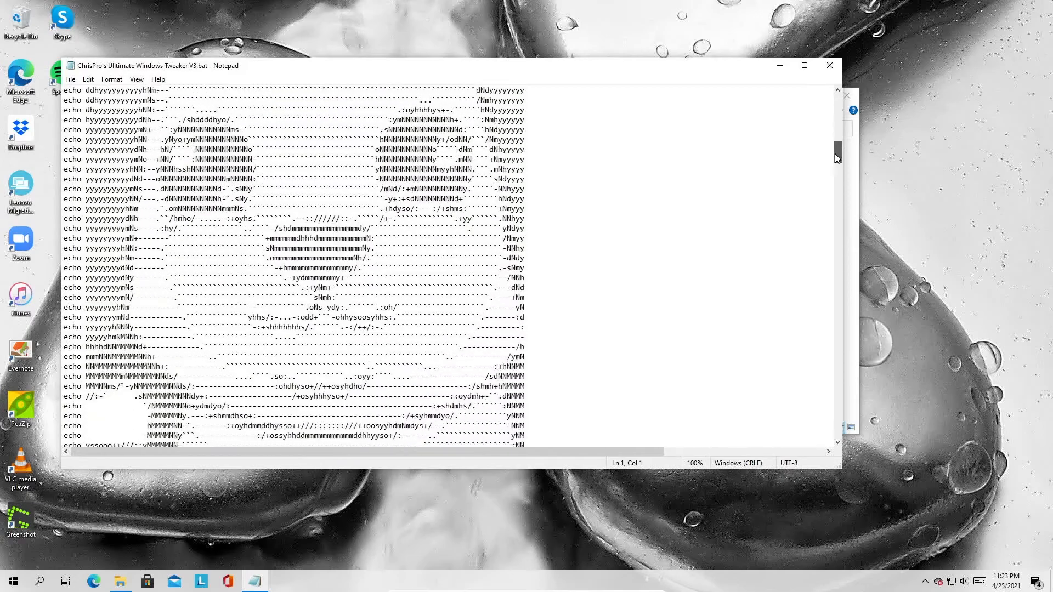
{"action": "scroll", "scroll_direction": "down", "scroll_amount": 3}
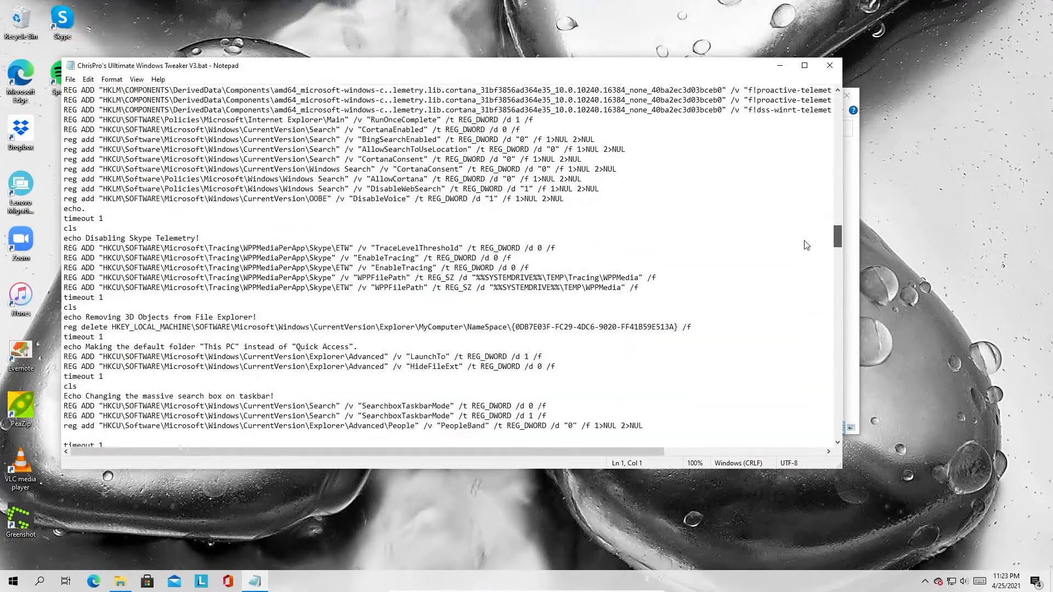
{"action": "scroll", "scroll_direction": "down", "scroll_amount": 3}
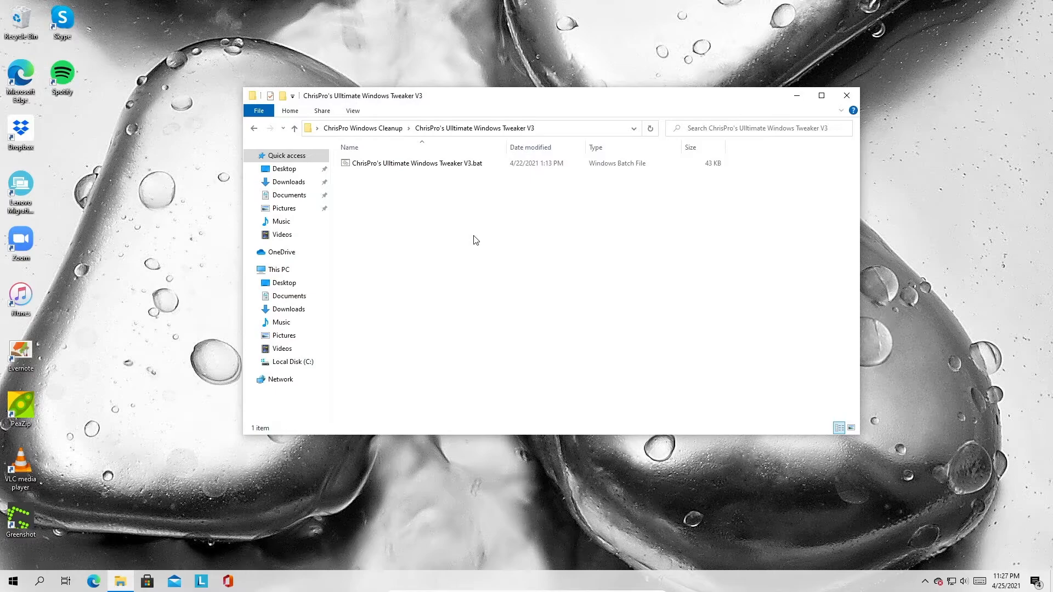
Launch the tweaker script and approve Windows Command Processor in the UAC prompt
{"action": "left_click", "coordinate": [418, 163]}
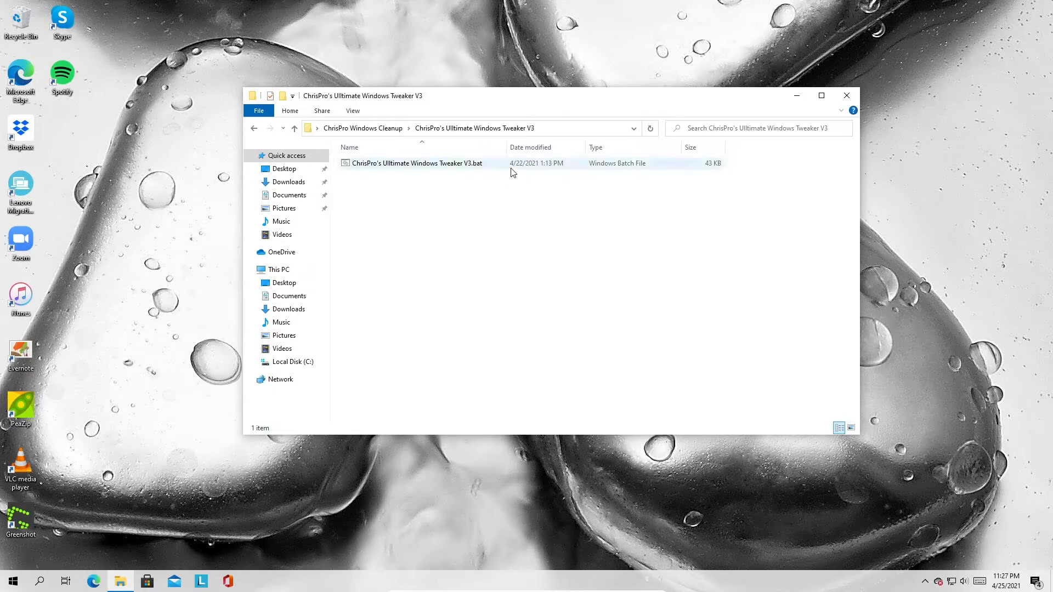
{"action": "double_click", "coordinate": [417, 163]}
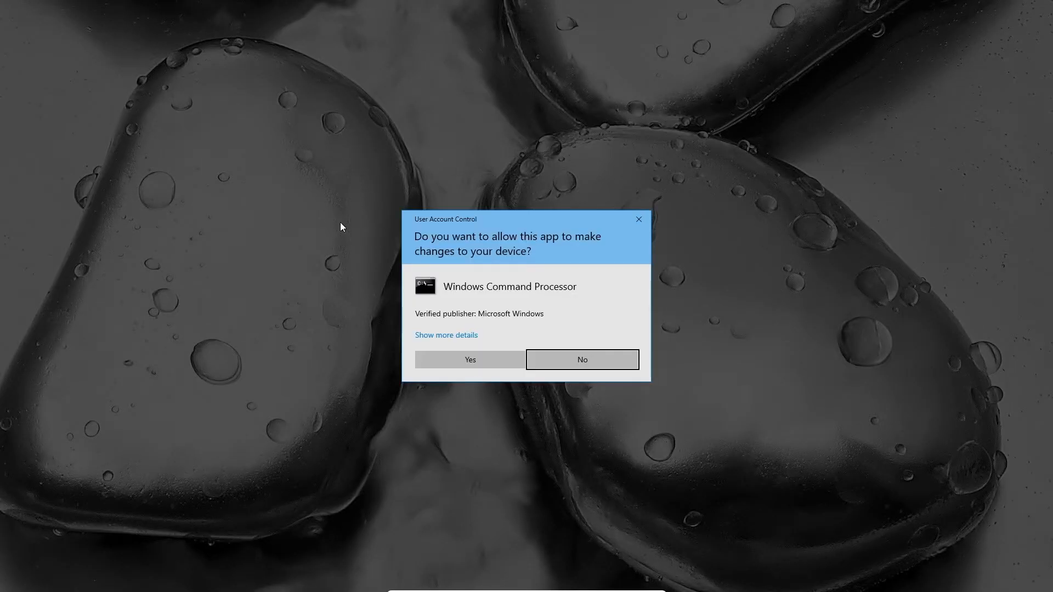
{"action": "mouse_move", "coordinate": [425, 248]}
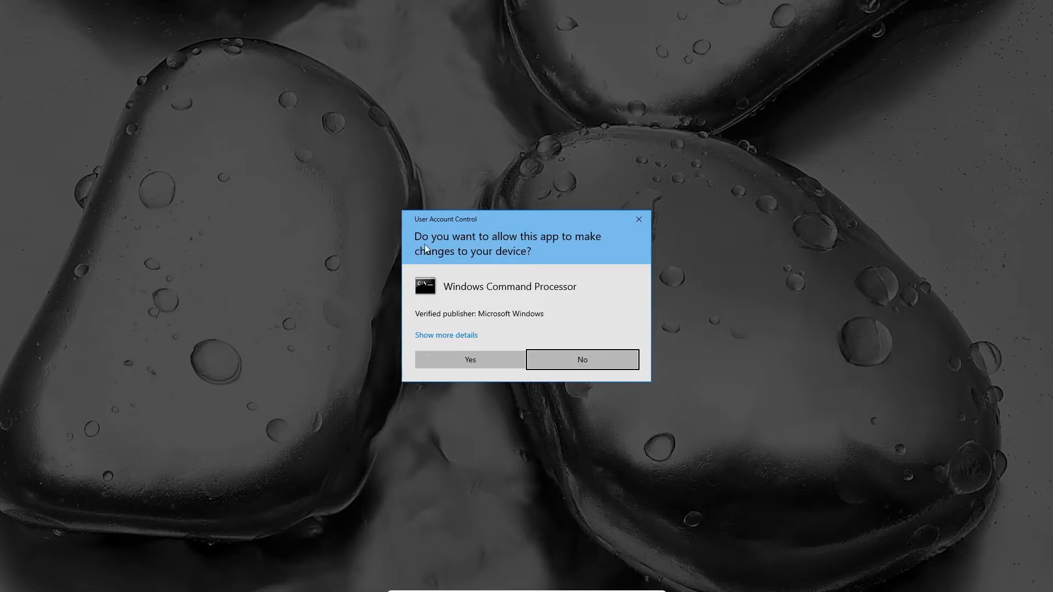
{"action": "left_click", "coordinate": [446, 335]}
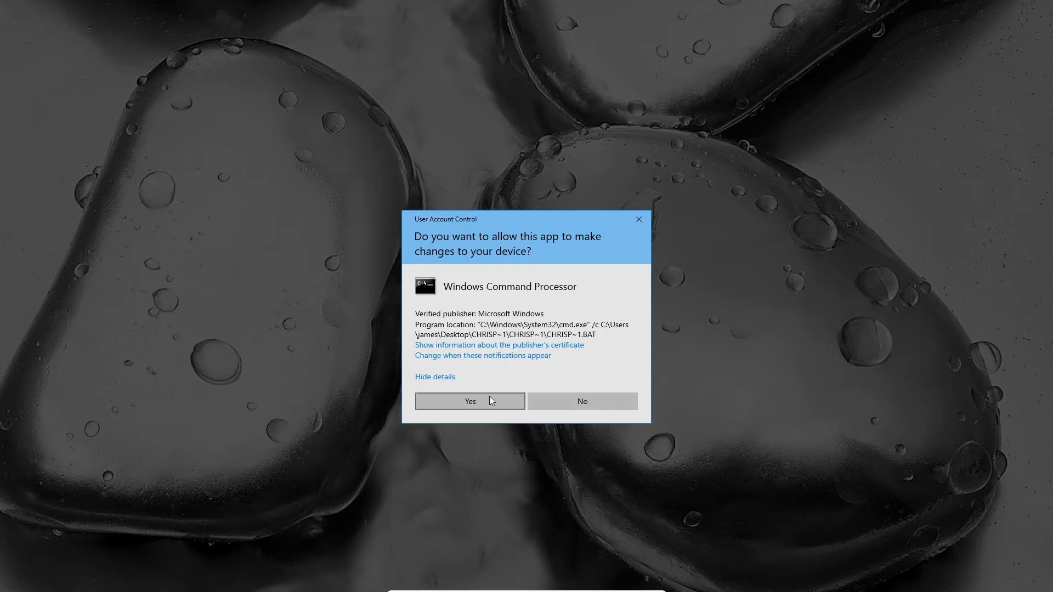
{"action": "left_click", "coordinate": [470, 400]}
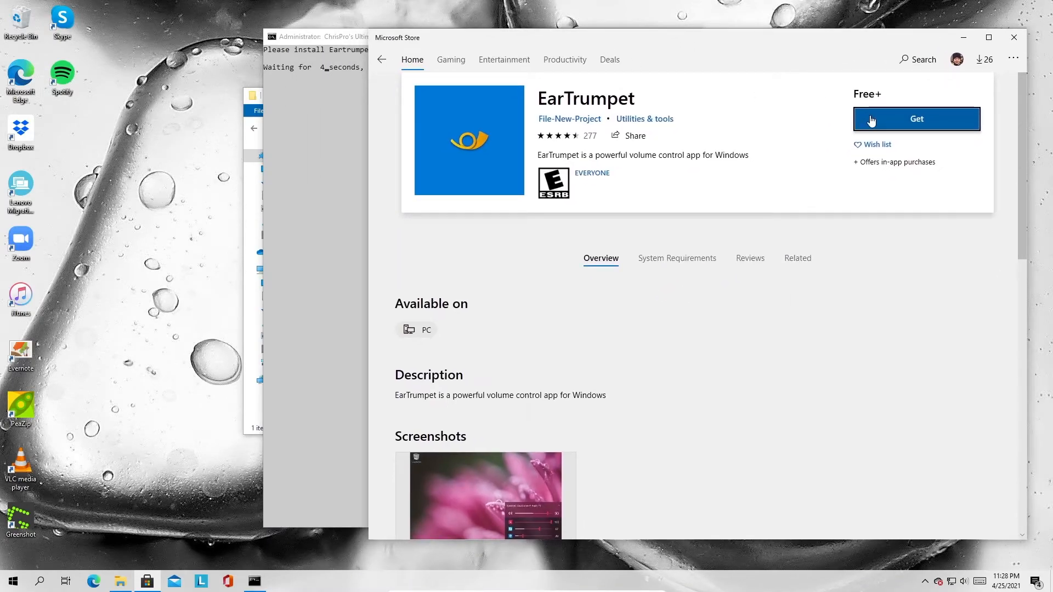
Request the free EarTrumpet install and check the taskbar volume flyout
{"action": "left_click", "coordinate": [963, 581]}
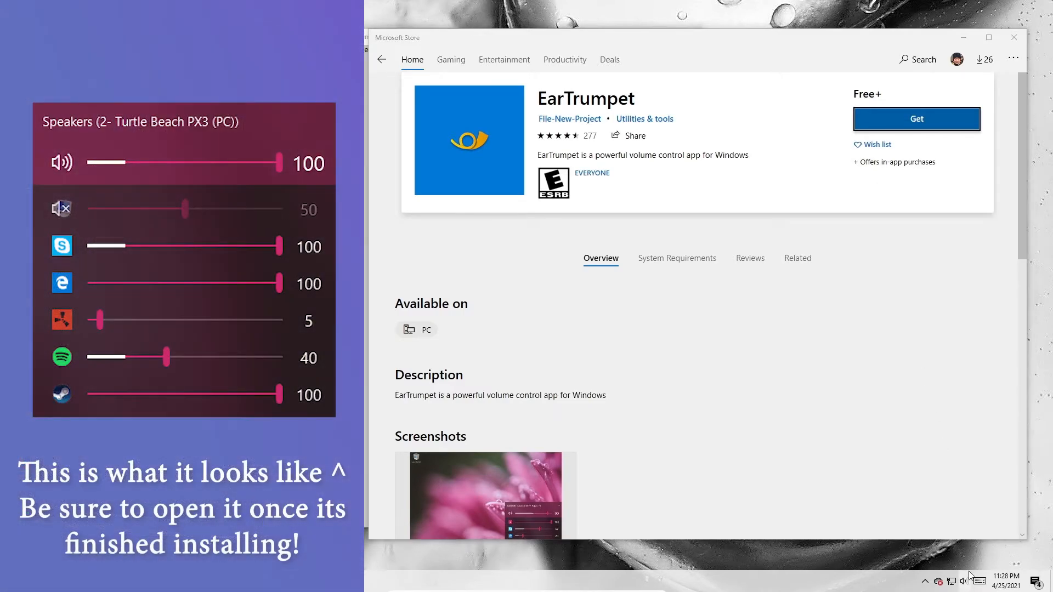
{"action": "left_click", "coordinate": [962, 580]}
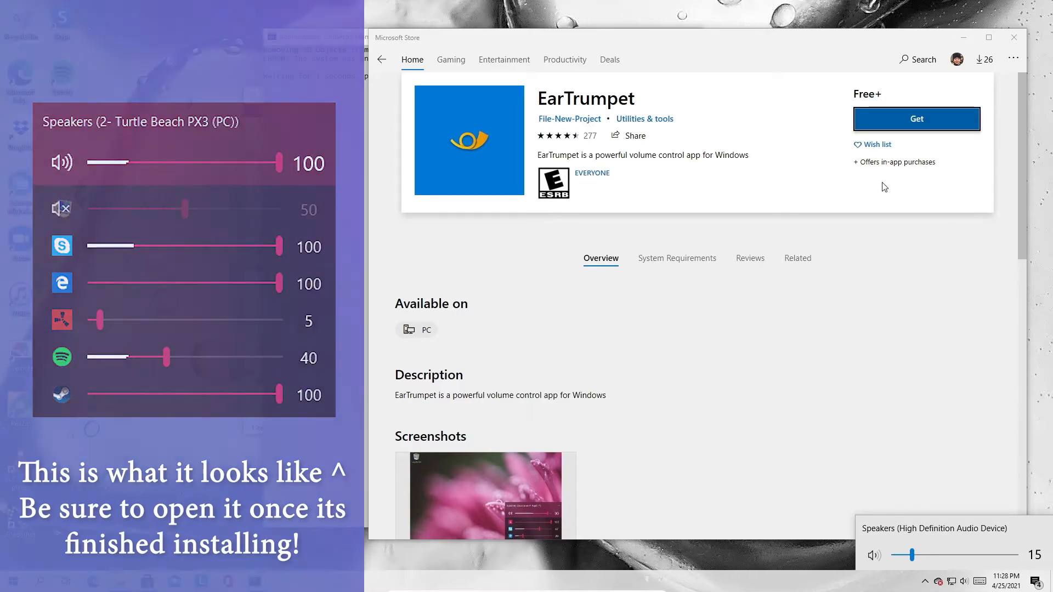
{"action": "left_click", "coordinate": [915, 119]}
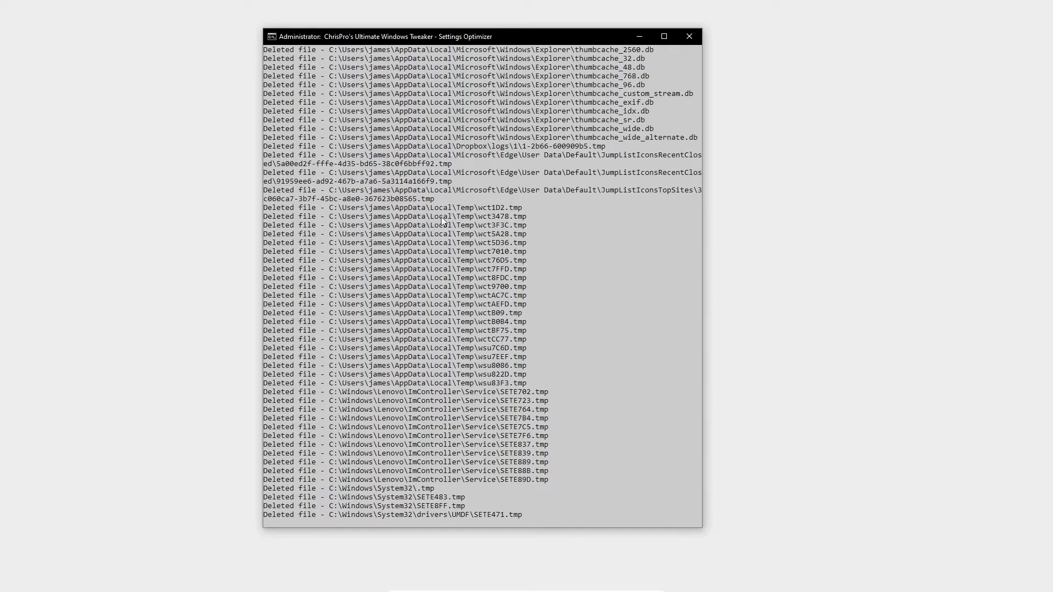
{"action": "mouse_move", "coordinate": [476, 365]}
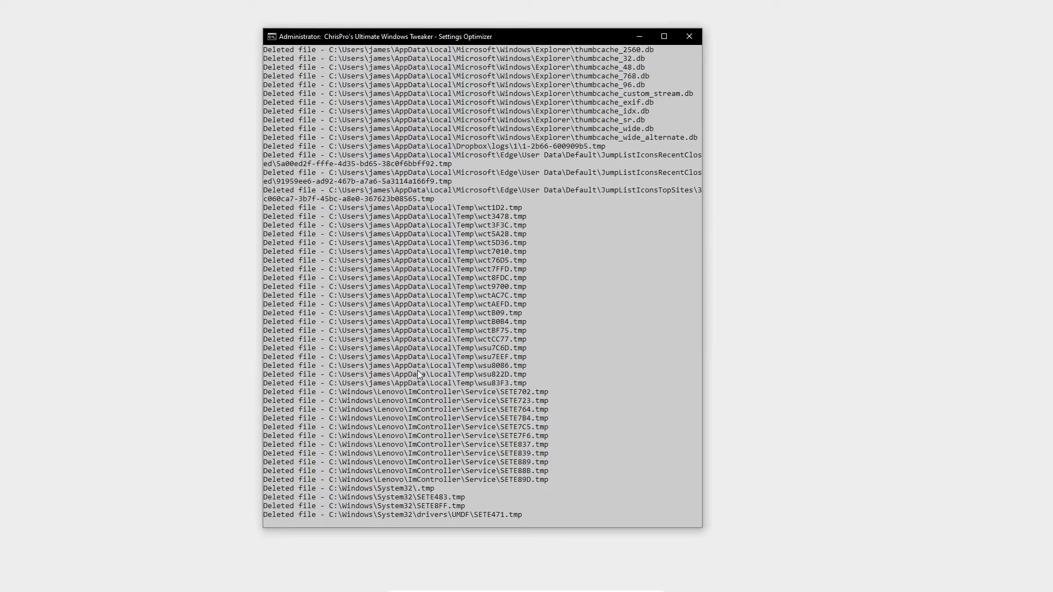
{"action": "mouse_move", "coordinate": [544, 278]}
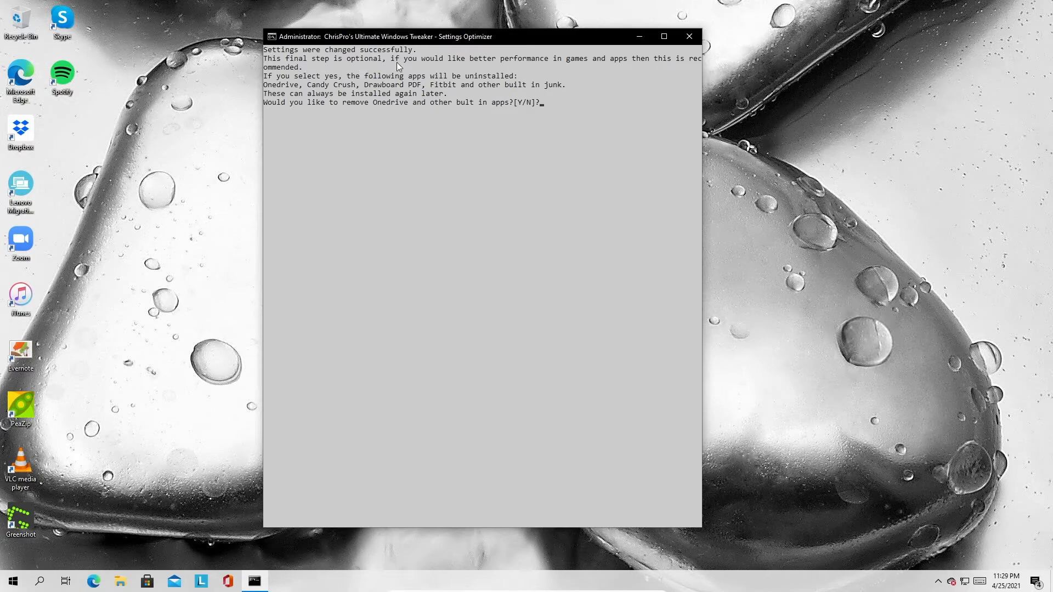
{"action": "mouse_move", "coordinate": [657, 66]}
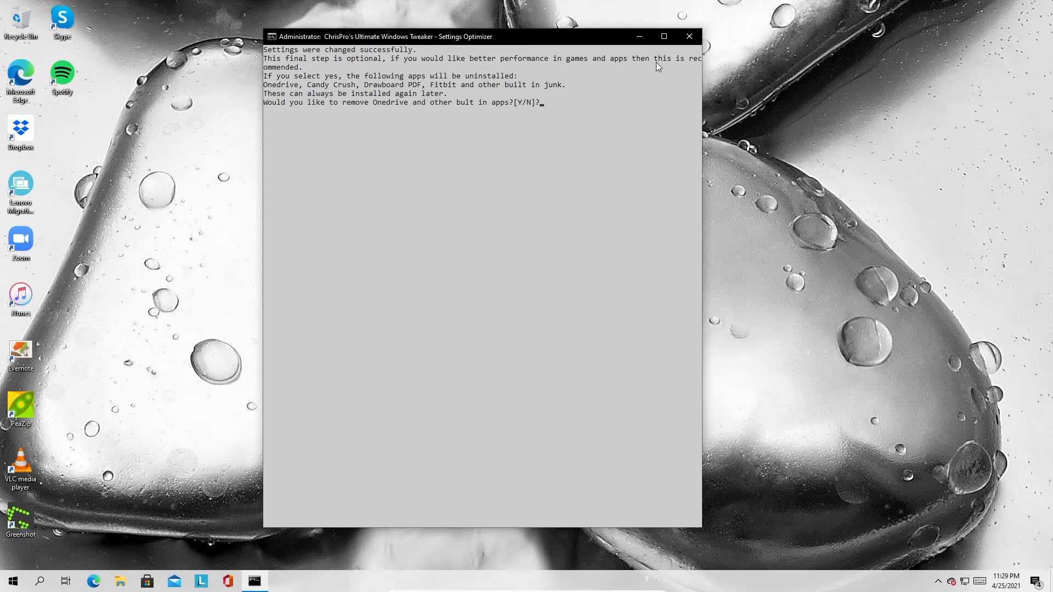
{"action": "mouse_move", "coordinate": [566, 321]}
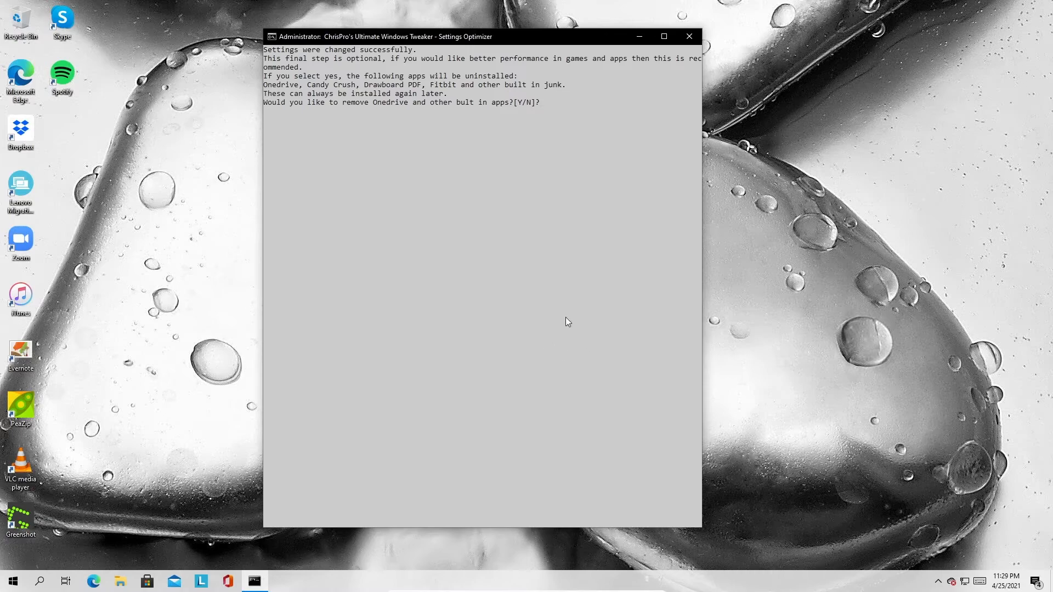
{"action": "mouse_move", "coordinate": [476, 329]}
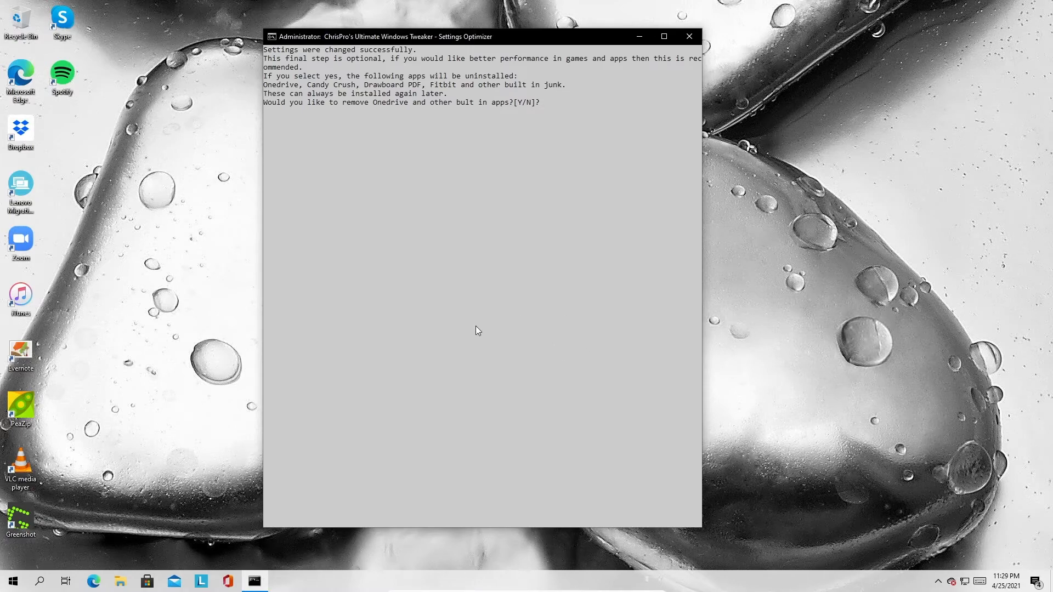
{"action": "mouse_move", "coordinate": [470, 133]}
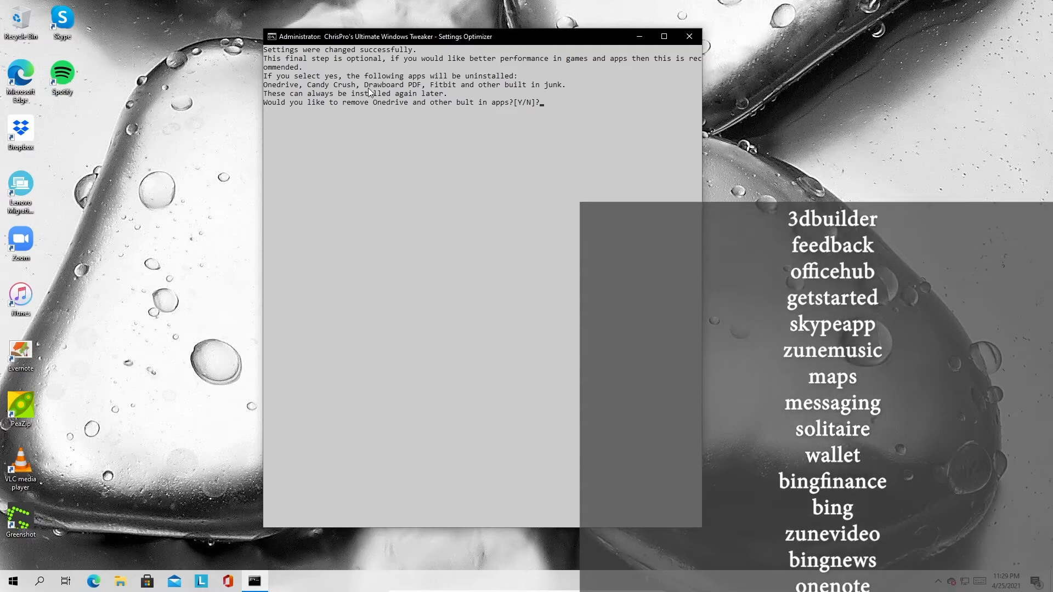
Scroll through the Start menu's installed apps while the script awaits a Y/N answer
{"action": "left_click", "coordinate": [12, 580]}
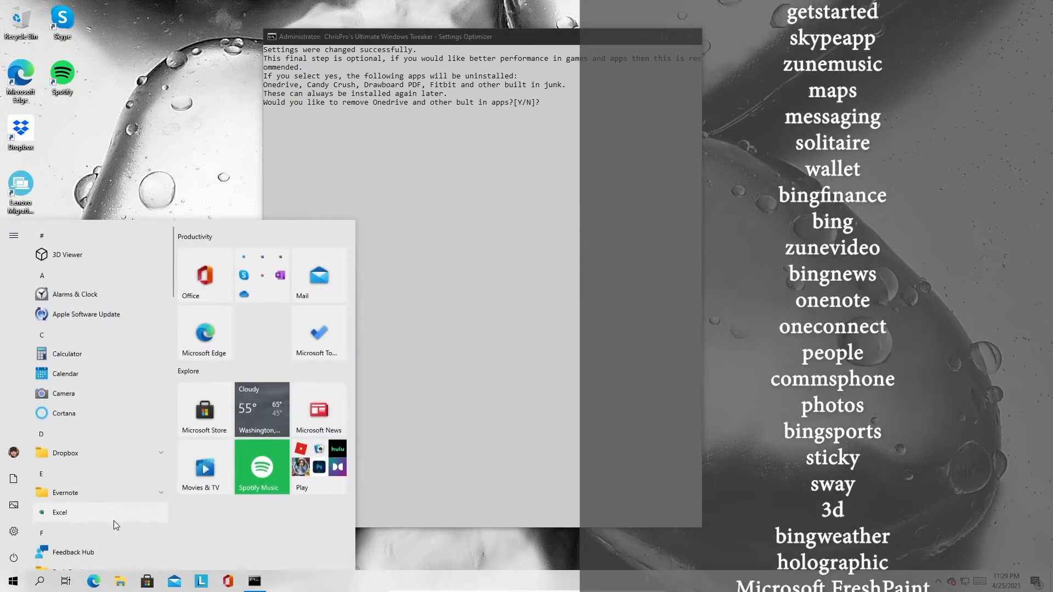
{"action": "scroll", "scroll_direction": "down", "scroll_amount": 3}
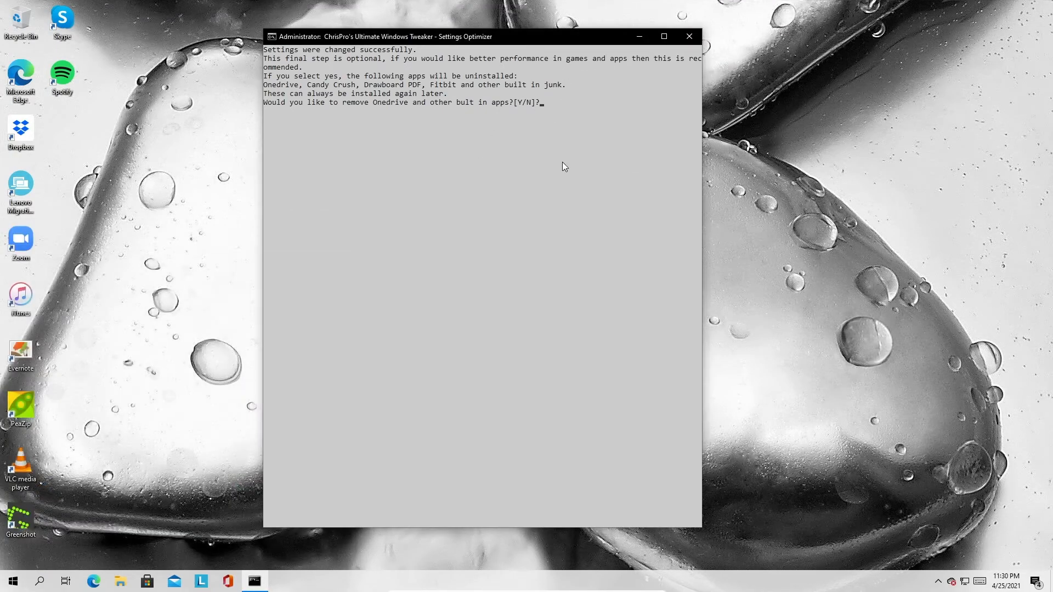
Answer 'y' at the script prompt to remove OneDrive and built-in apps
{"action": "type", "text": "y"}
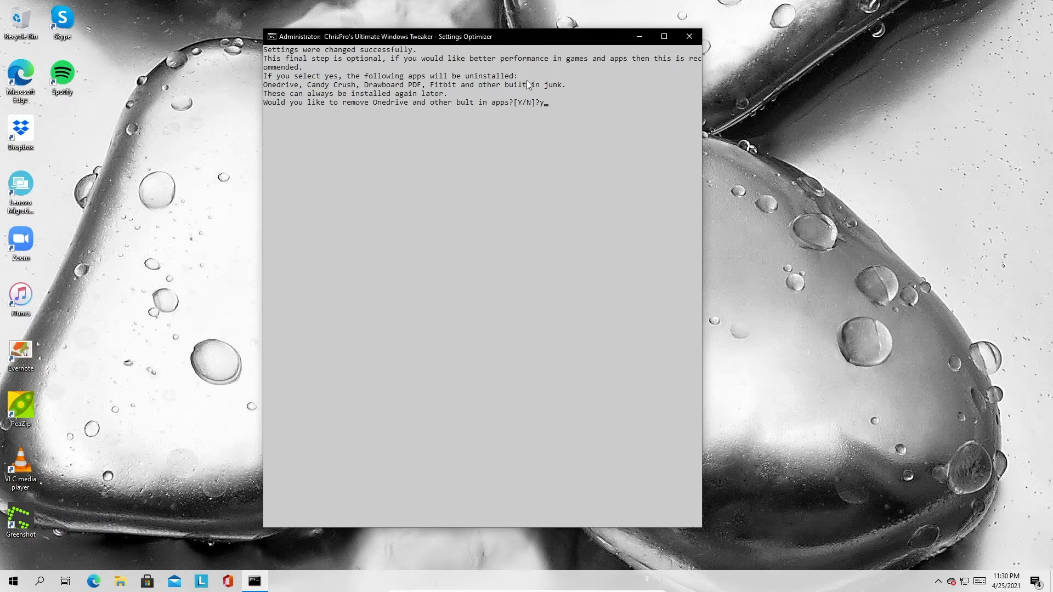
{"action": "mouse_move", "coordinate": [613, 137]}
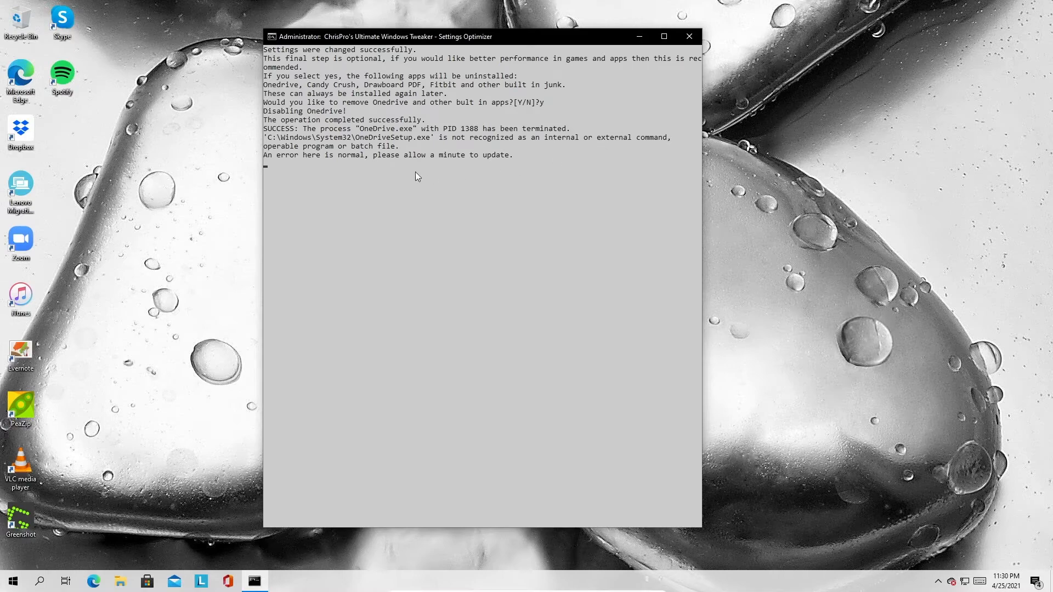
{"action": "mouse_move", "coordinate": [428, 167]}
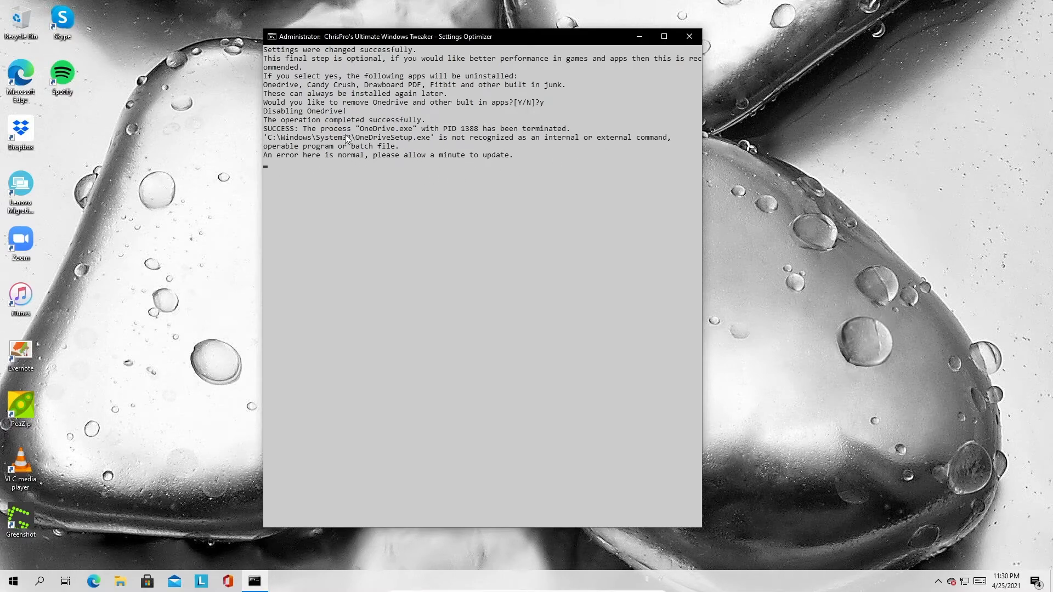
{"action": "mouse_move", "coordinate": [603, 228]}
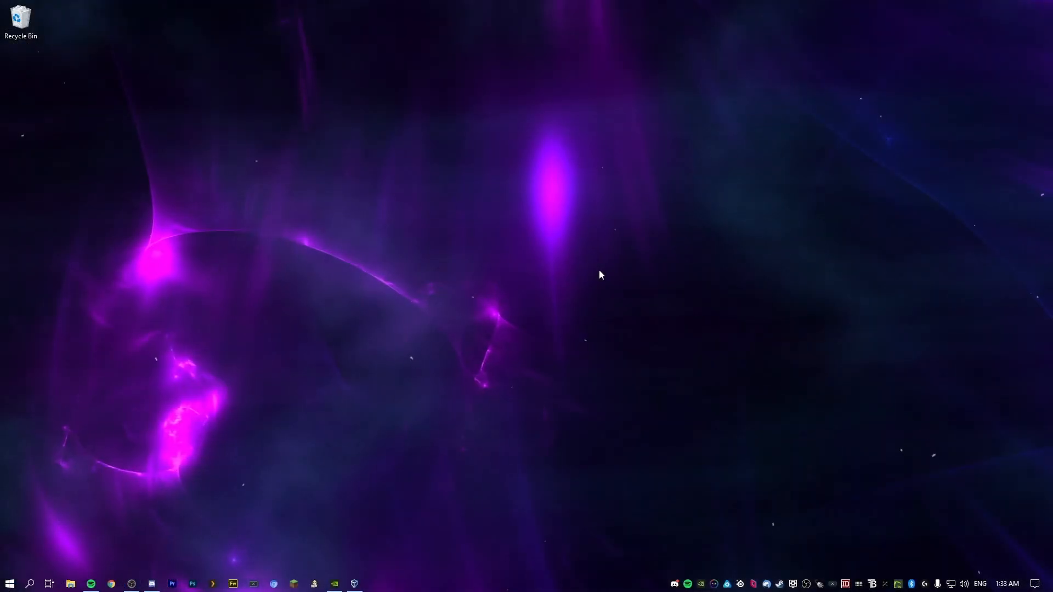
Bring up GeForce Experience's Alt+Z overlay and open its Performance panel
{"action": "left_click", "coordinate": [334, 583]}
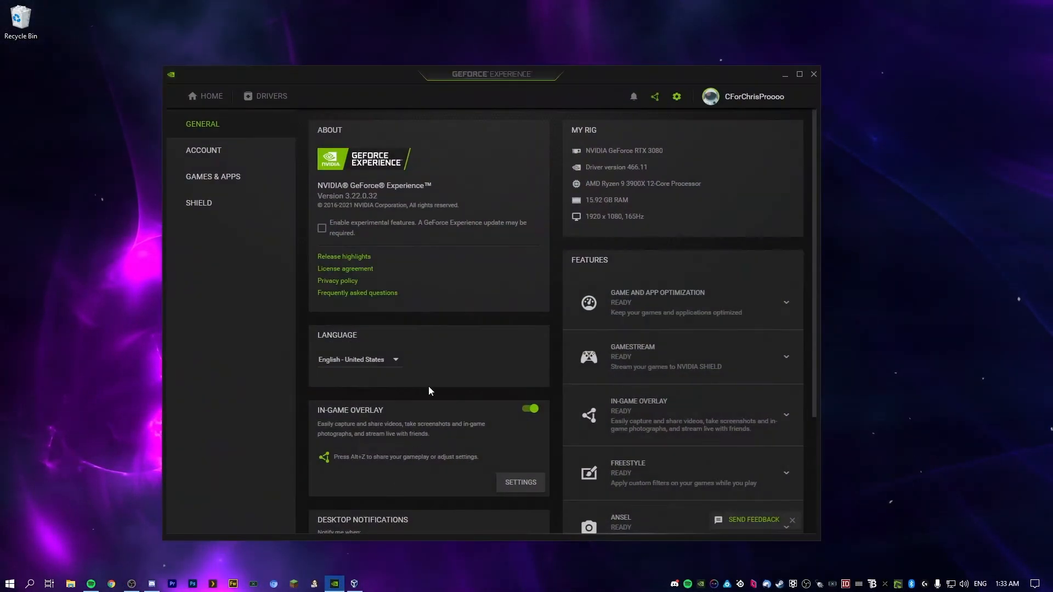
{"action": "key", "text": "alt+z"}
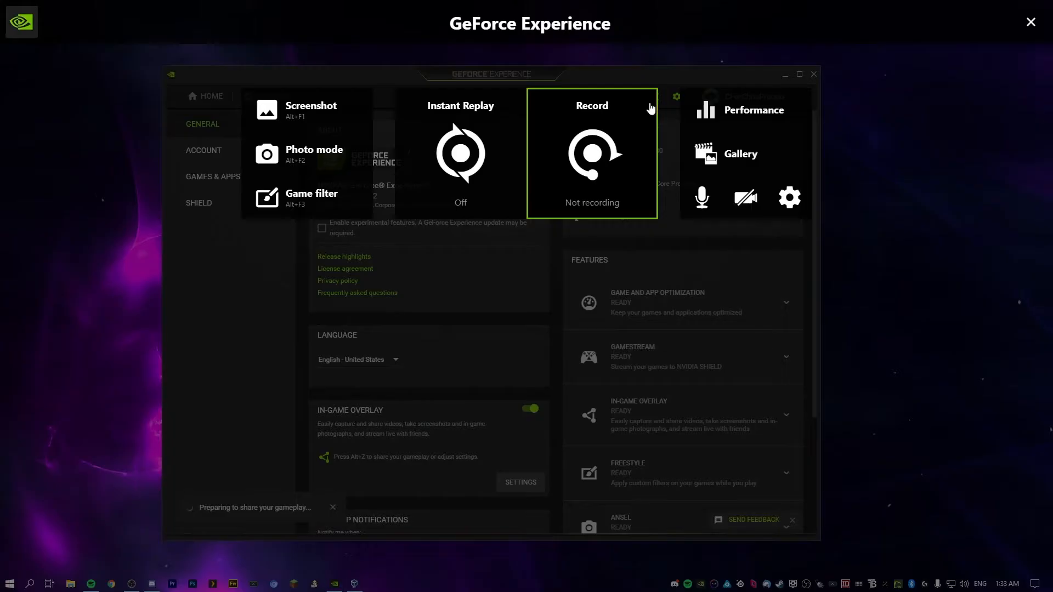
{"action": "left_click", "coordinate": [753, 110]}
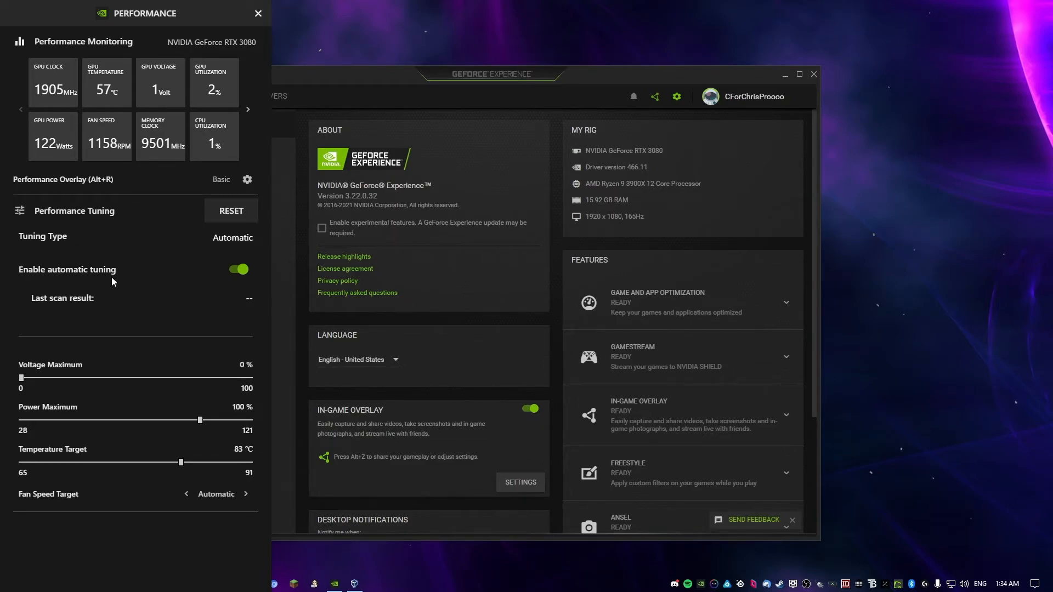
{"action": "mouse_move", "coordinate": [103, 172]}
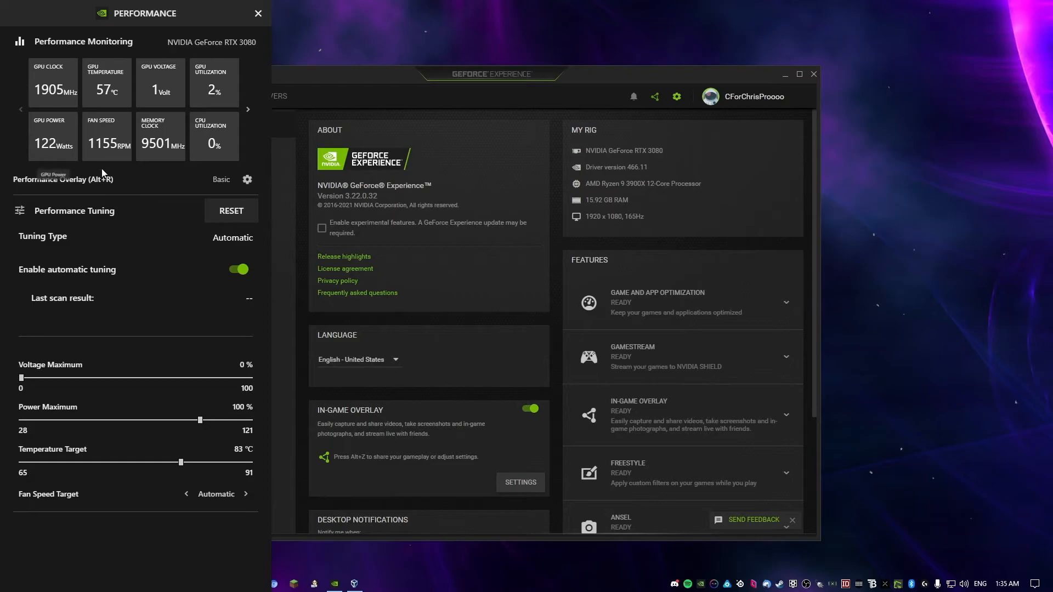
{"action": "mouse_move", "coordinate": [54, 308]}
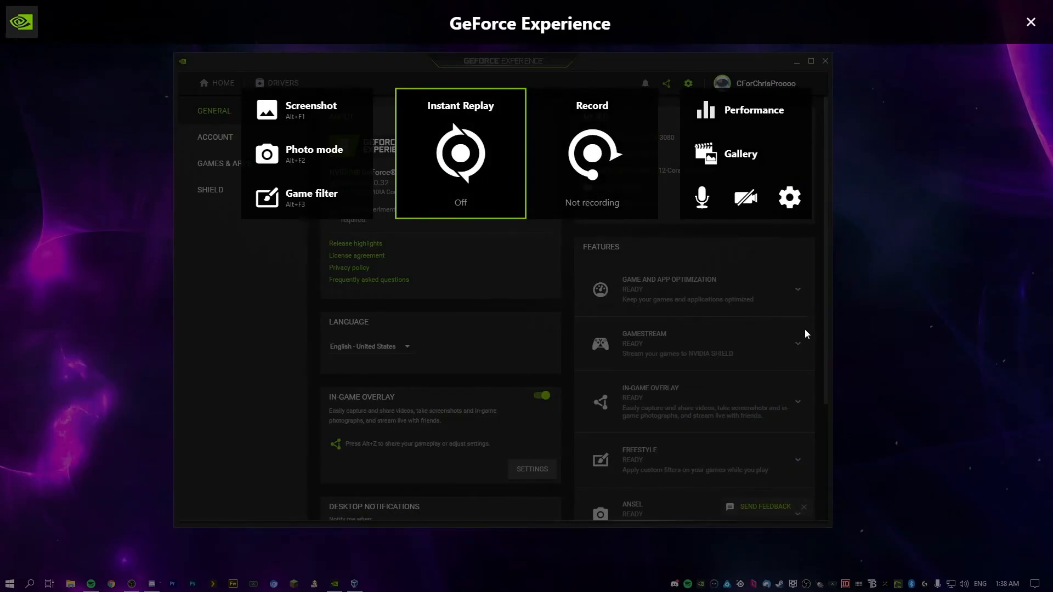
{"action": "mouse_move", "coordinate": [930, 331]}
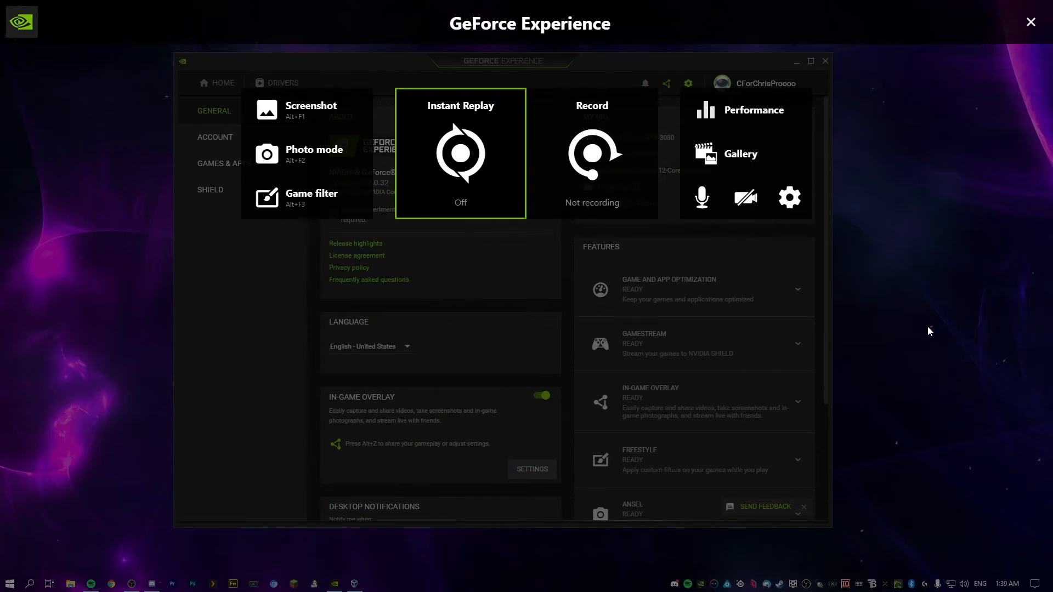
{"action": "mouse_move", "coordinate": [361, 119]}
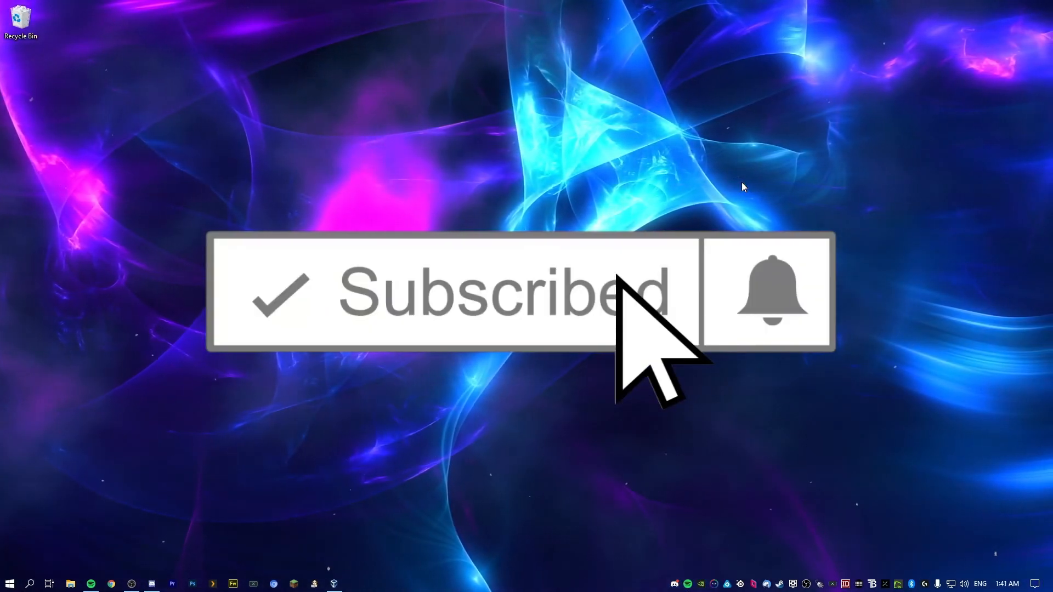
{"action": "mouse_move", "coordinate": [772, 336]}
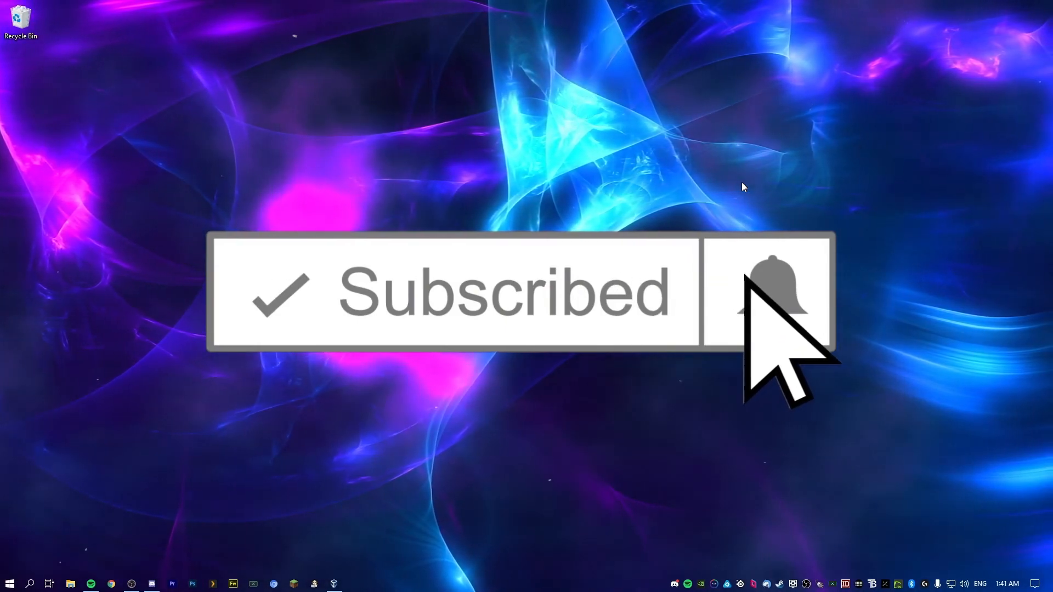